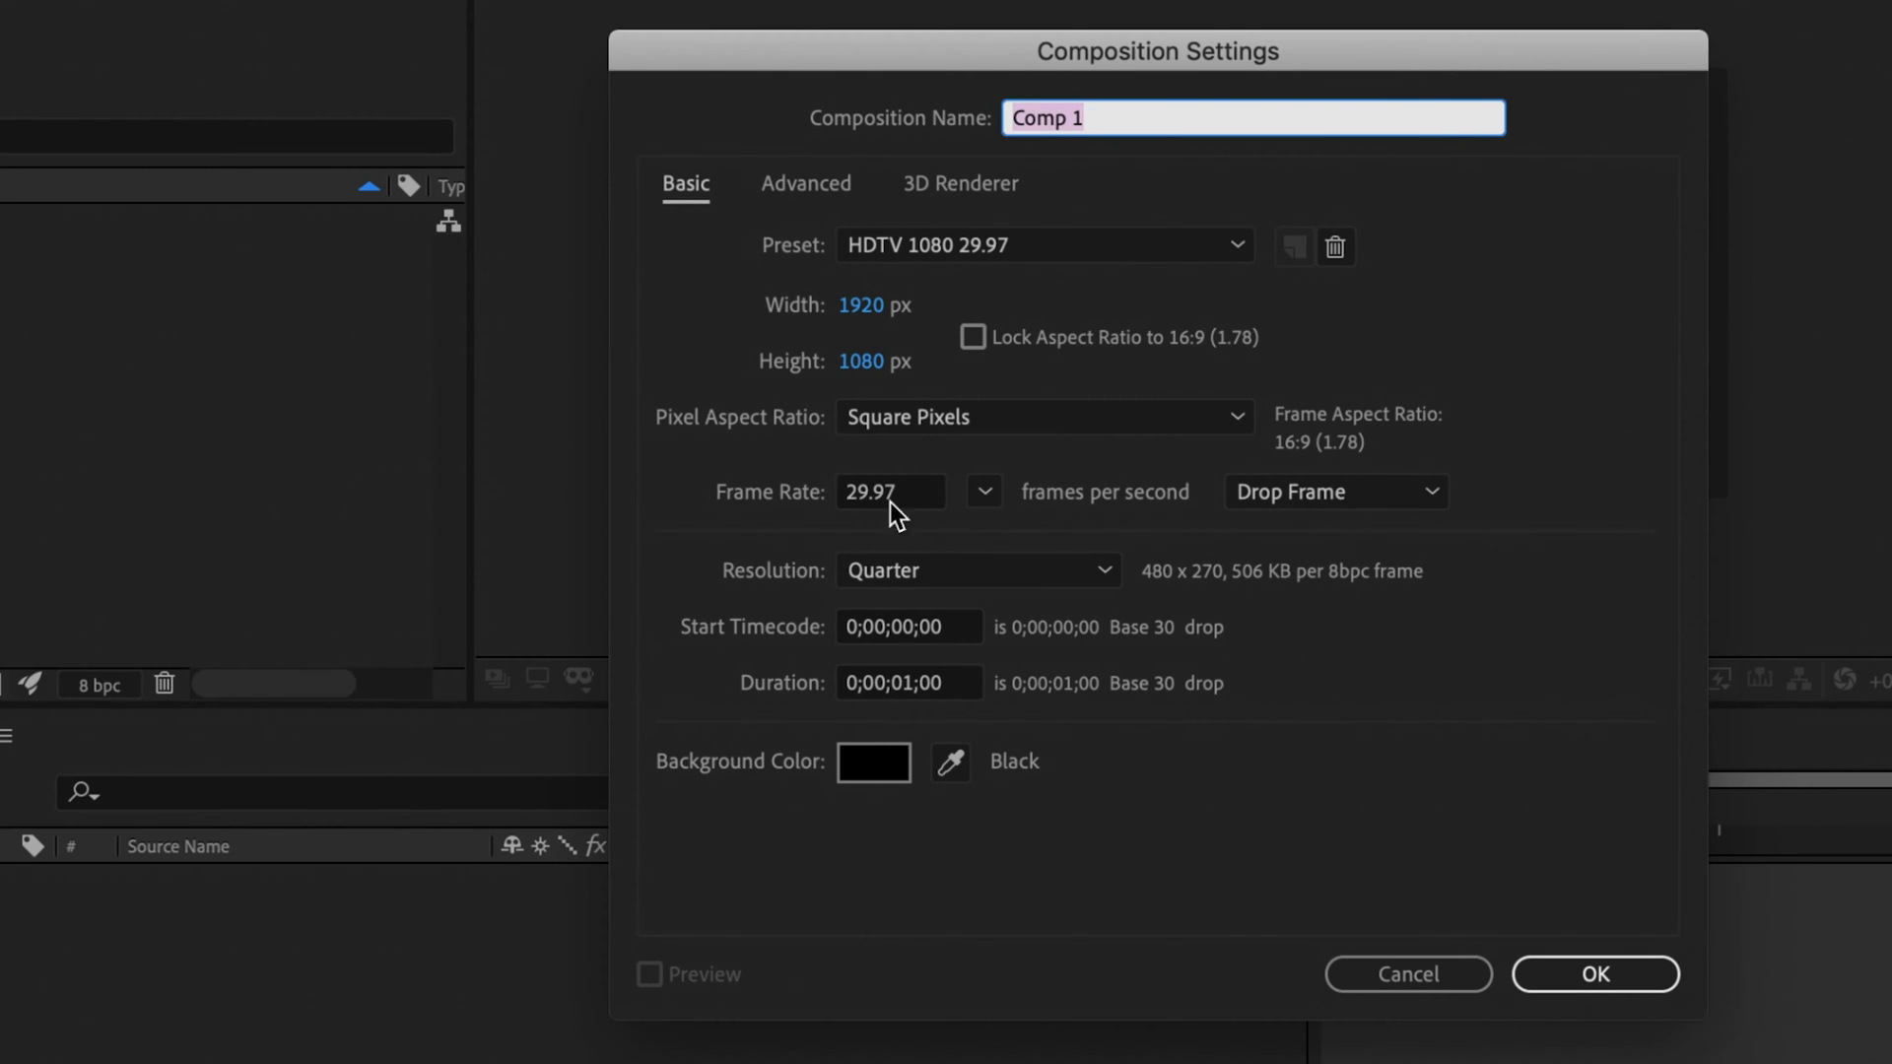
mouse_move(879, 638)
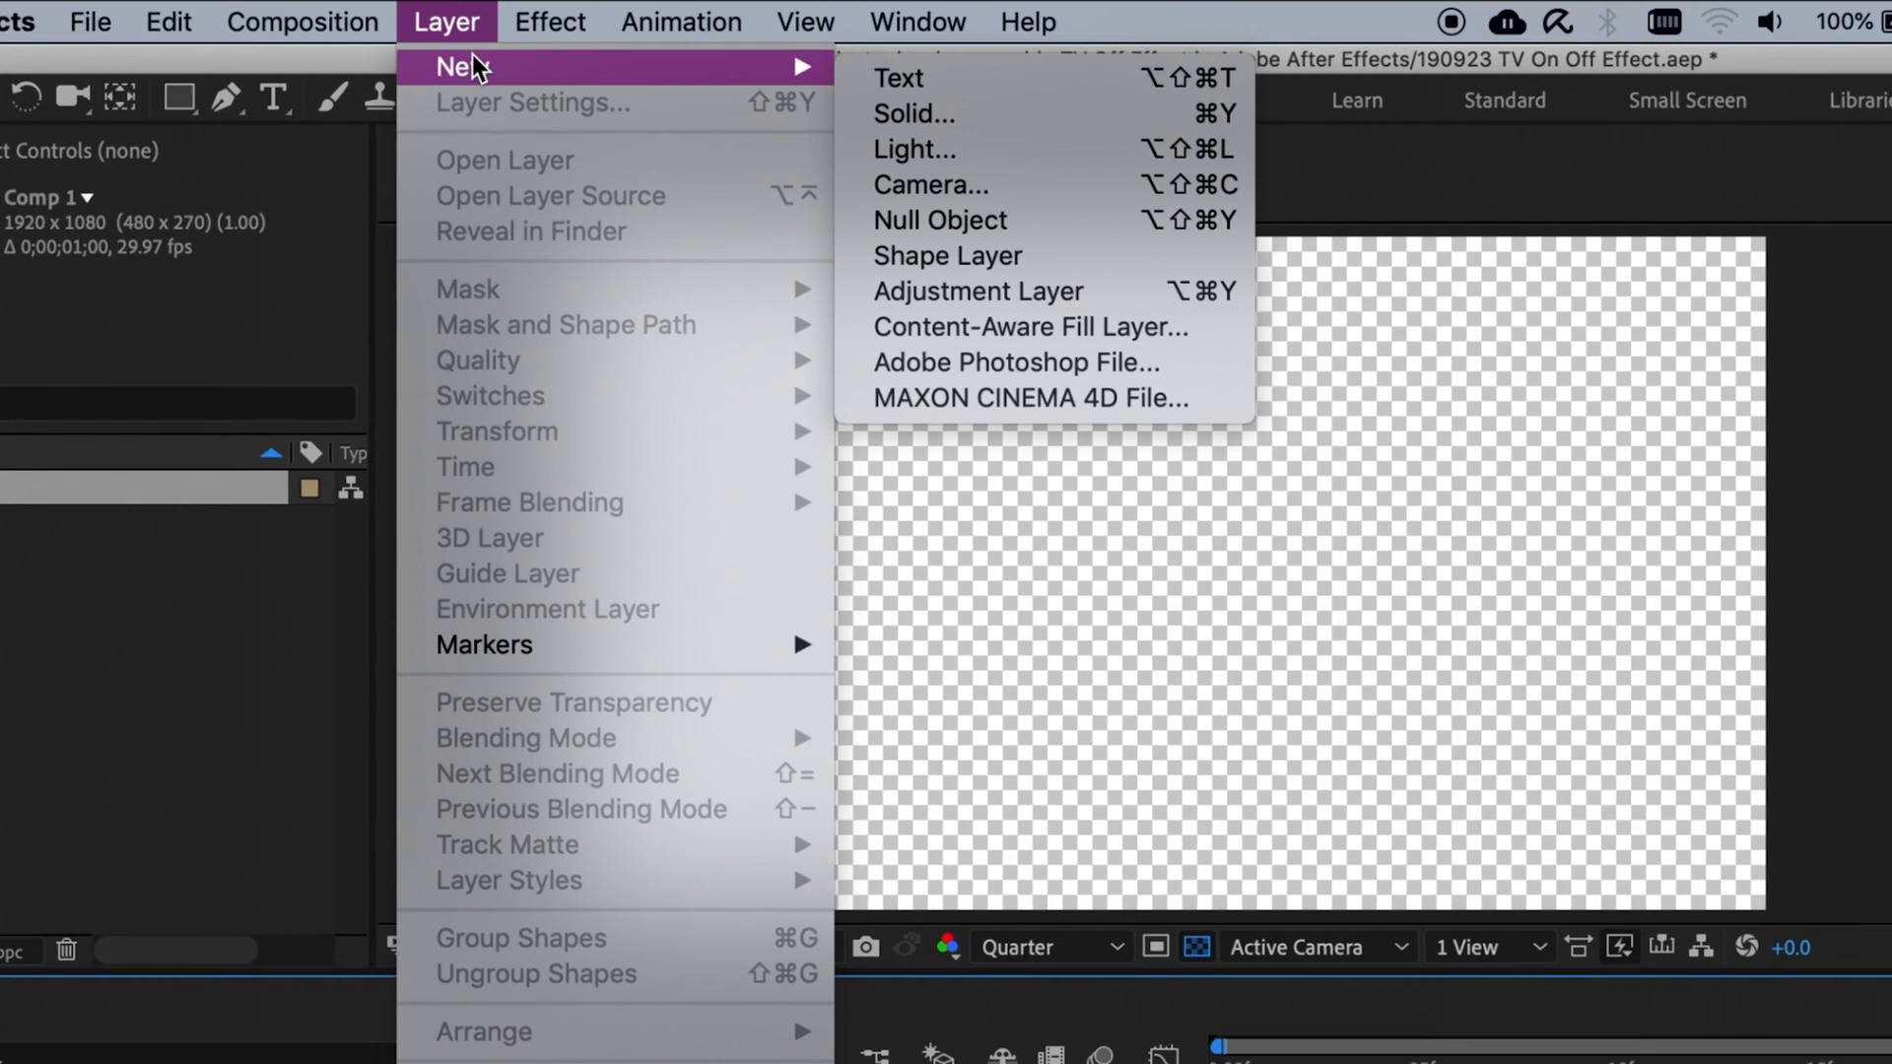
- Create a new black solid named 'black layer' in Comp 1
left_click(912, 114)
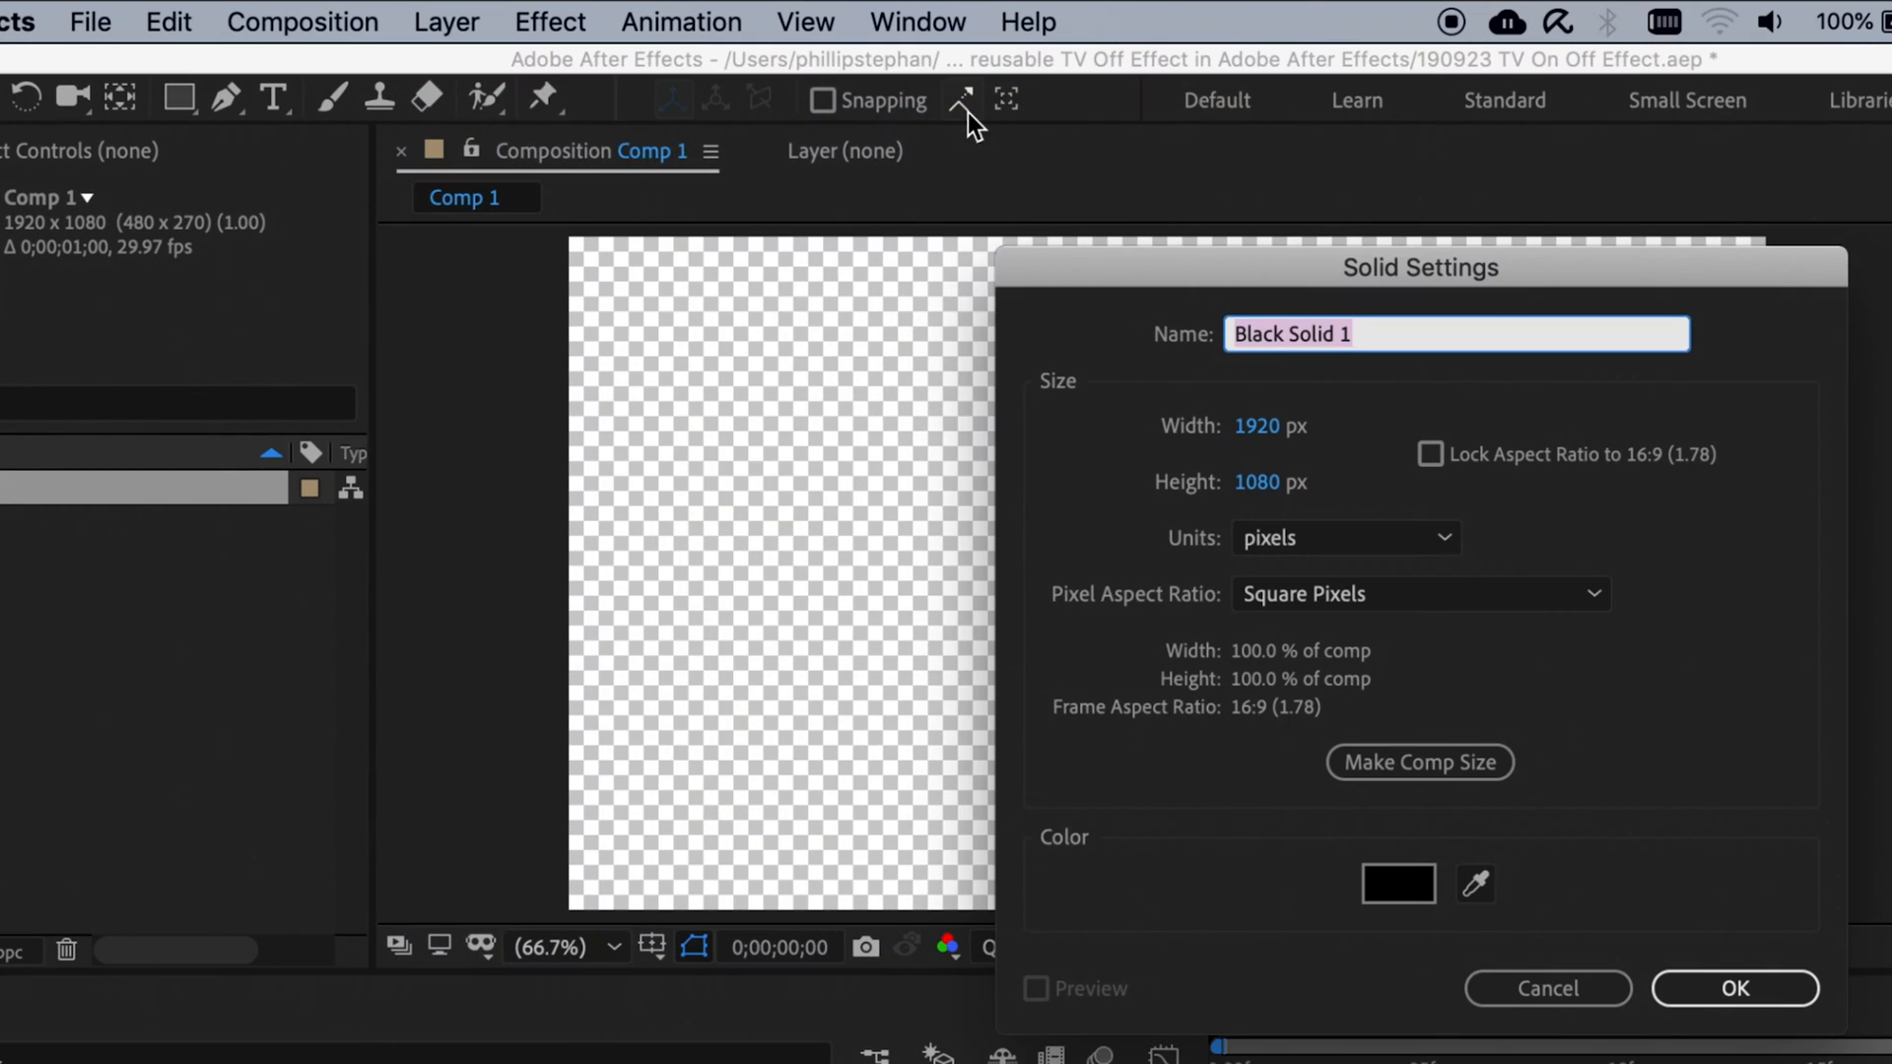
type("black la")
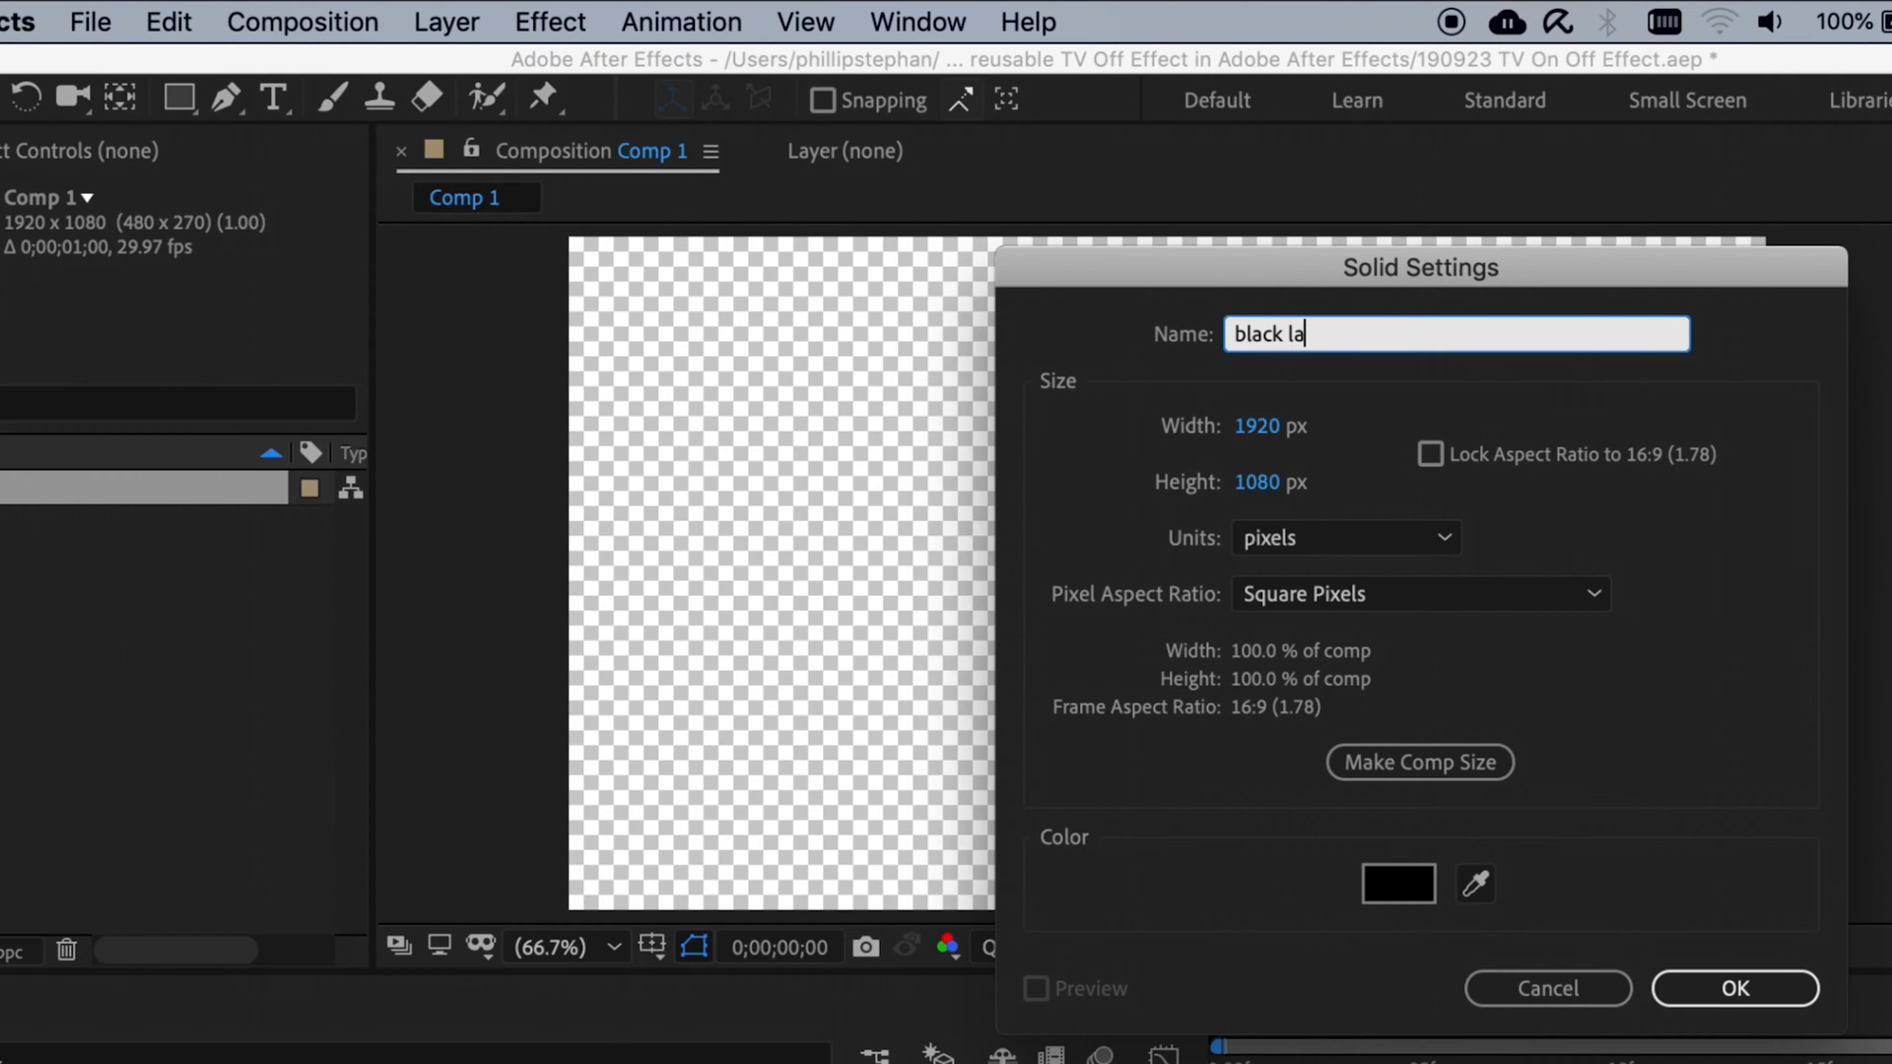
left_click(1734, 987)
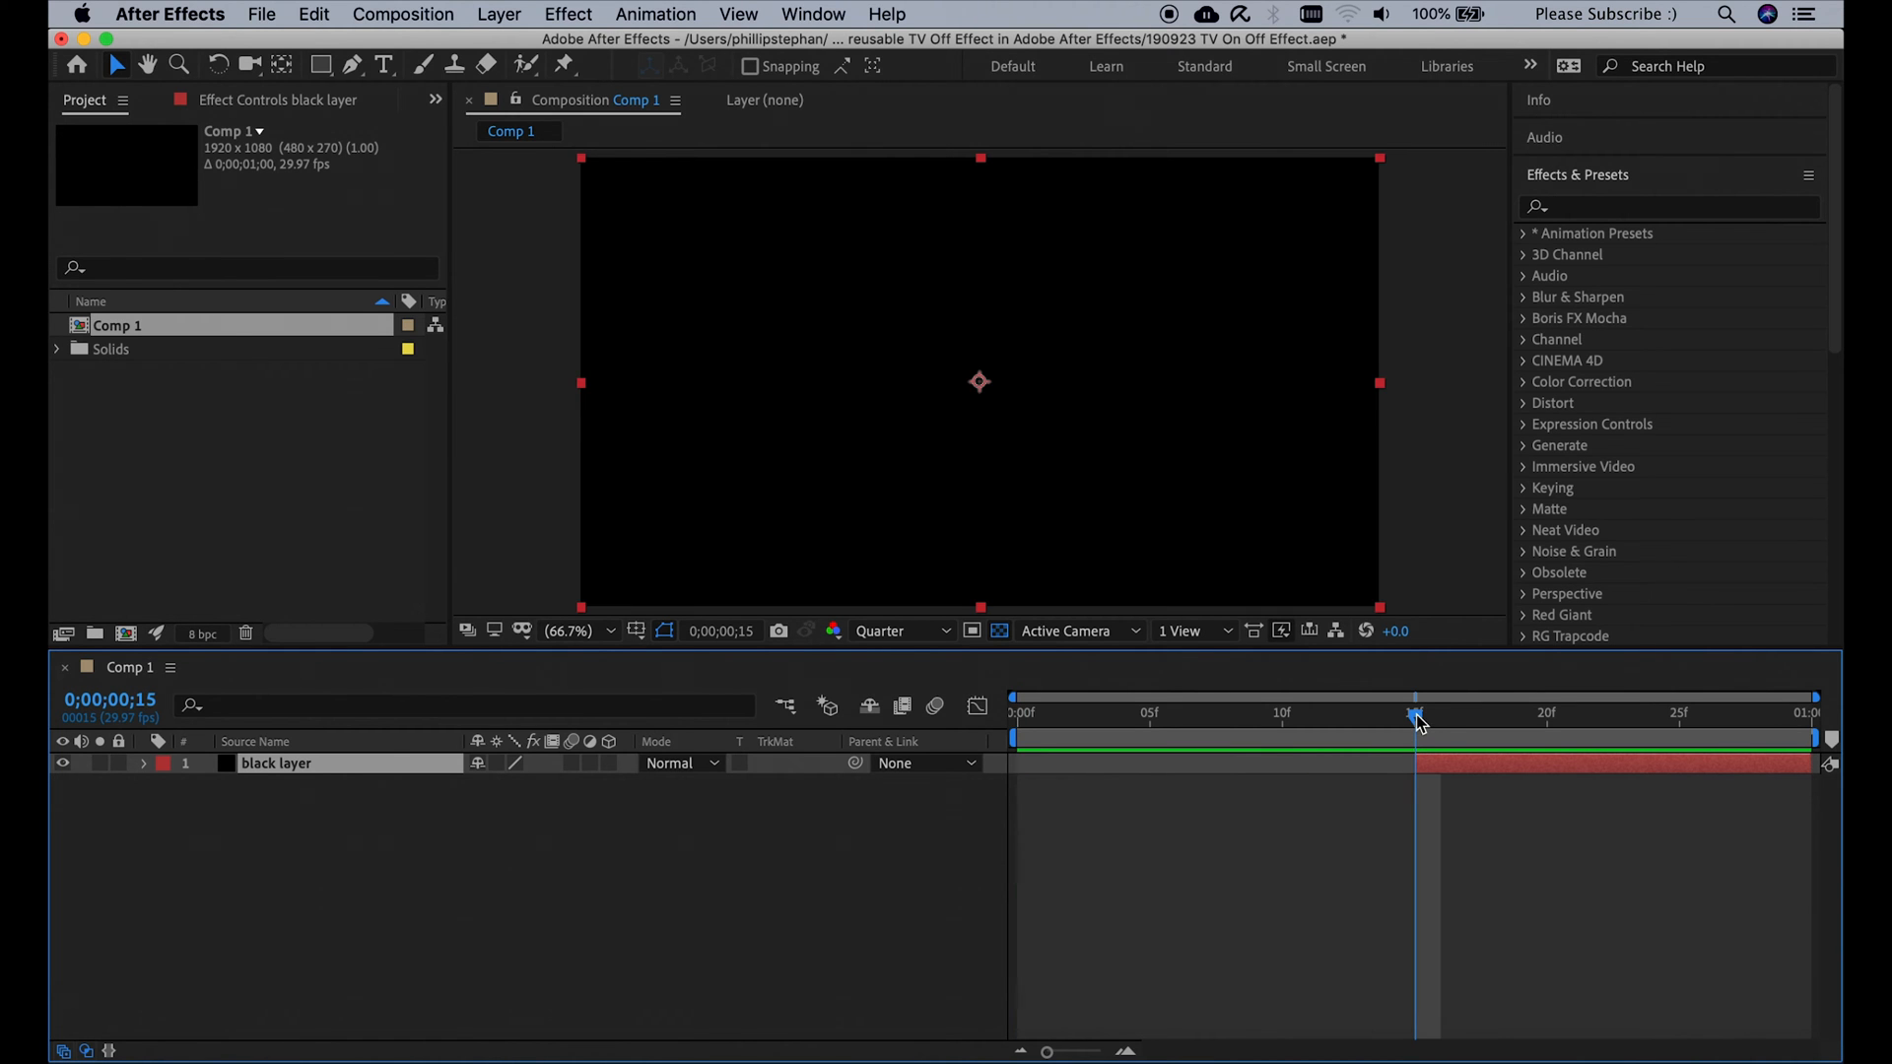
- Create a second solid named 'grainy tv'
left_click(499, 14)
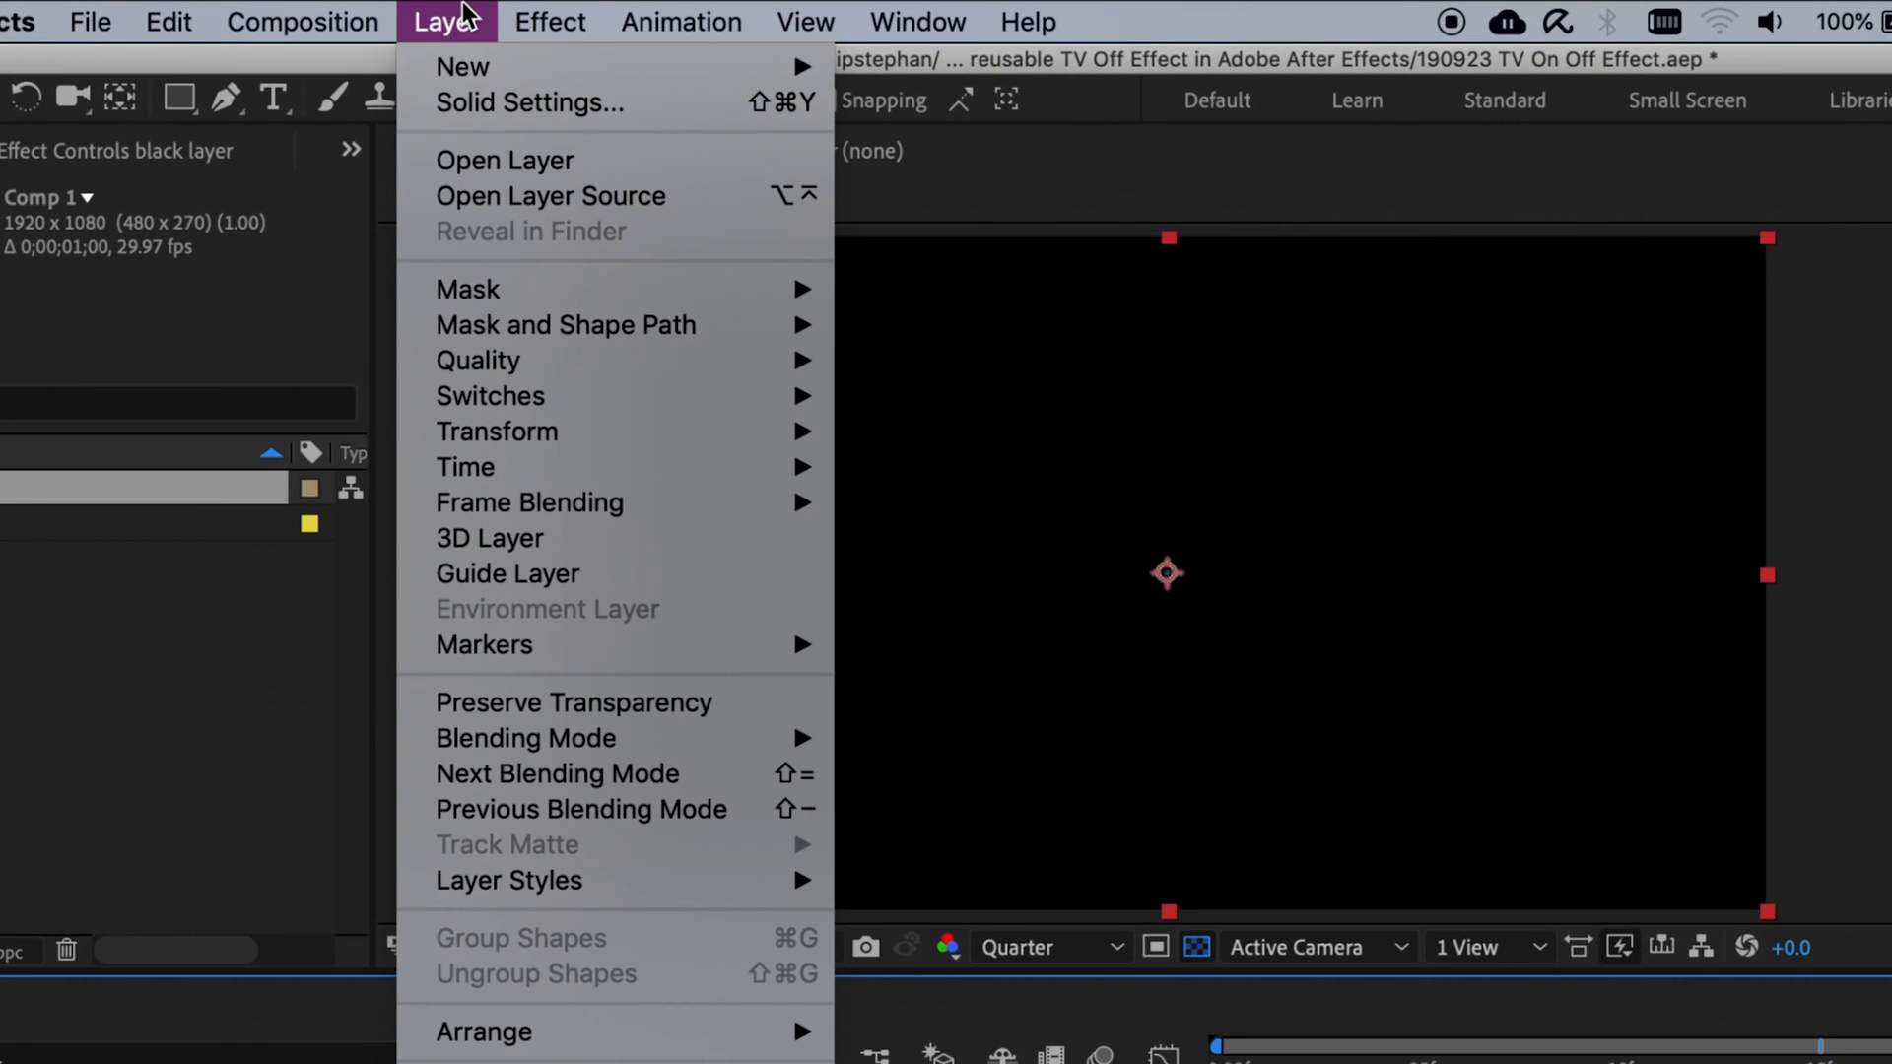
left_click(529, 103)
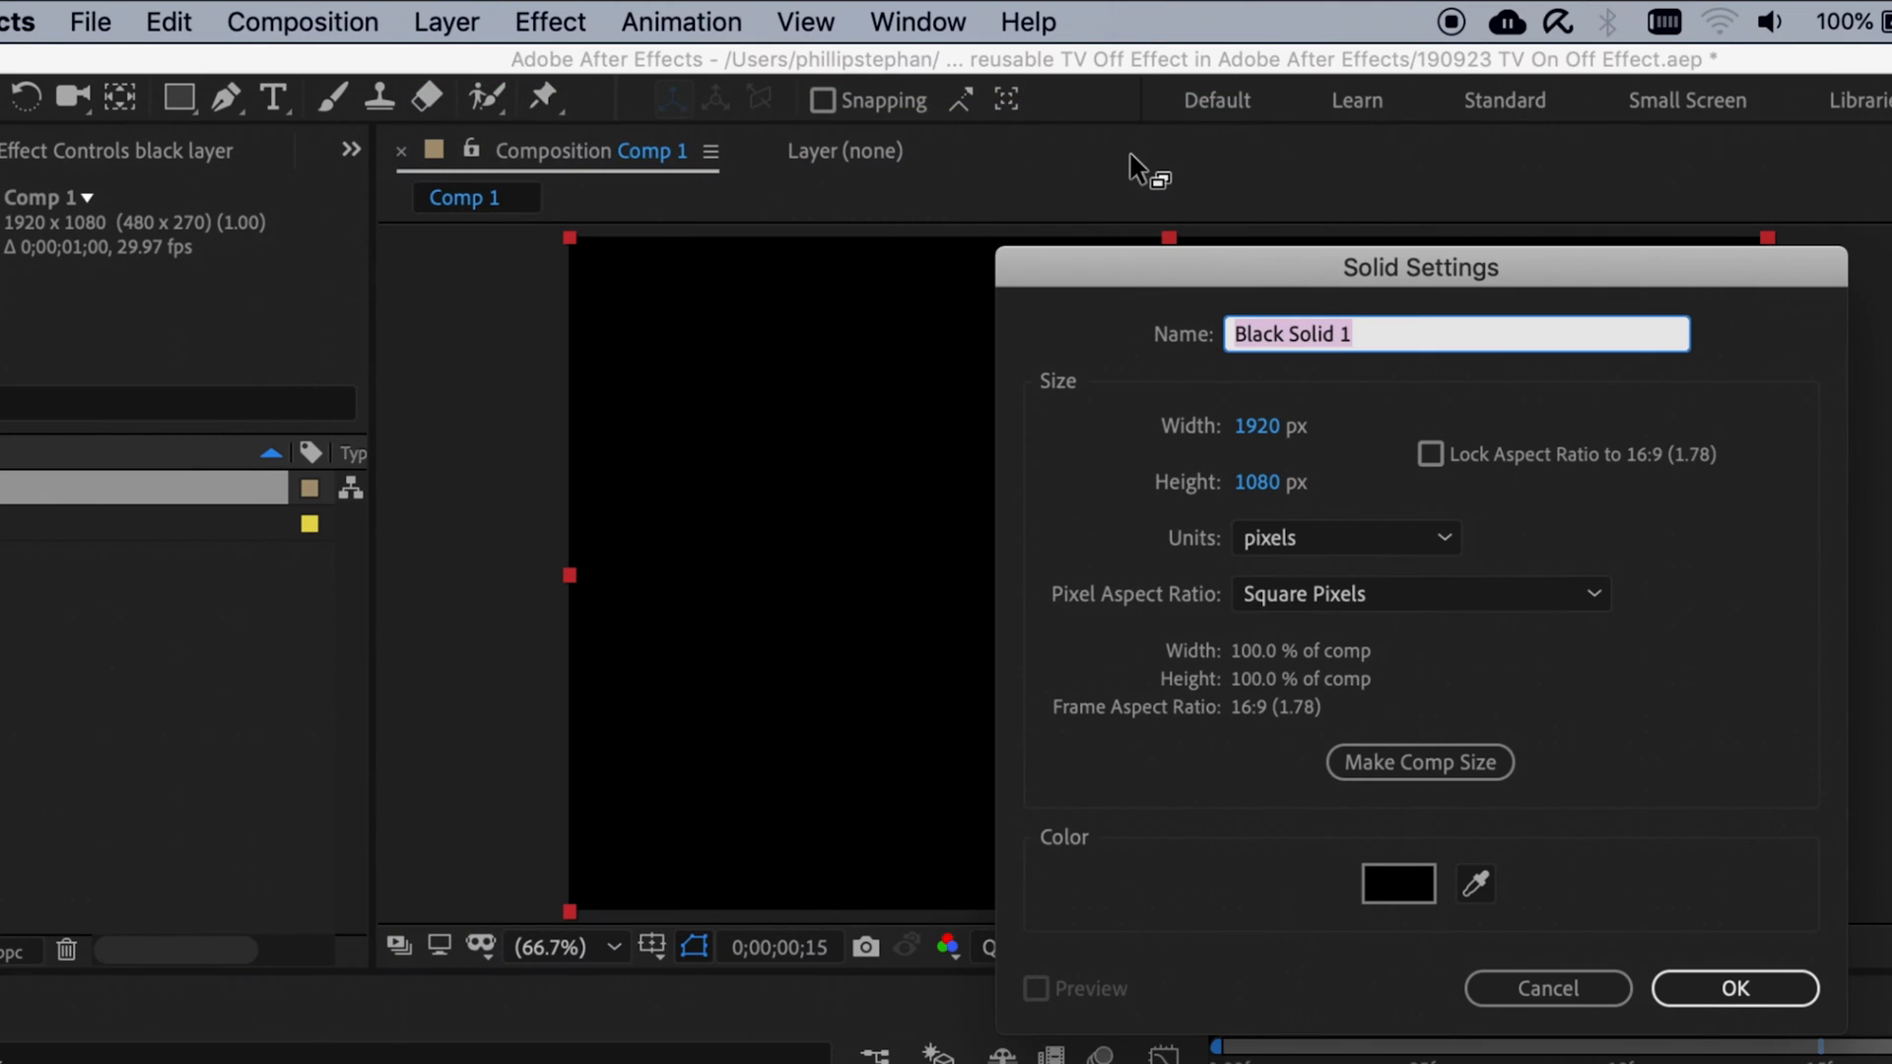
type("grainy t")
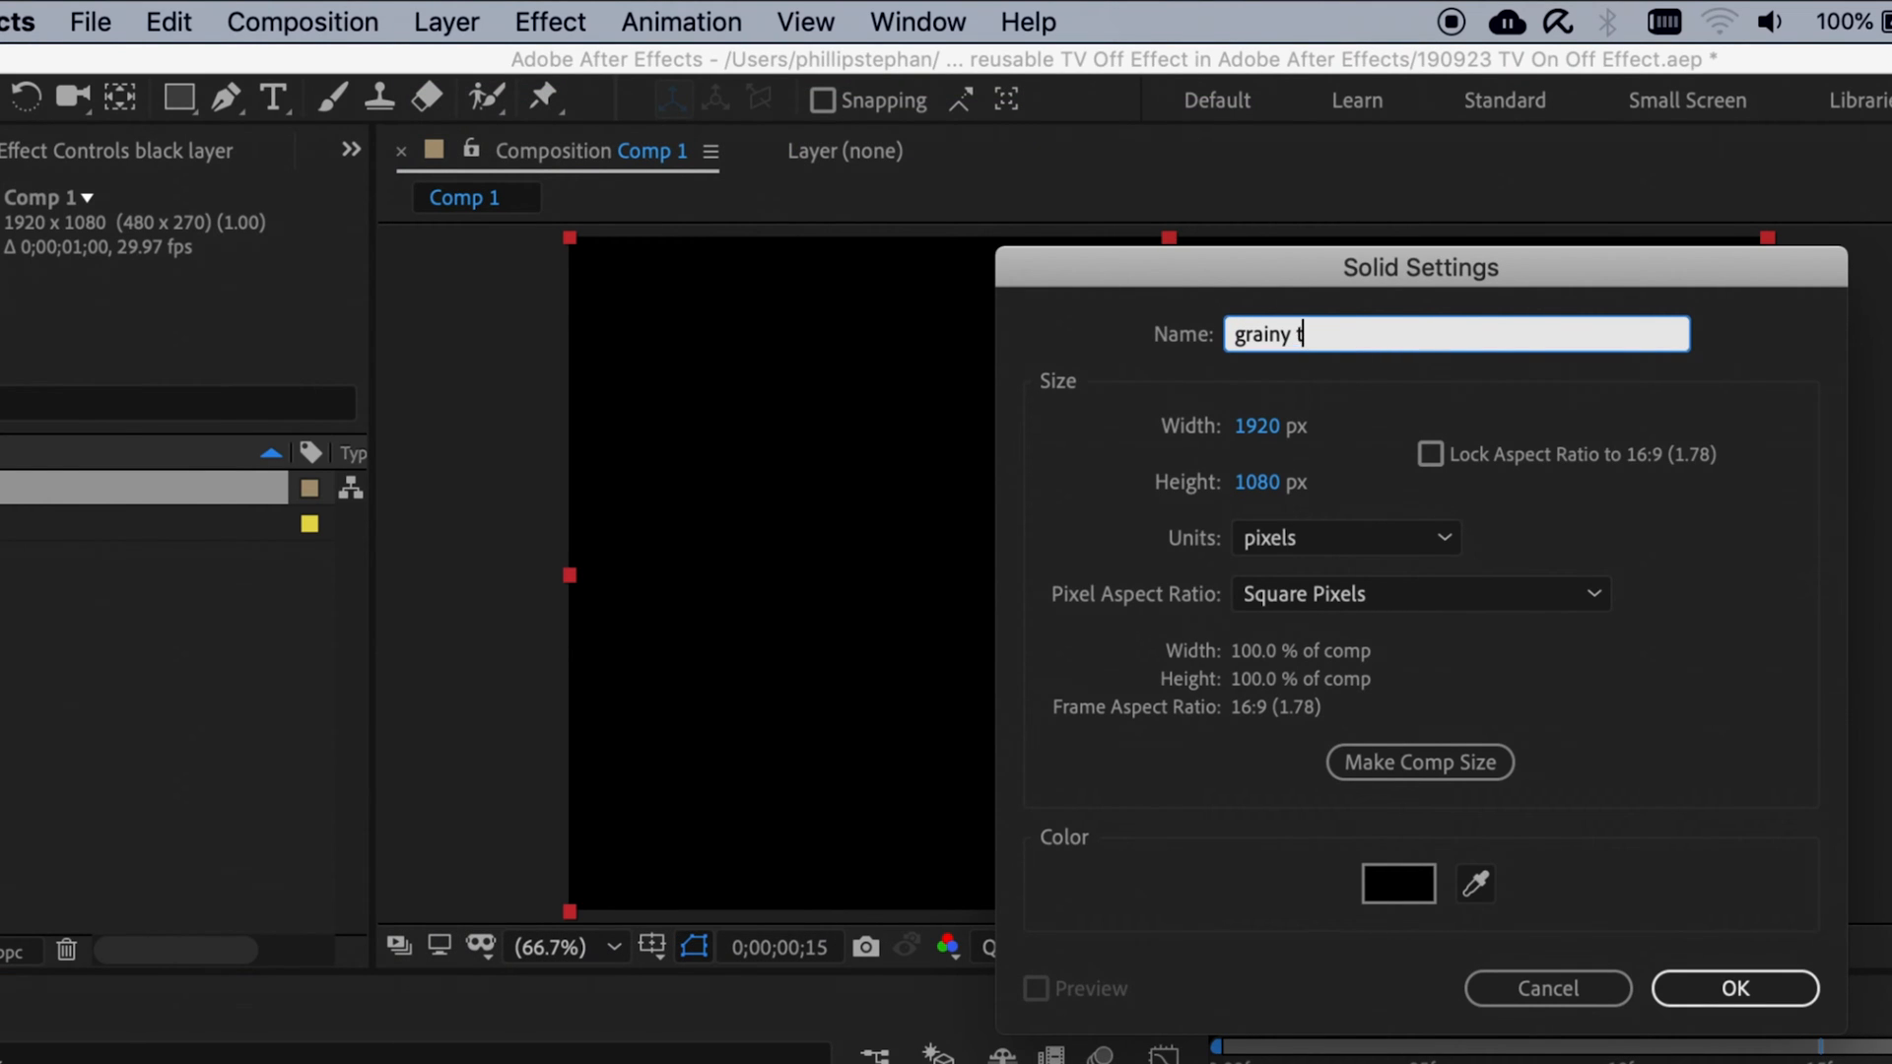
left_click(1733, 988)
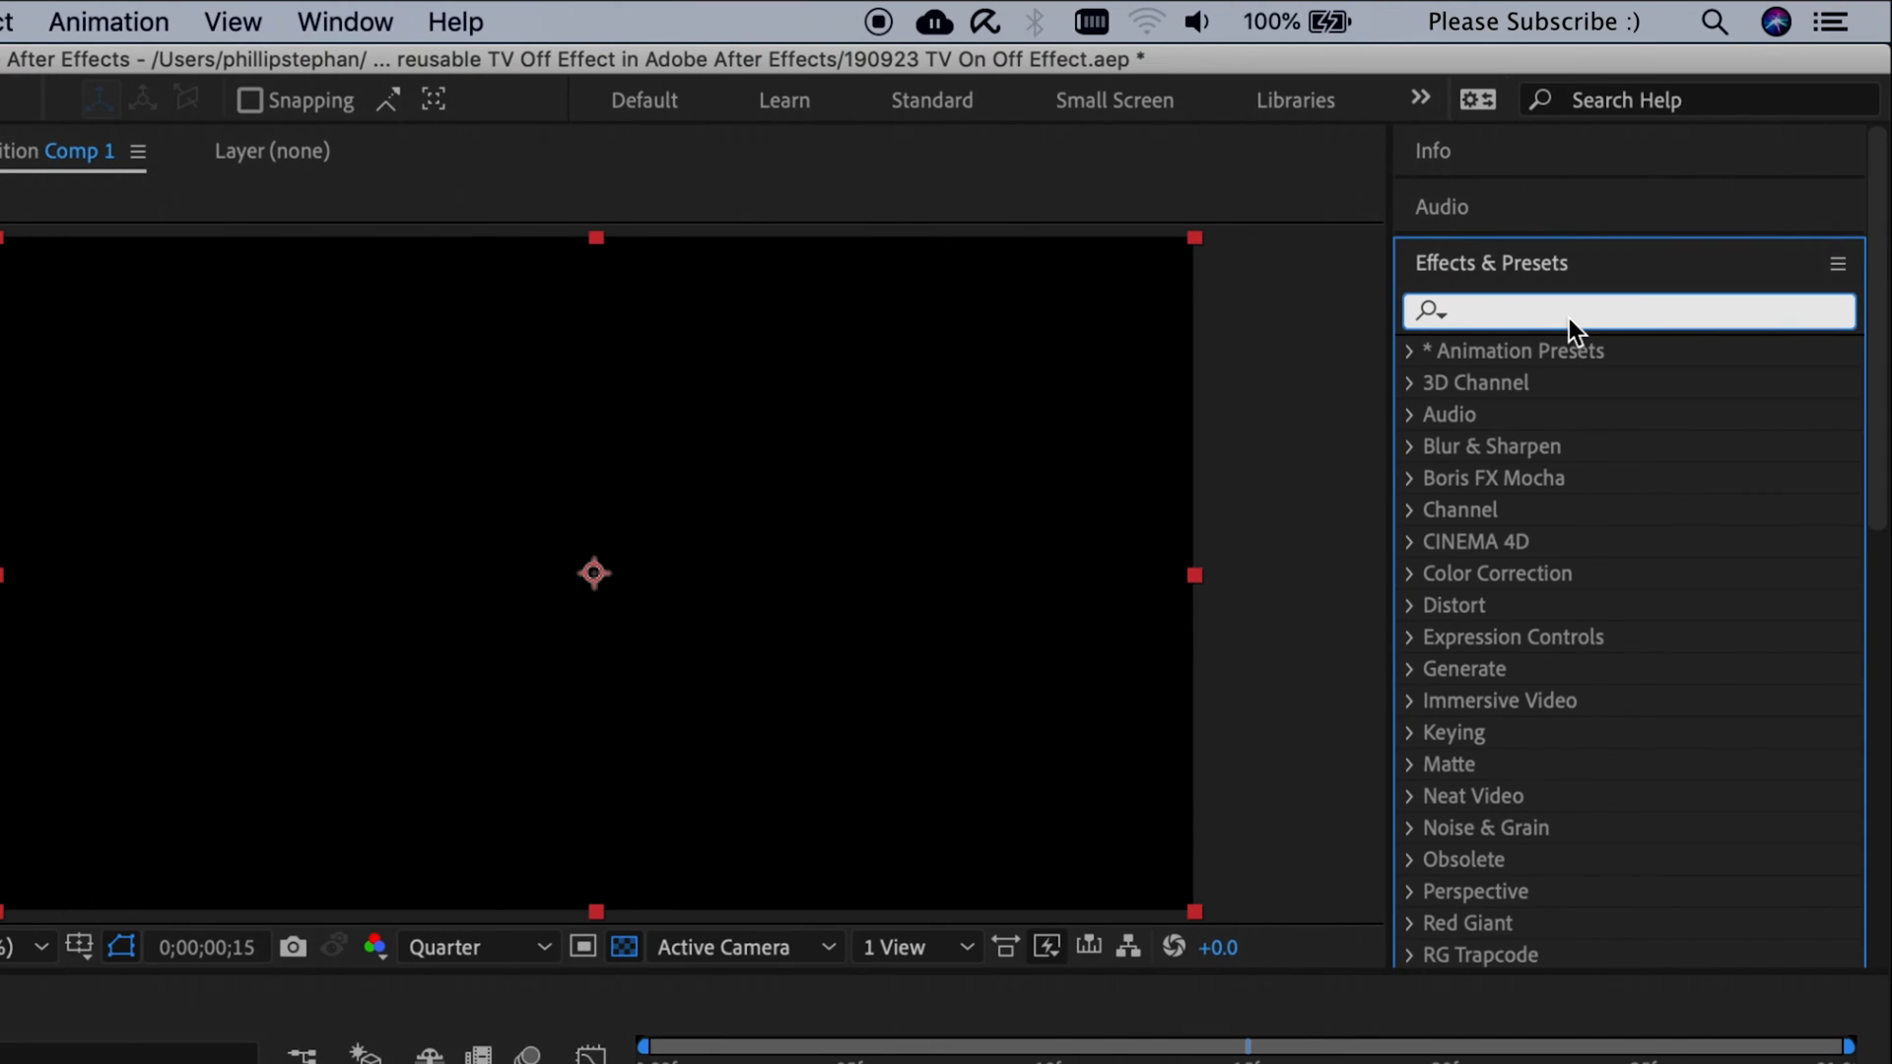
- Apply Add Grain to grainy tv with Viewing Mode set to Final Output
type("grain")
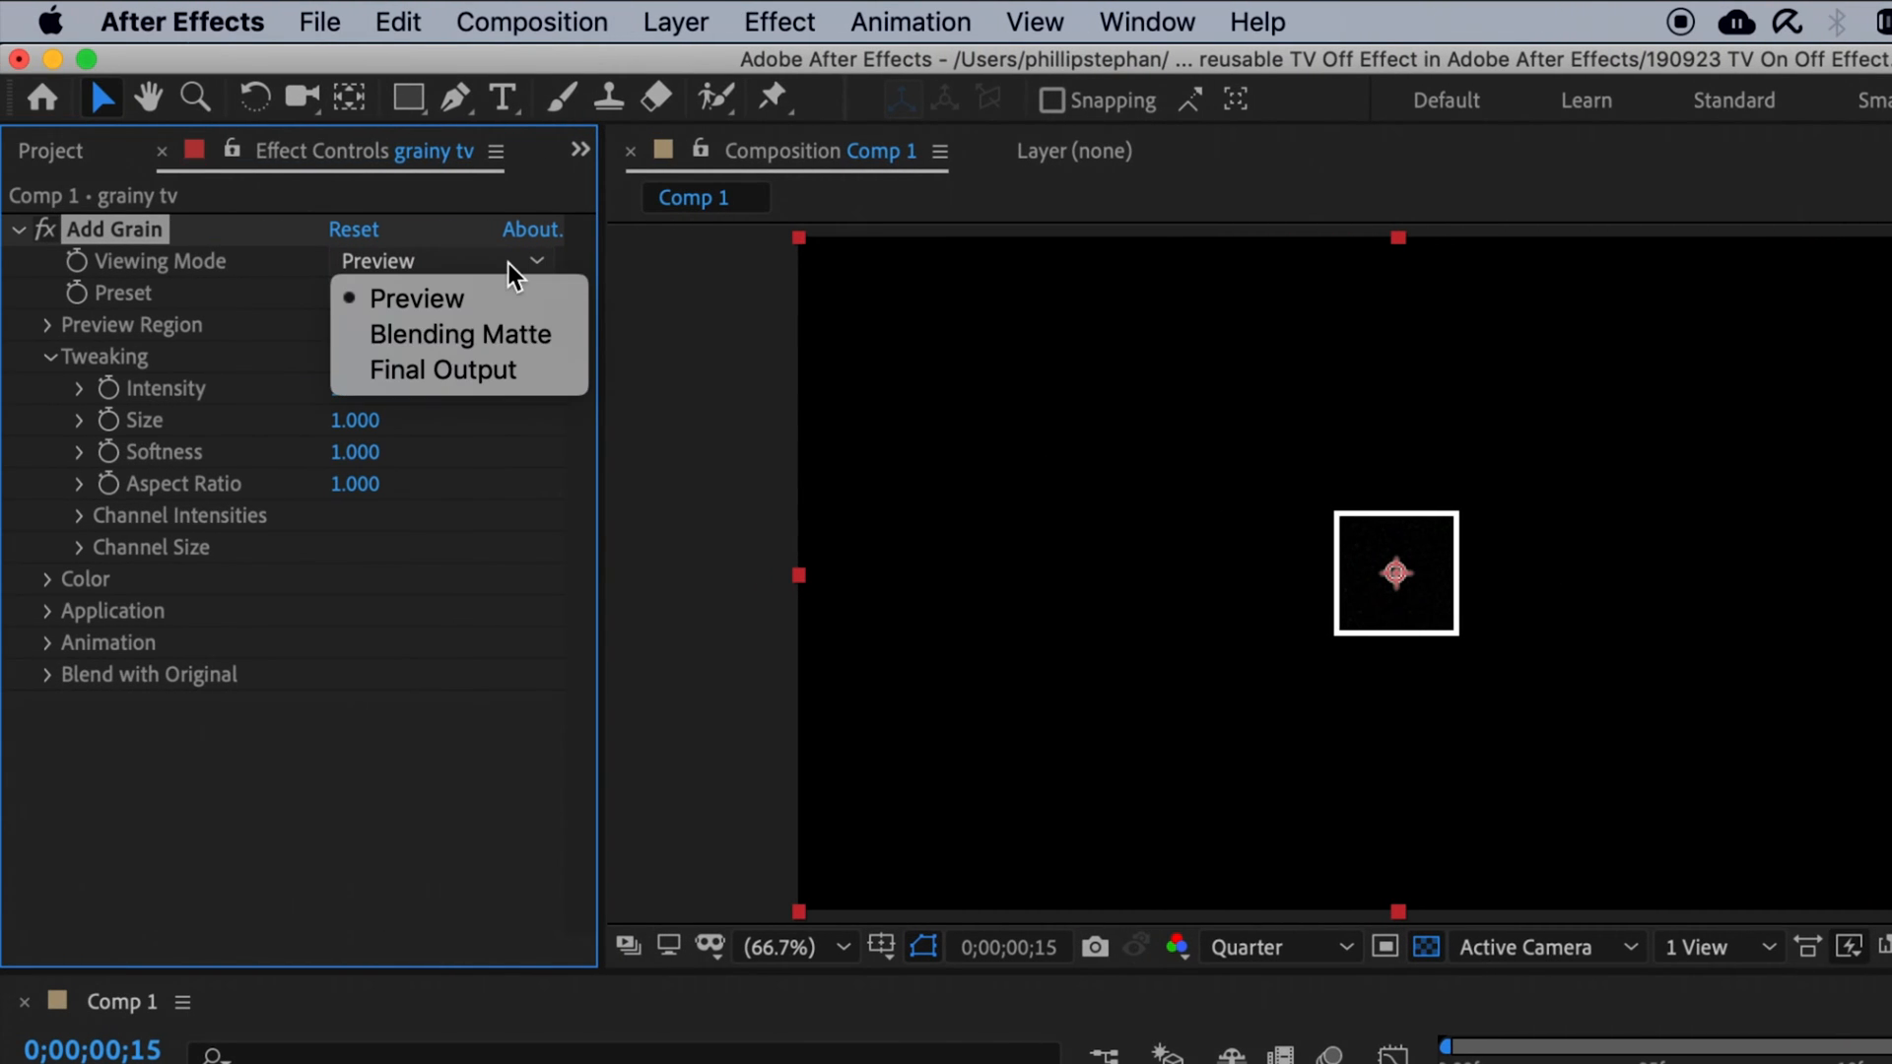
left_click(442, 369)
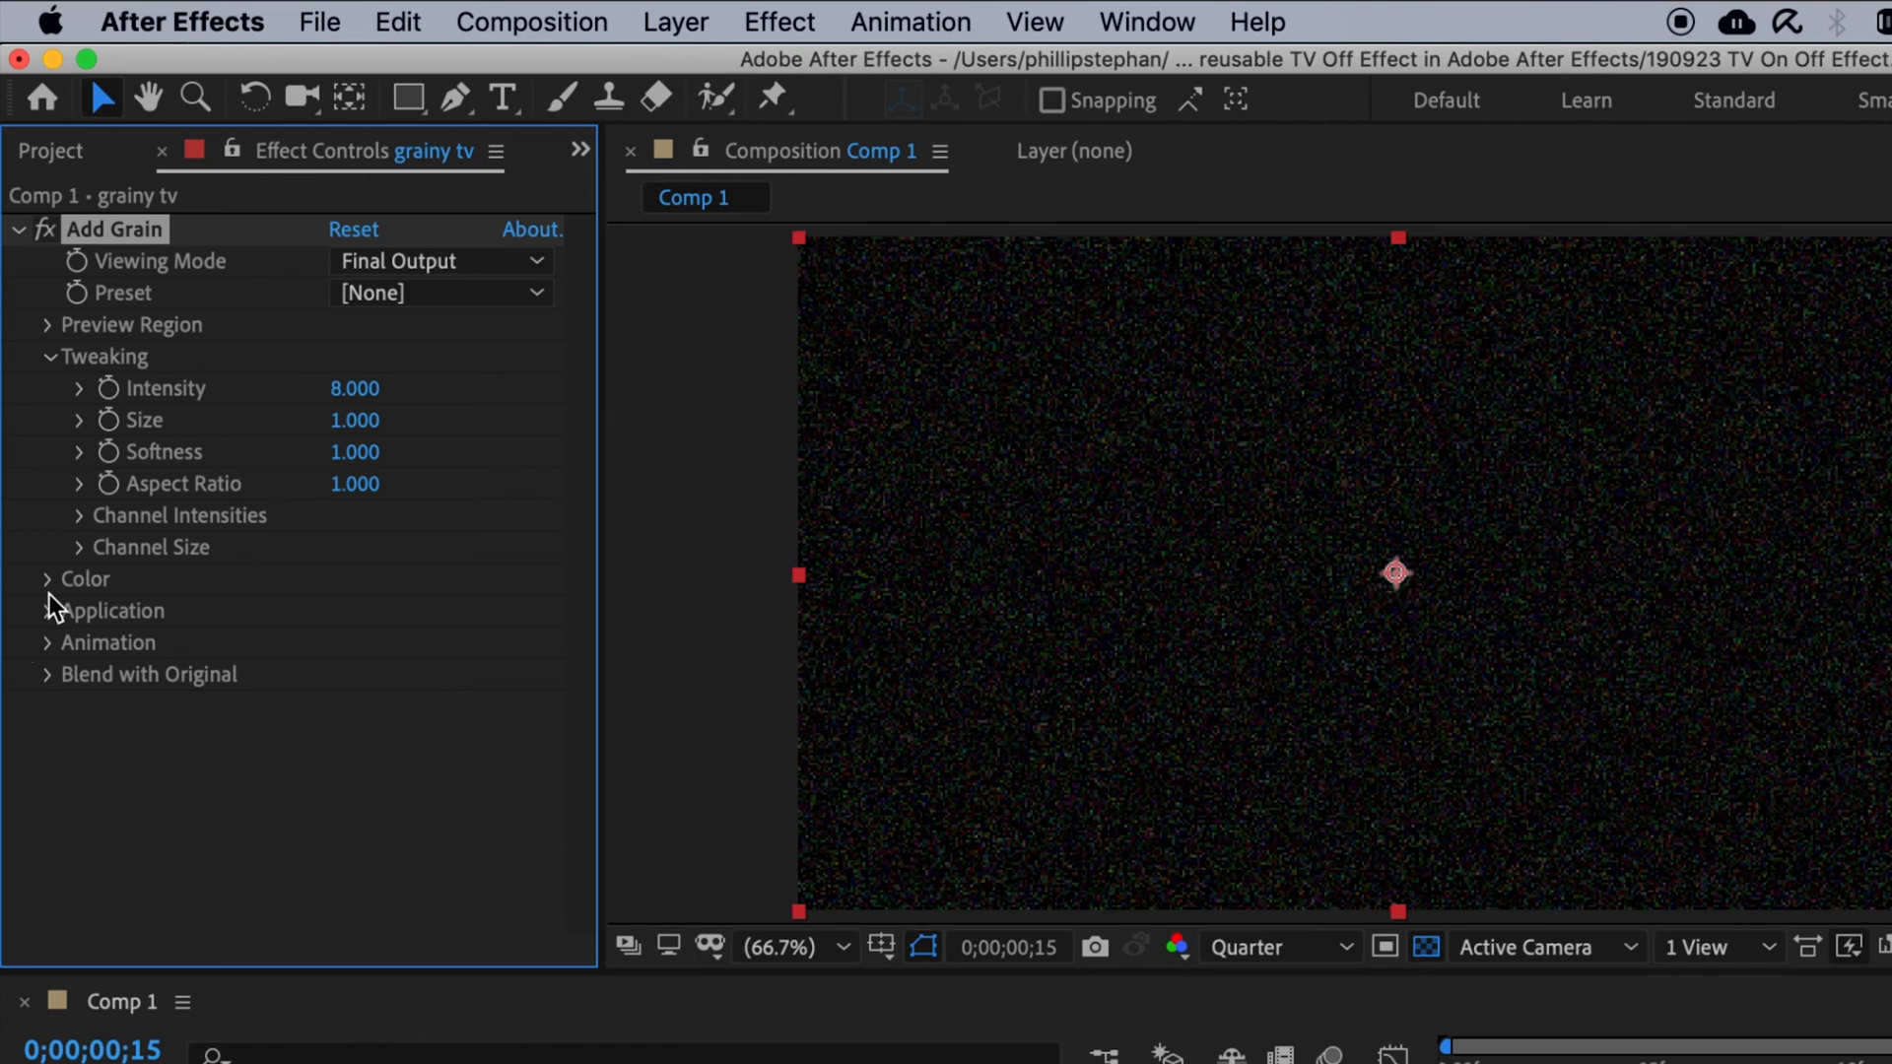
left_click(47, 577)
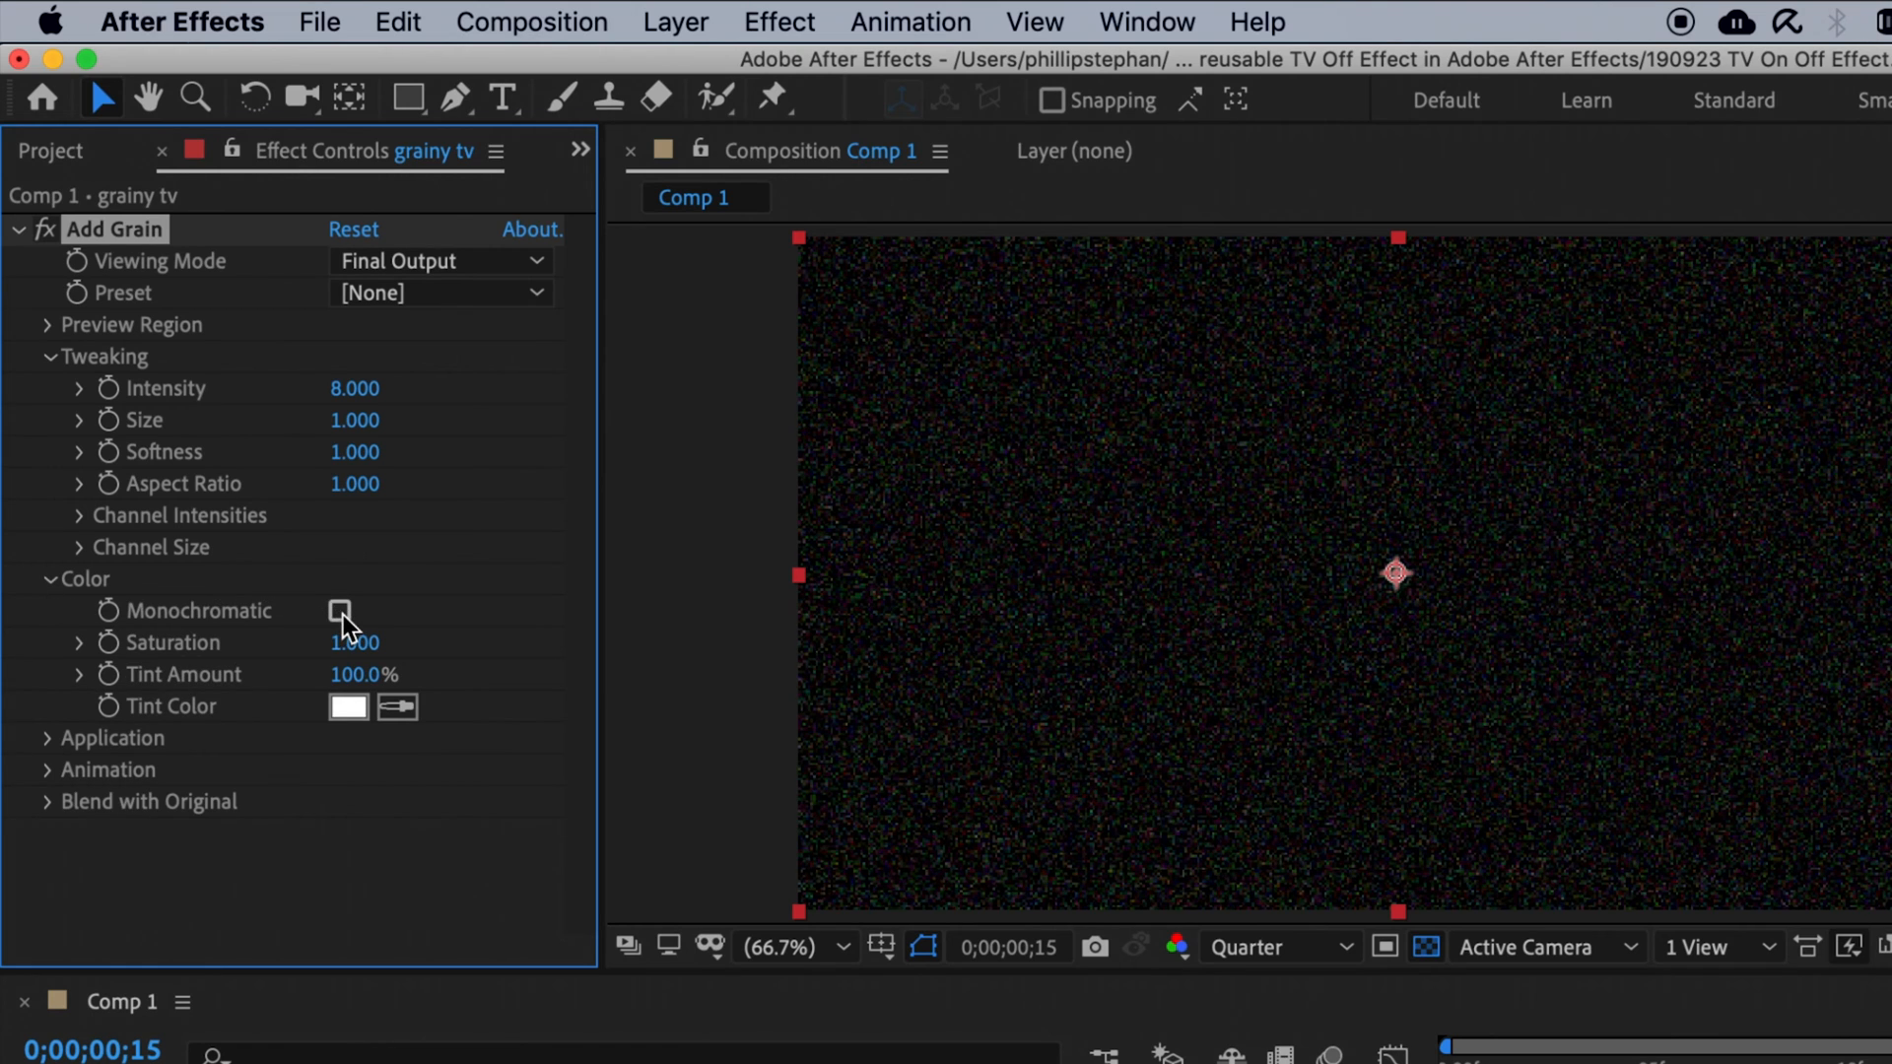
- Make the grain monochromatic and keyframe the layer's opacity and scale down to 0%
left_click(341, 611)
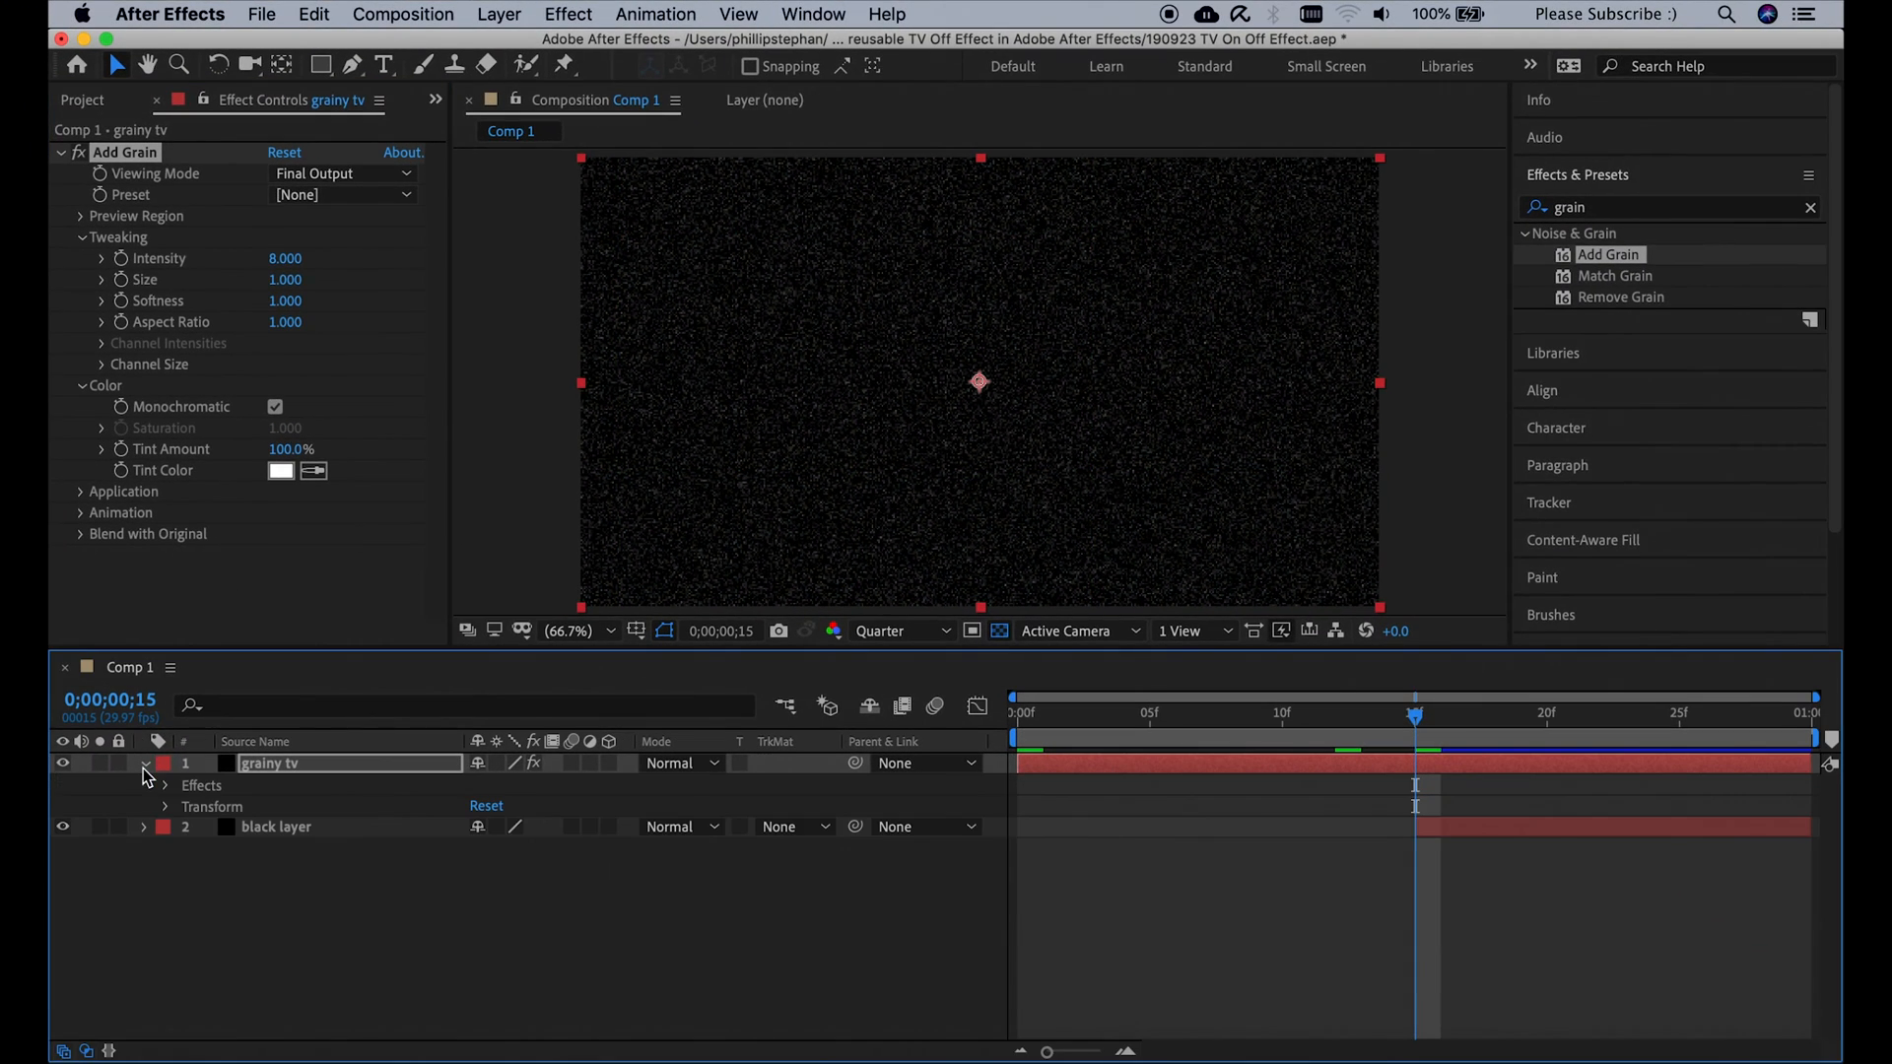
left_click(164, 806)
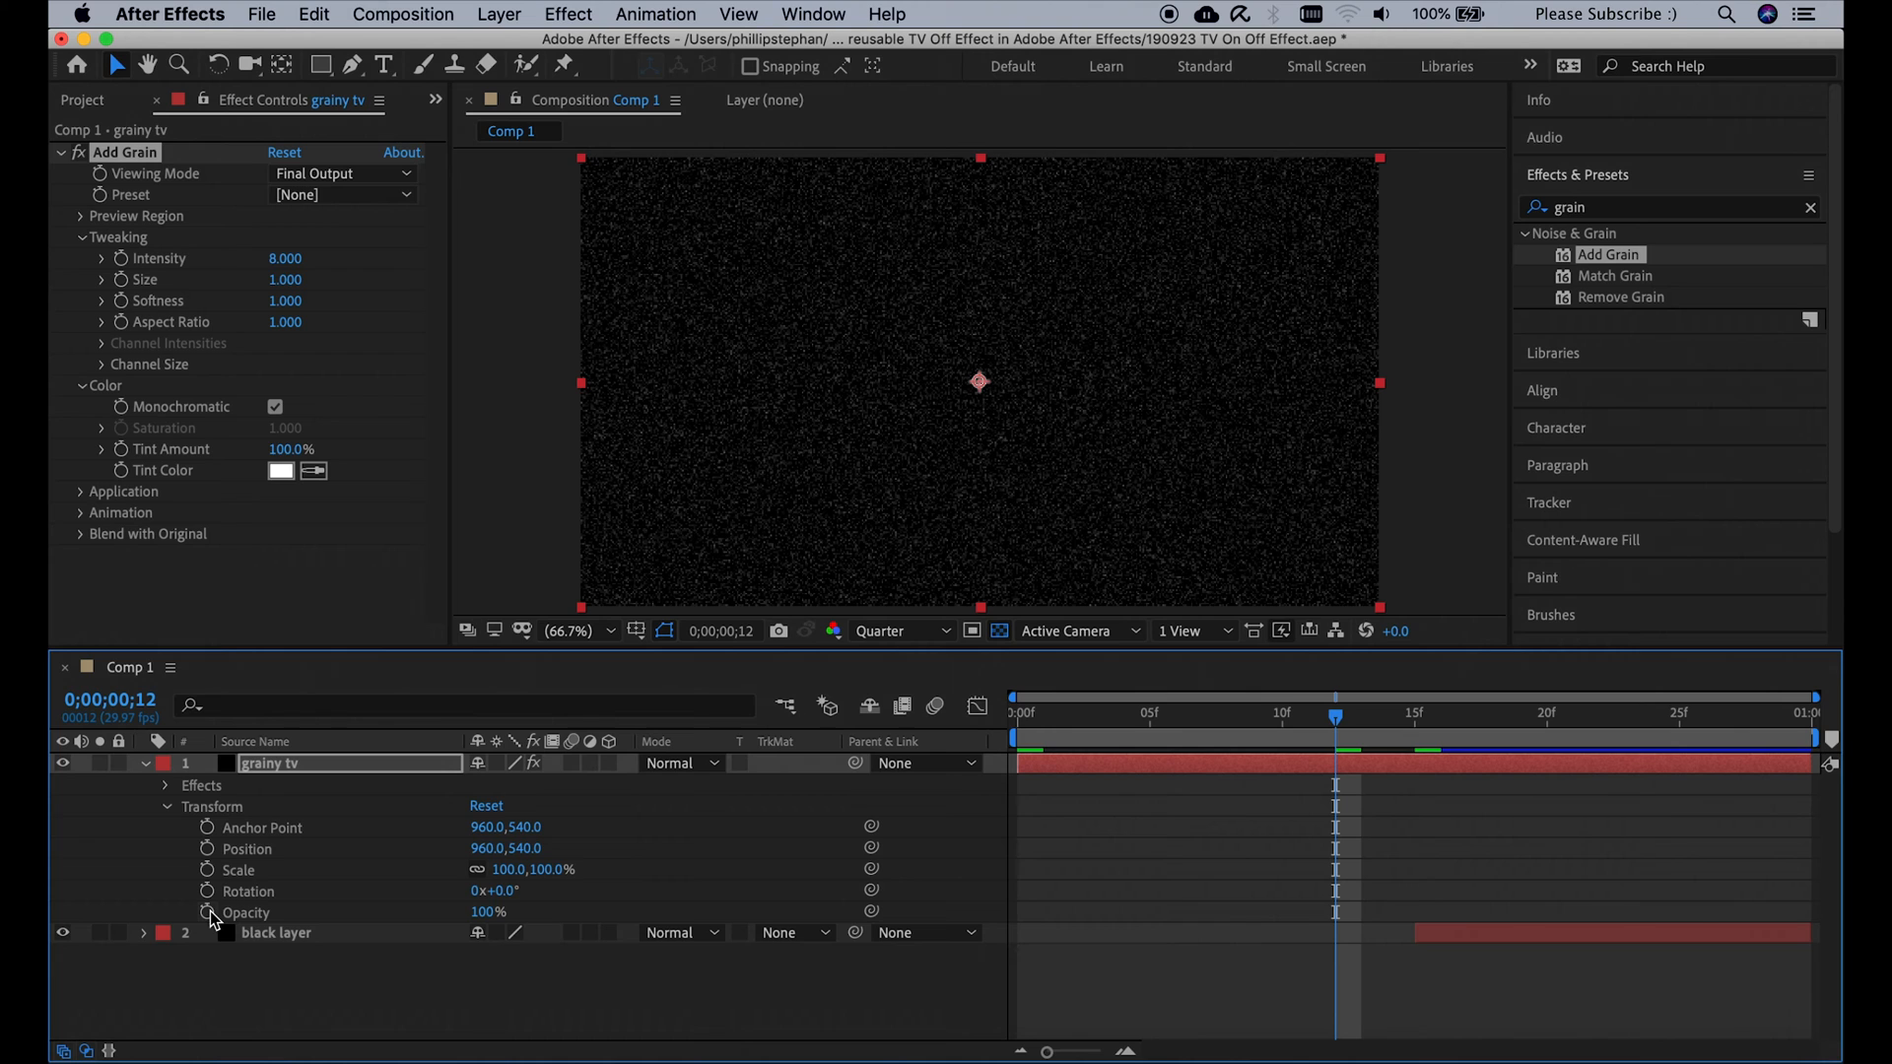
left_click(205, 913)
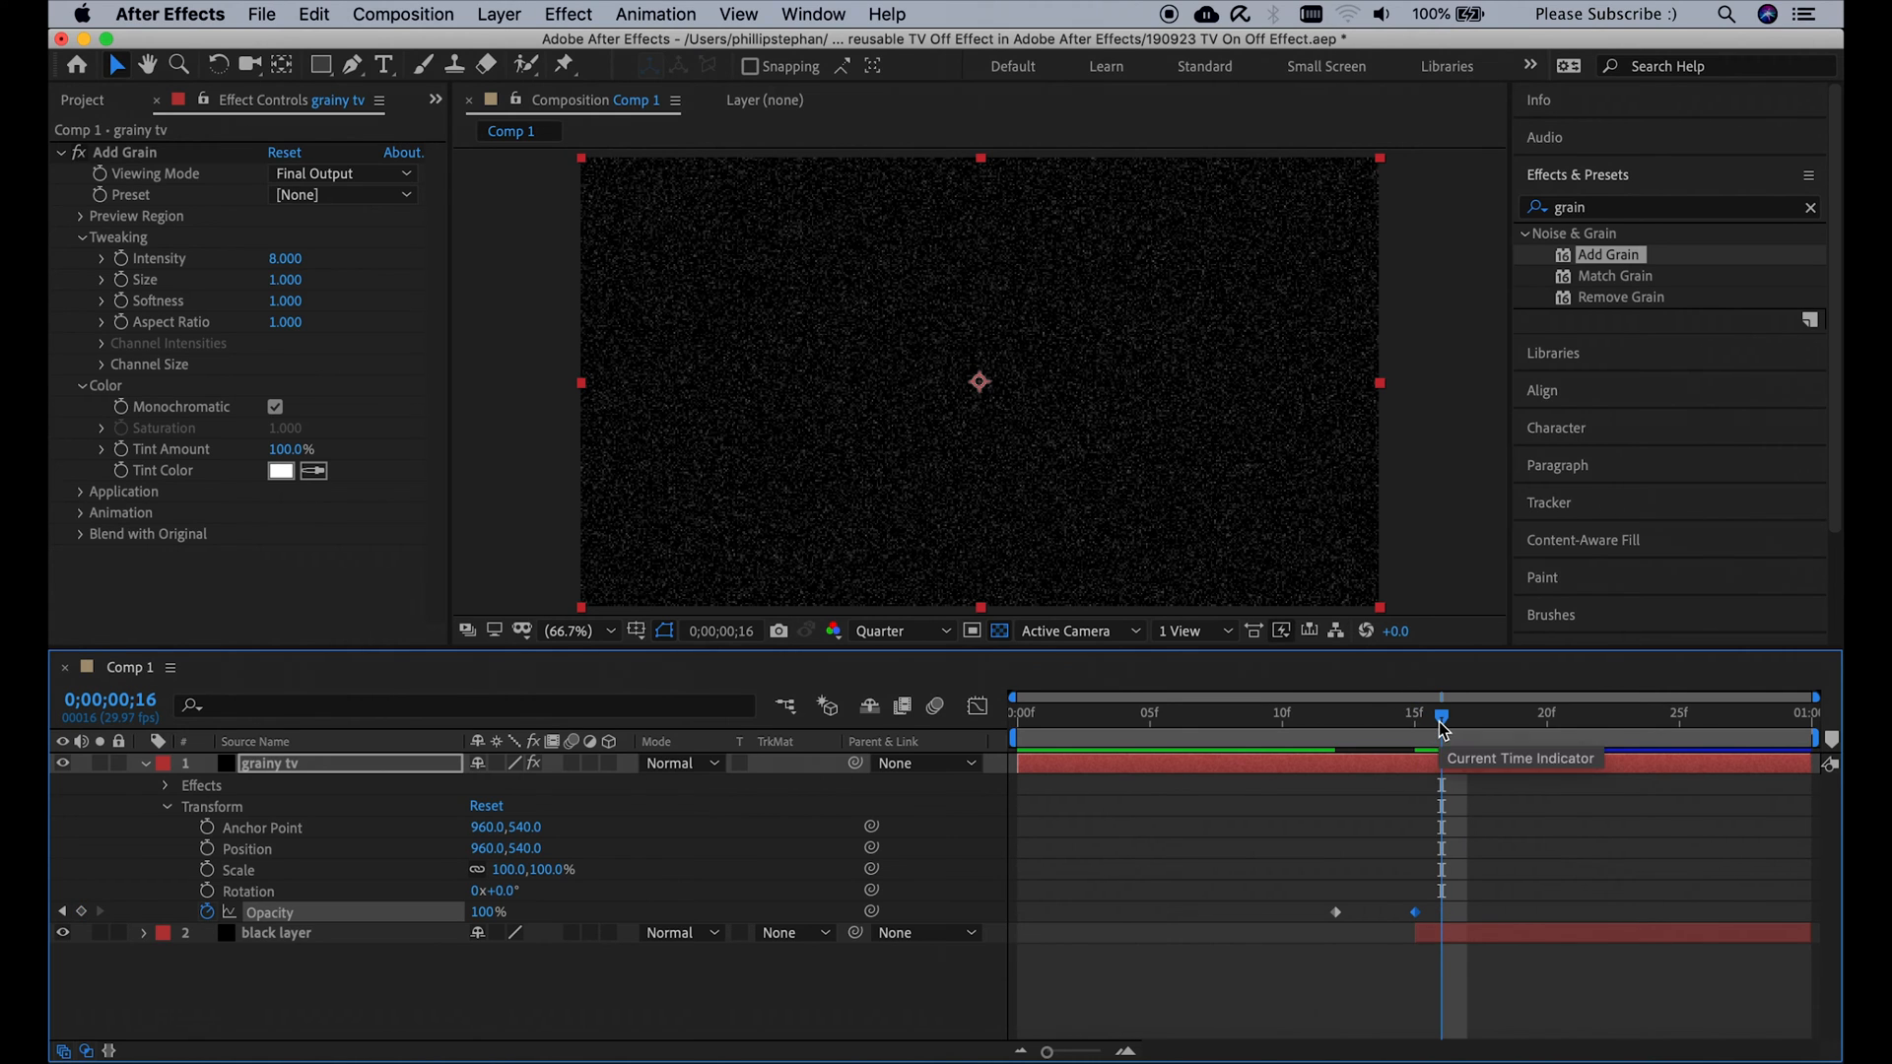
mouse_move(207, 873)
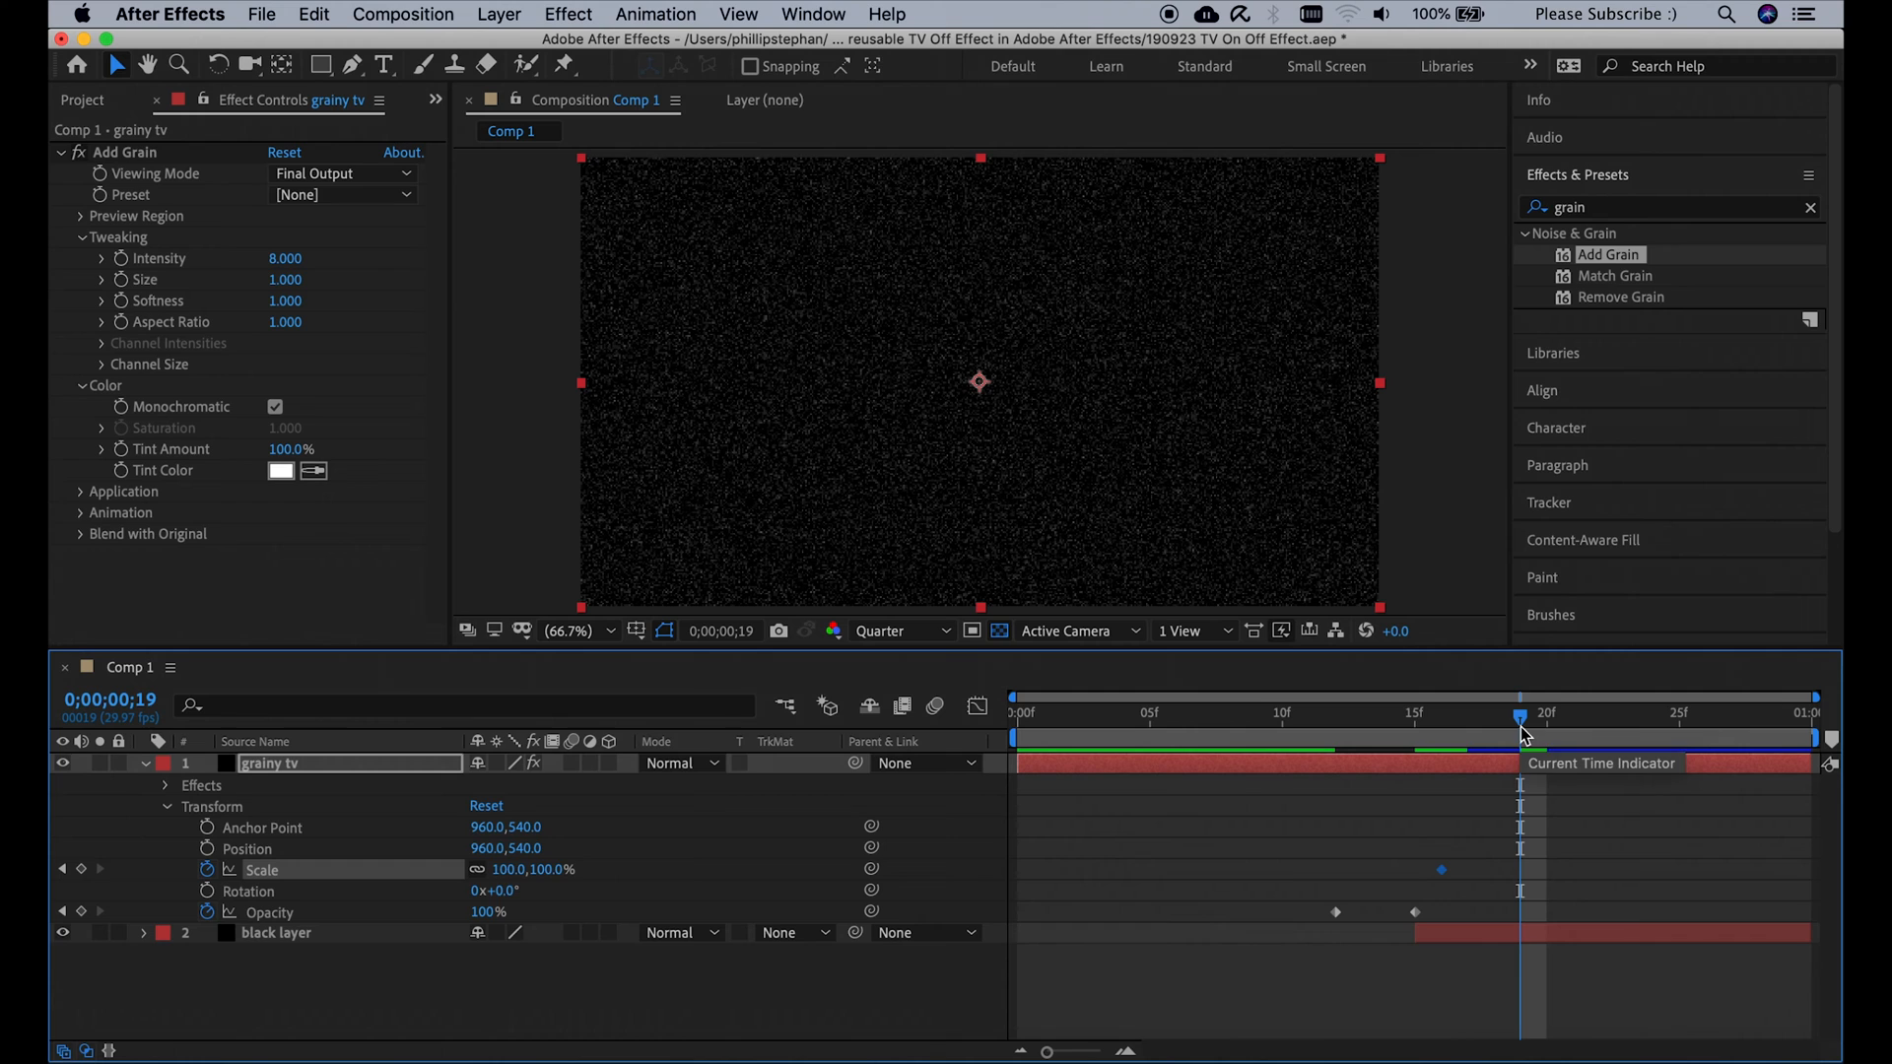
double_click(507, 870)
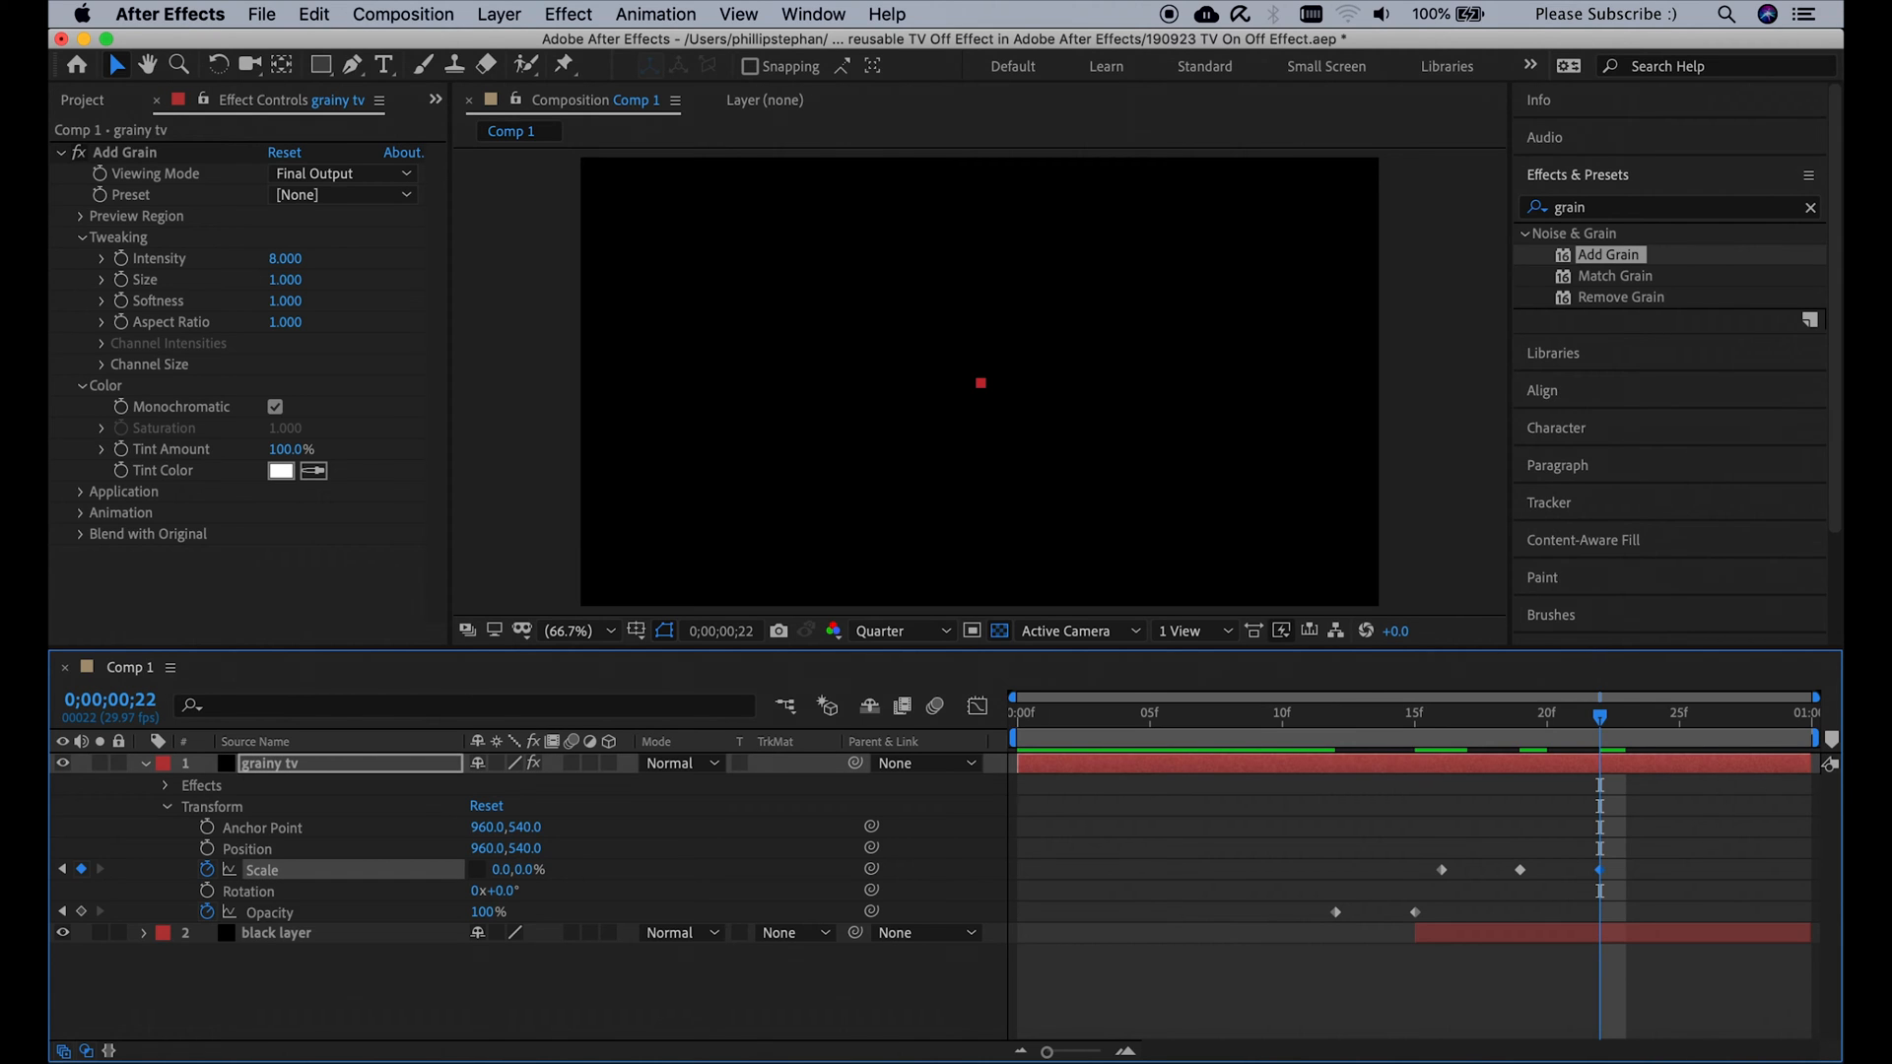
- Add a Color Overlay layer style to grainy tv and set its colour to white
left_click(498, 14)
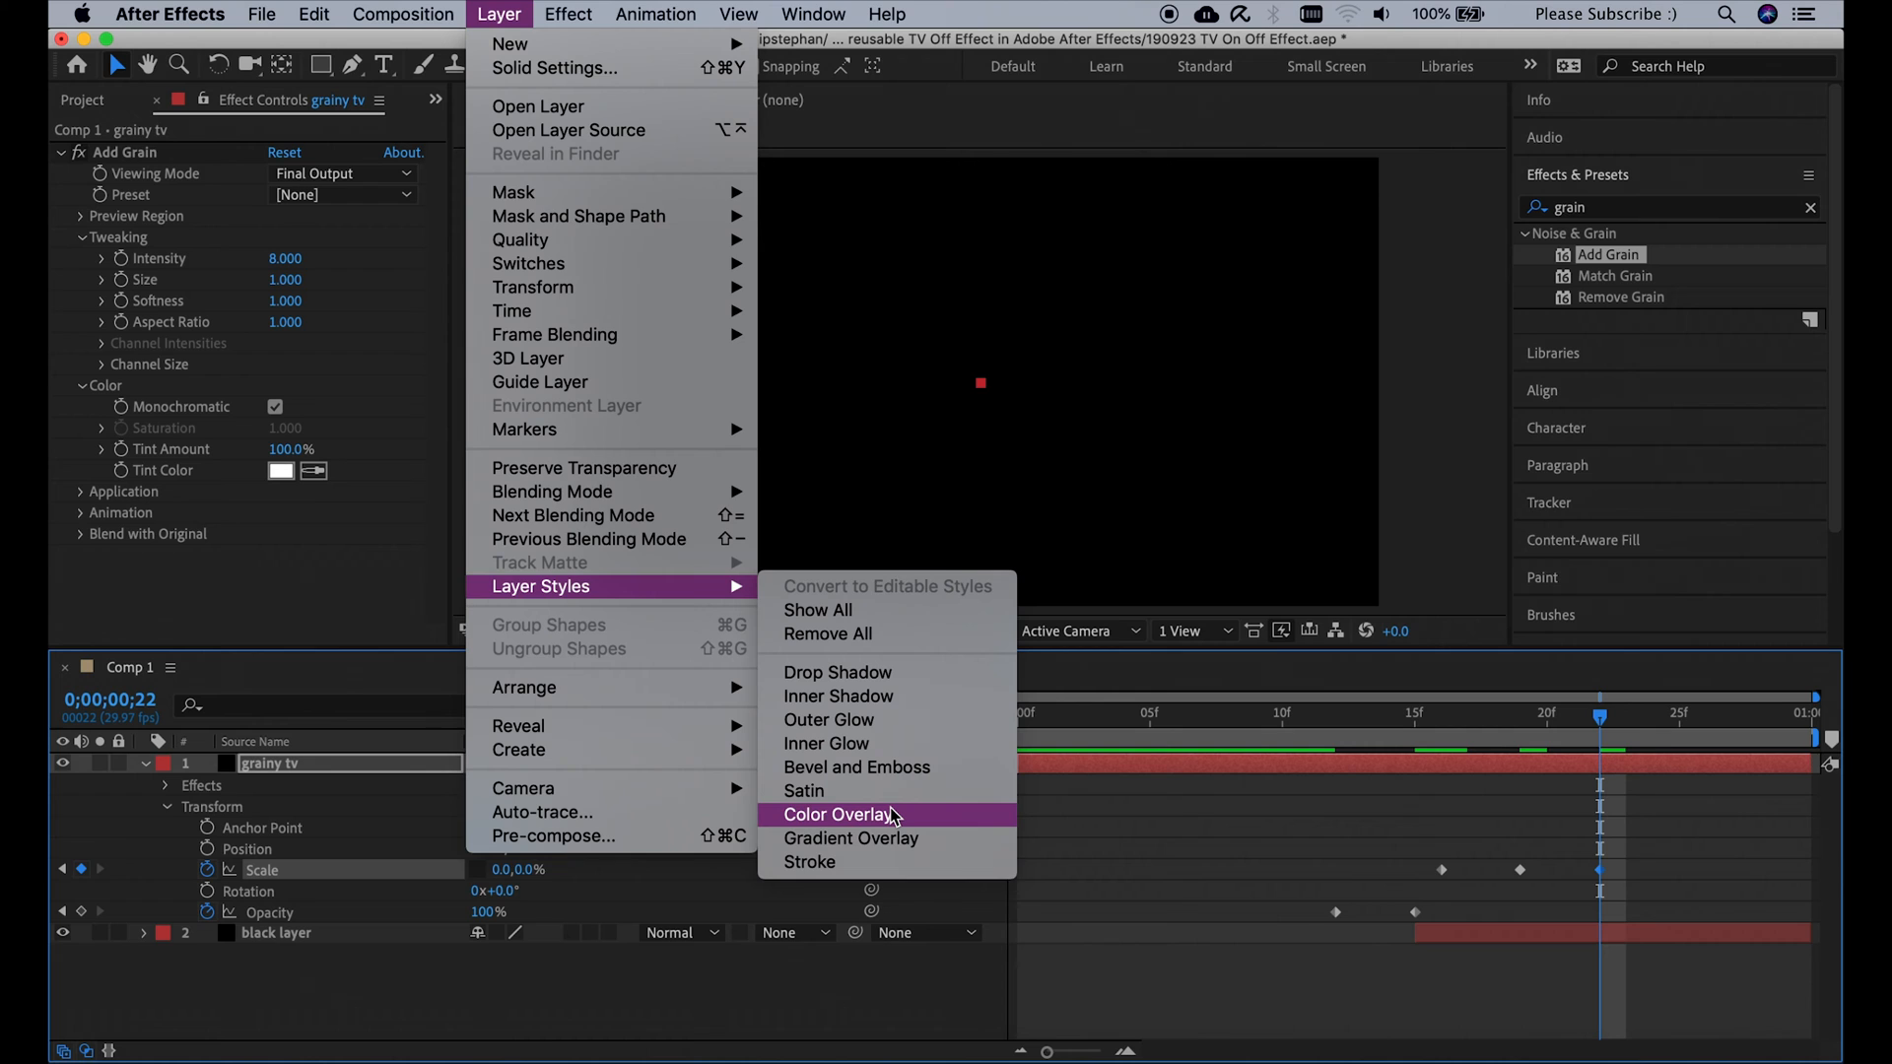
left_click(833, 815)
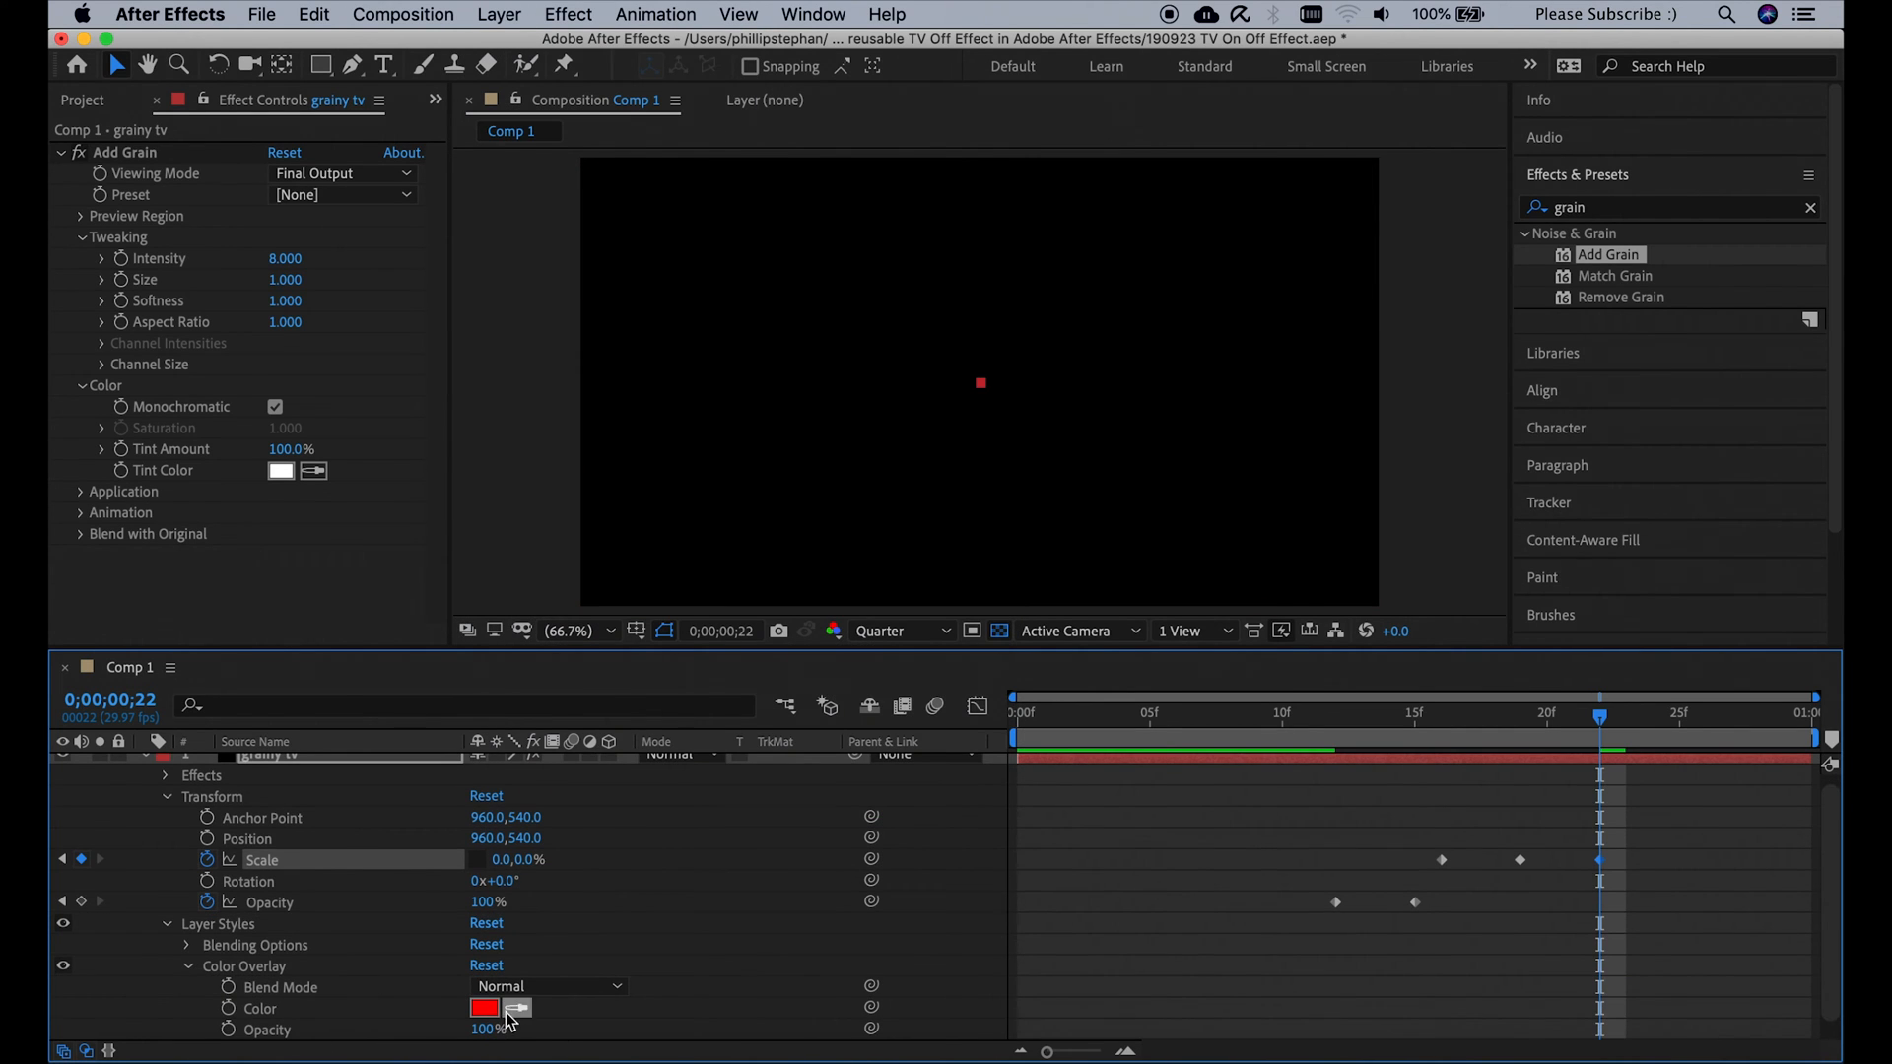
left_click(484, 1007)
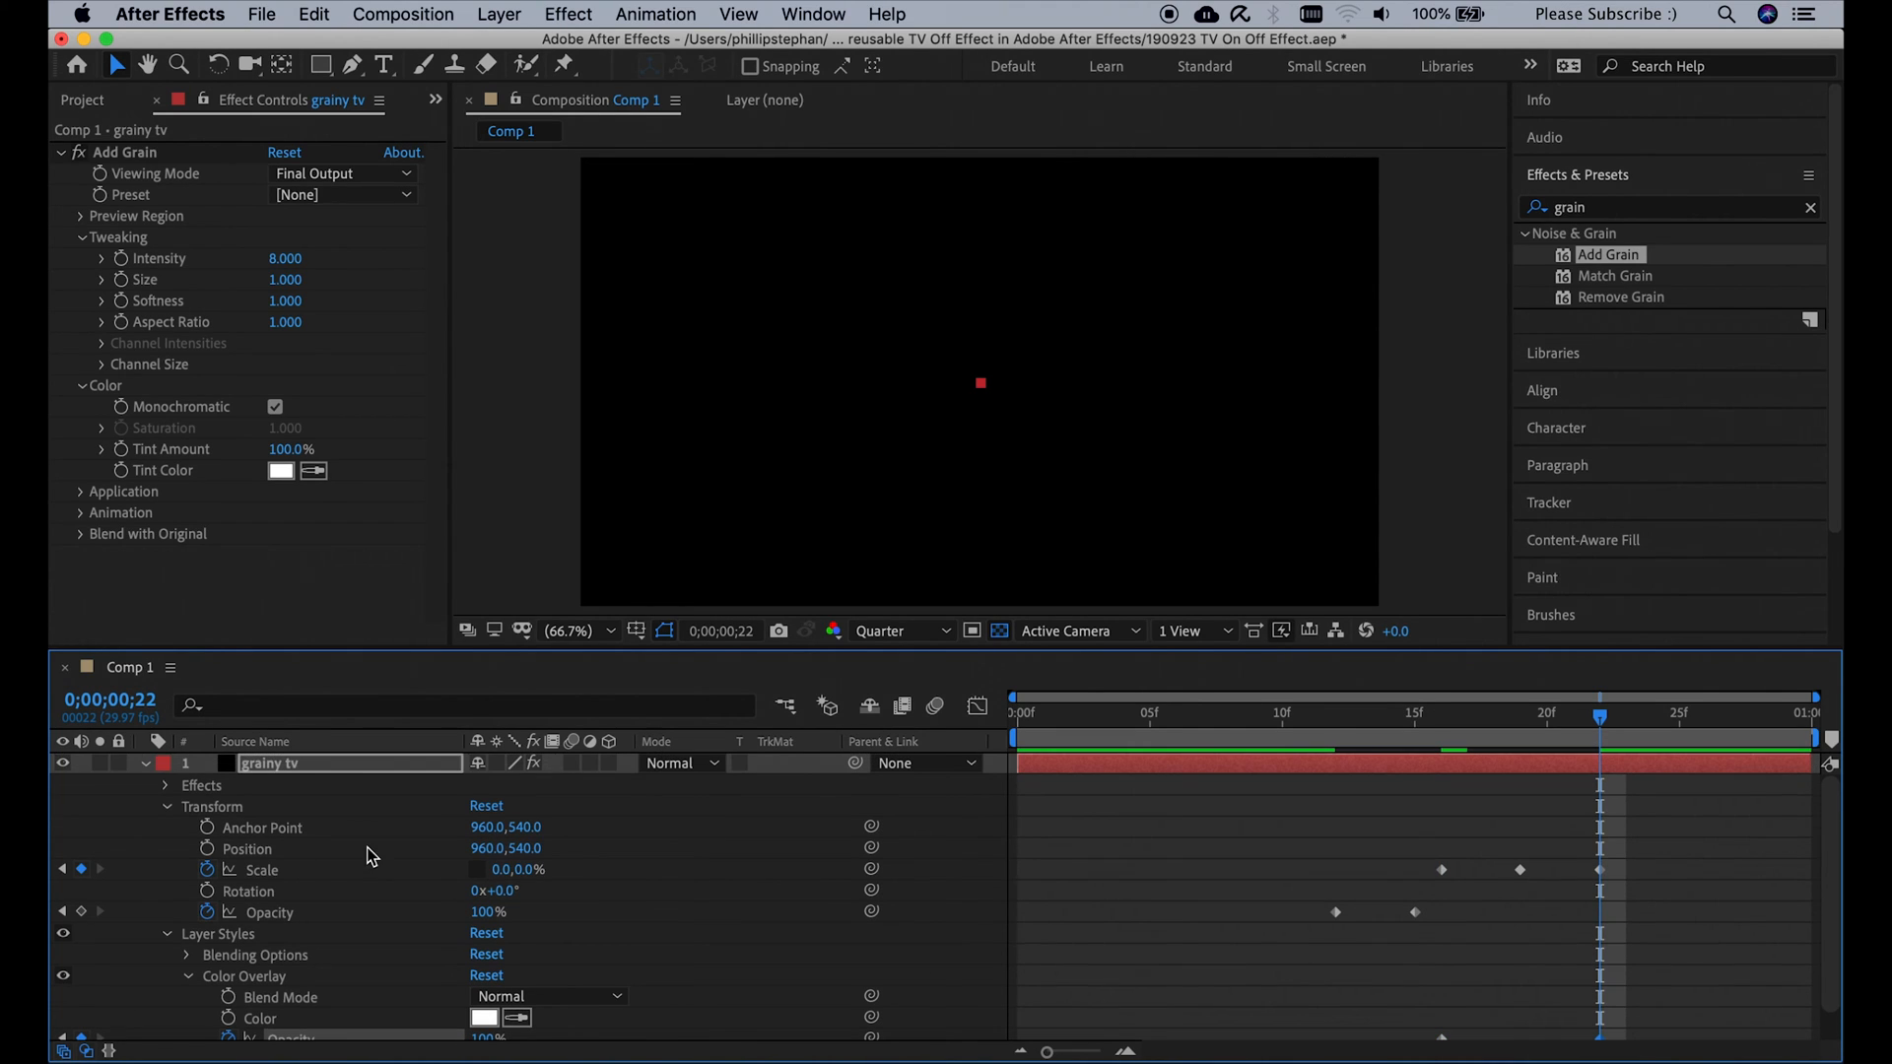
mouse_move(321, 65)
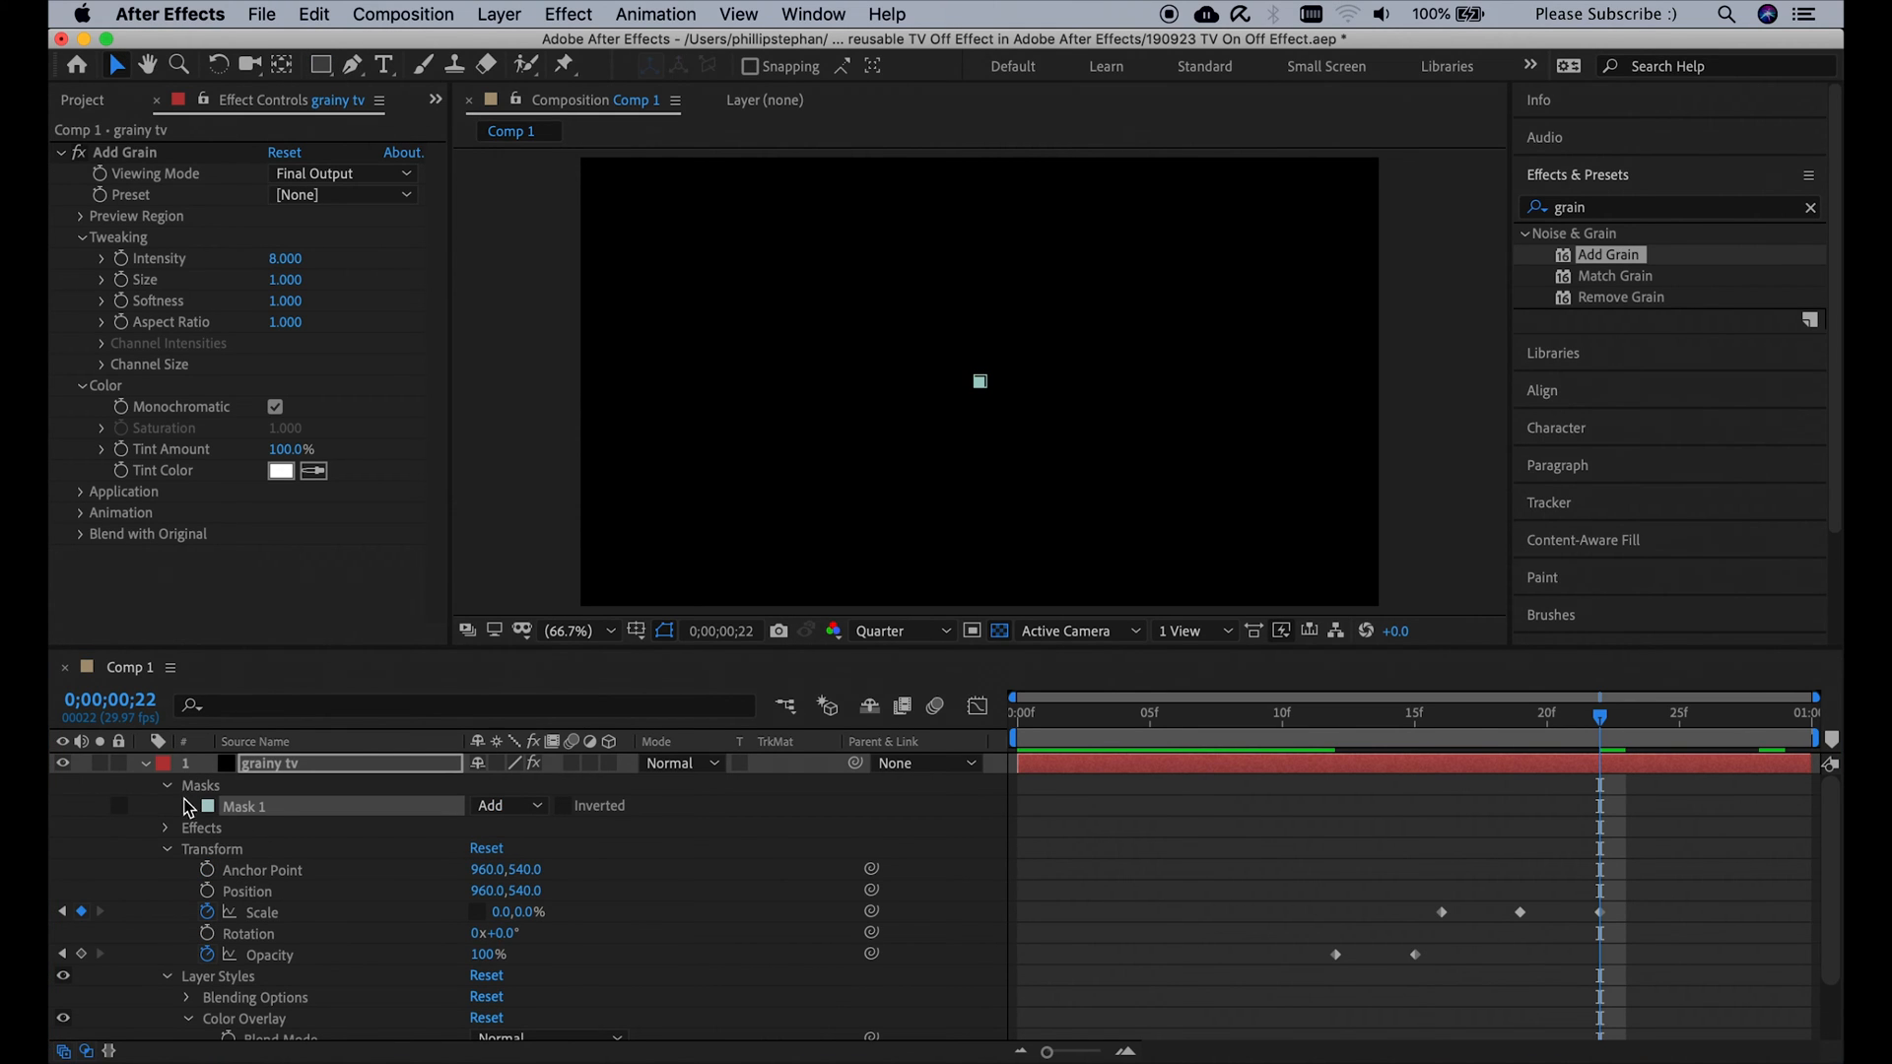
- Give Mask 1 on grainy tv a feather of 2000
left_click(189, 806)
type("2000")
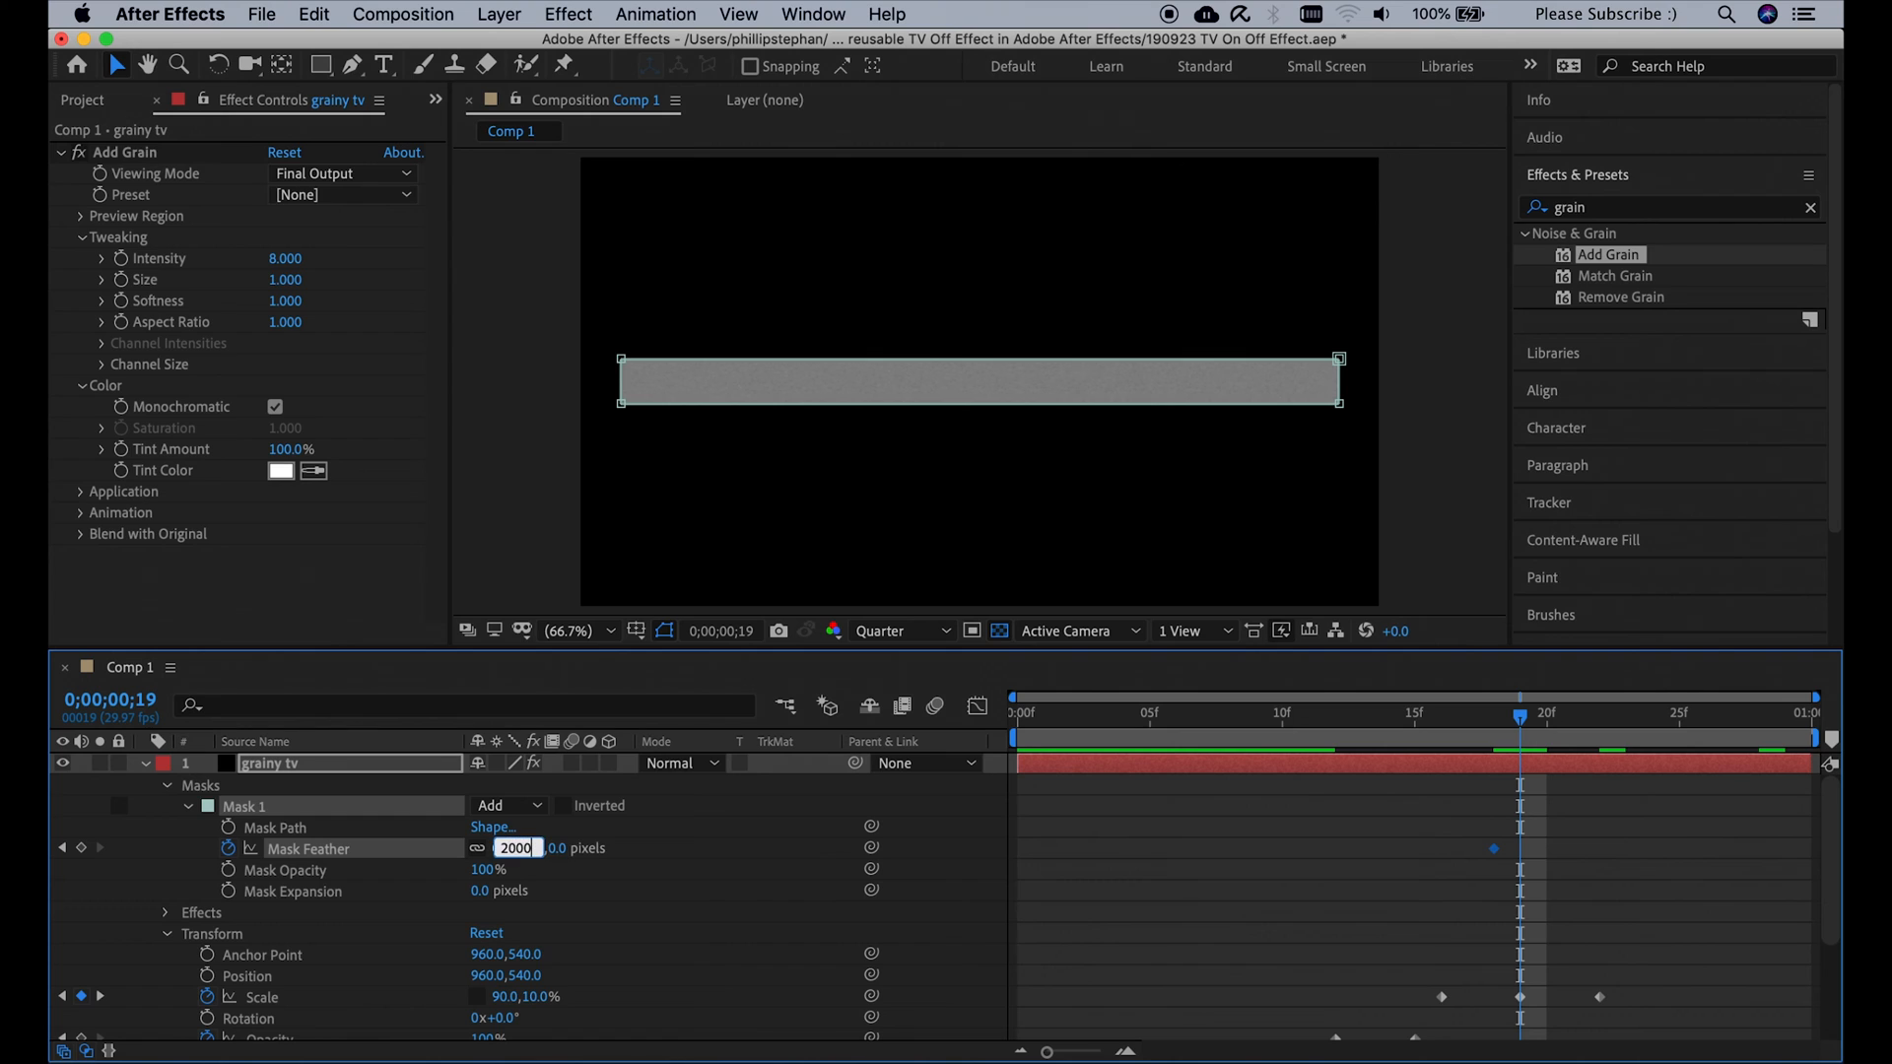
key("Tab")
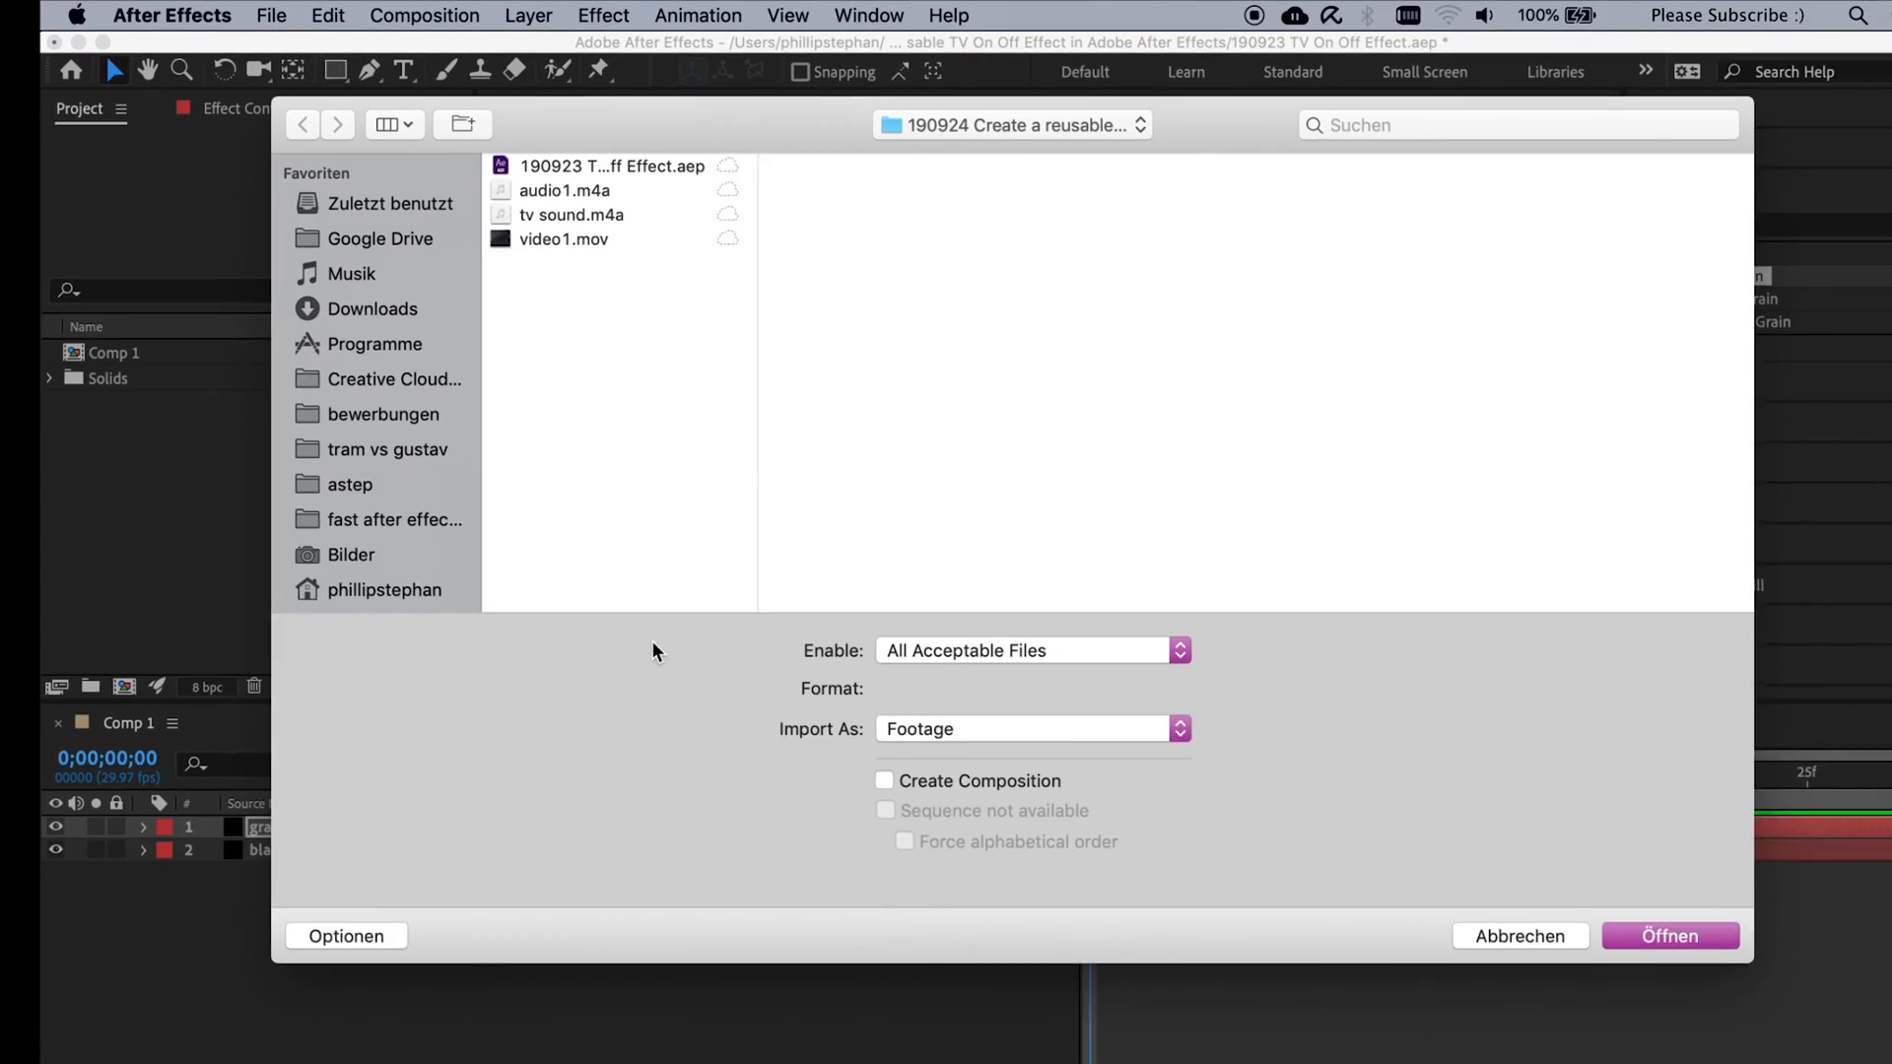
- Import tv sound.m4a and add it as a third layer in Comp 1
left_click(572, 215)
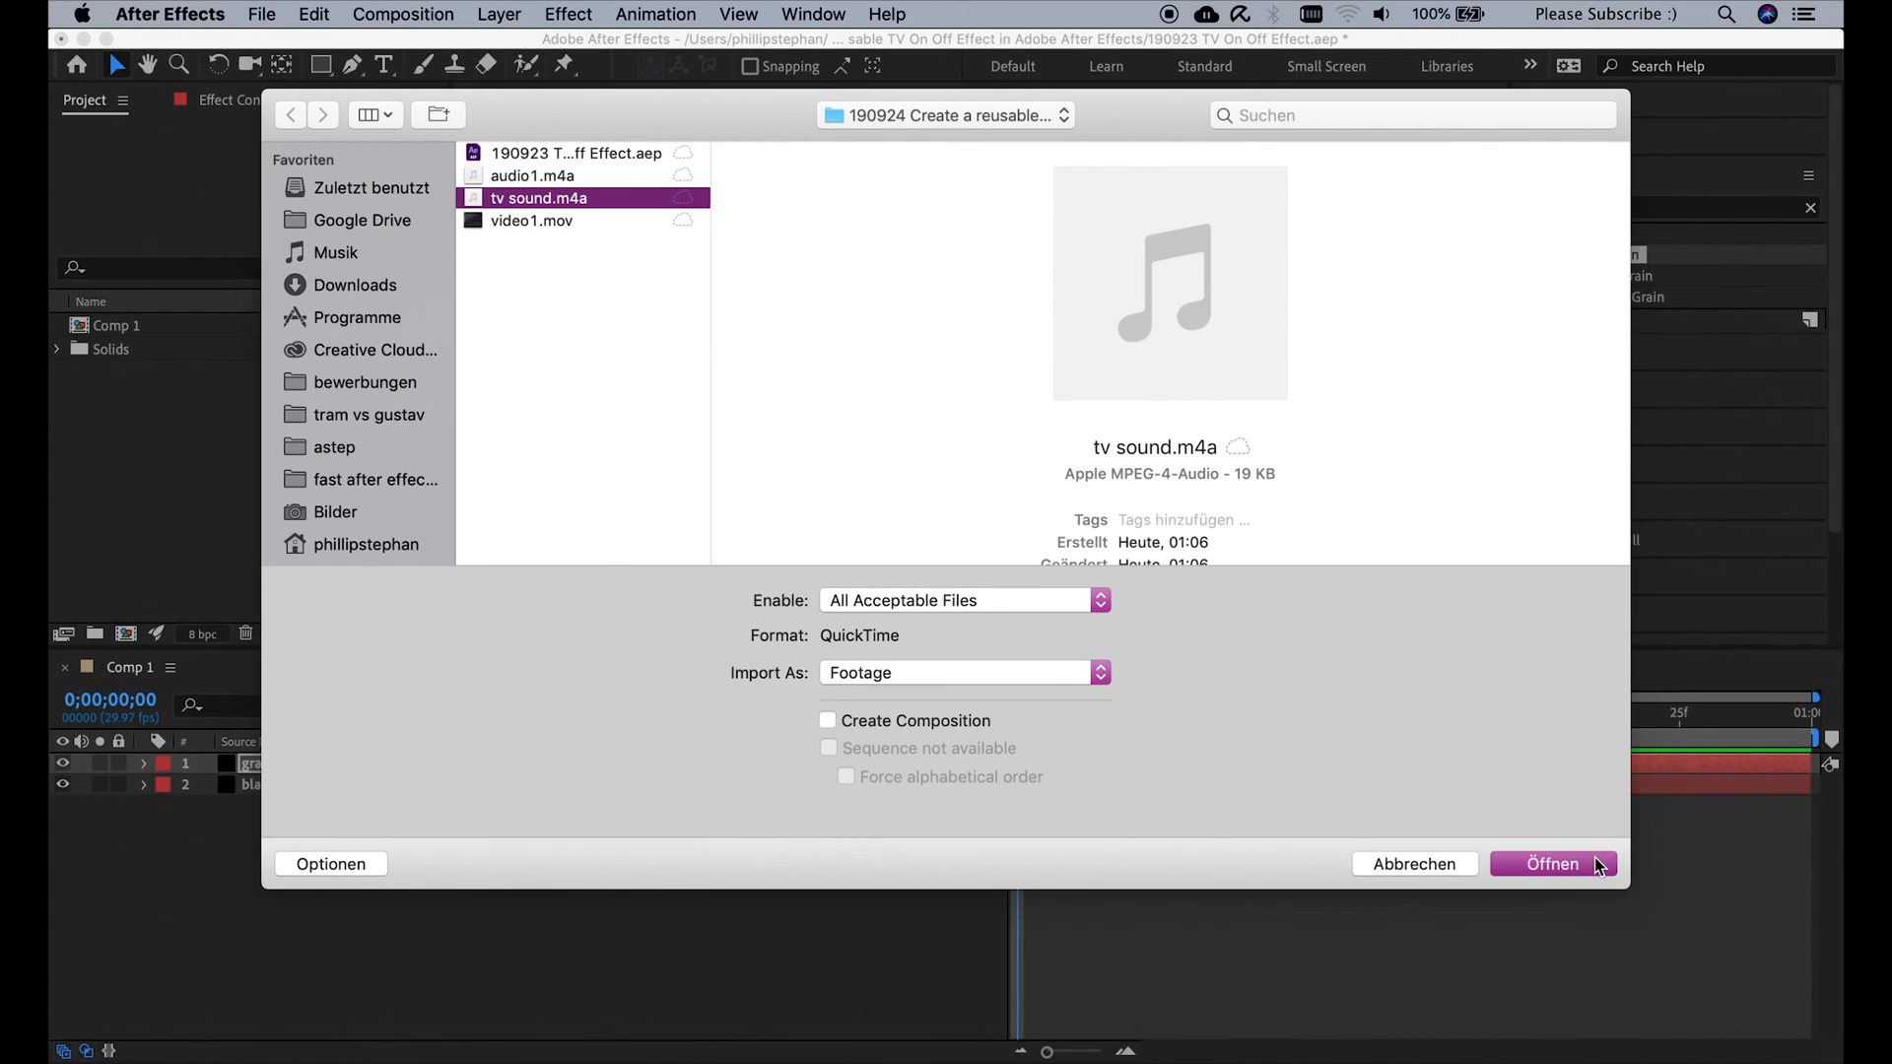
left_click(1551, 863)
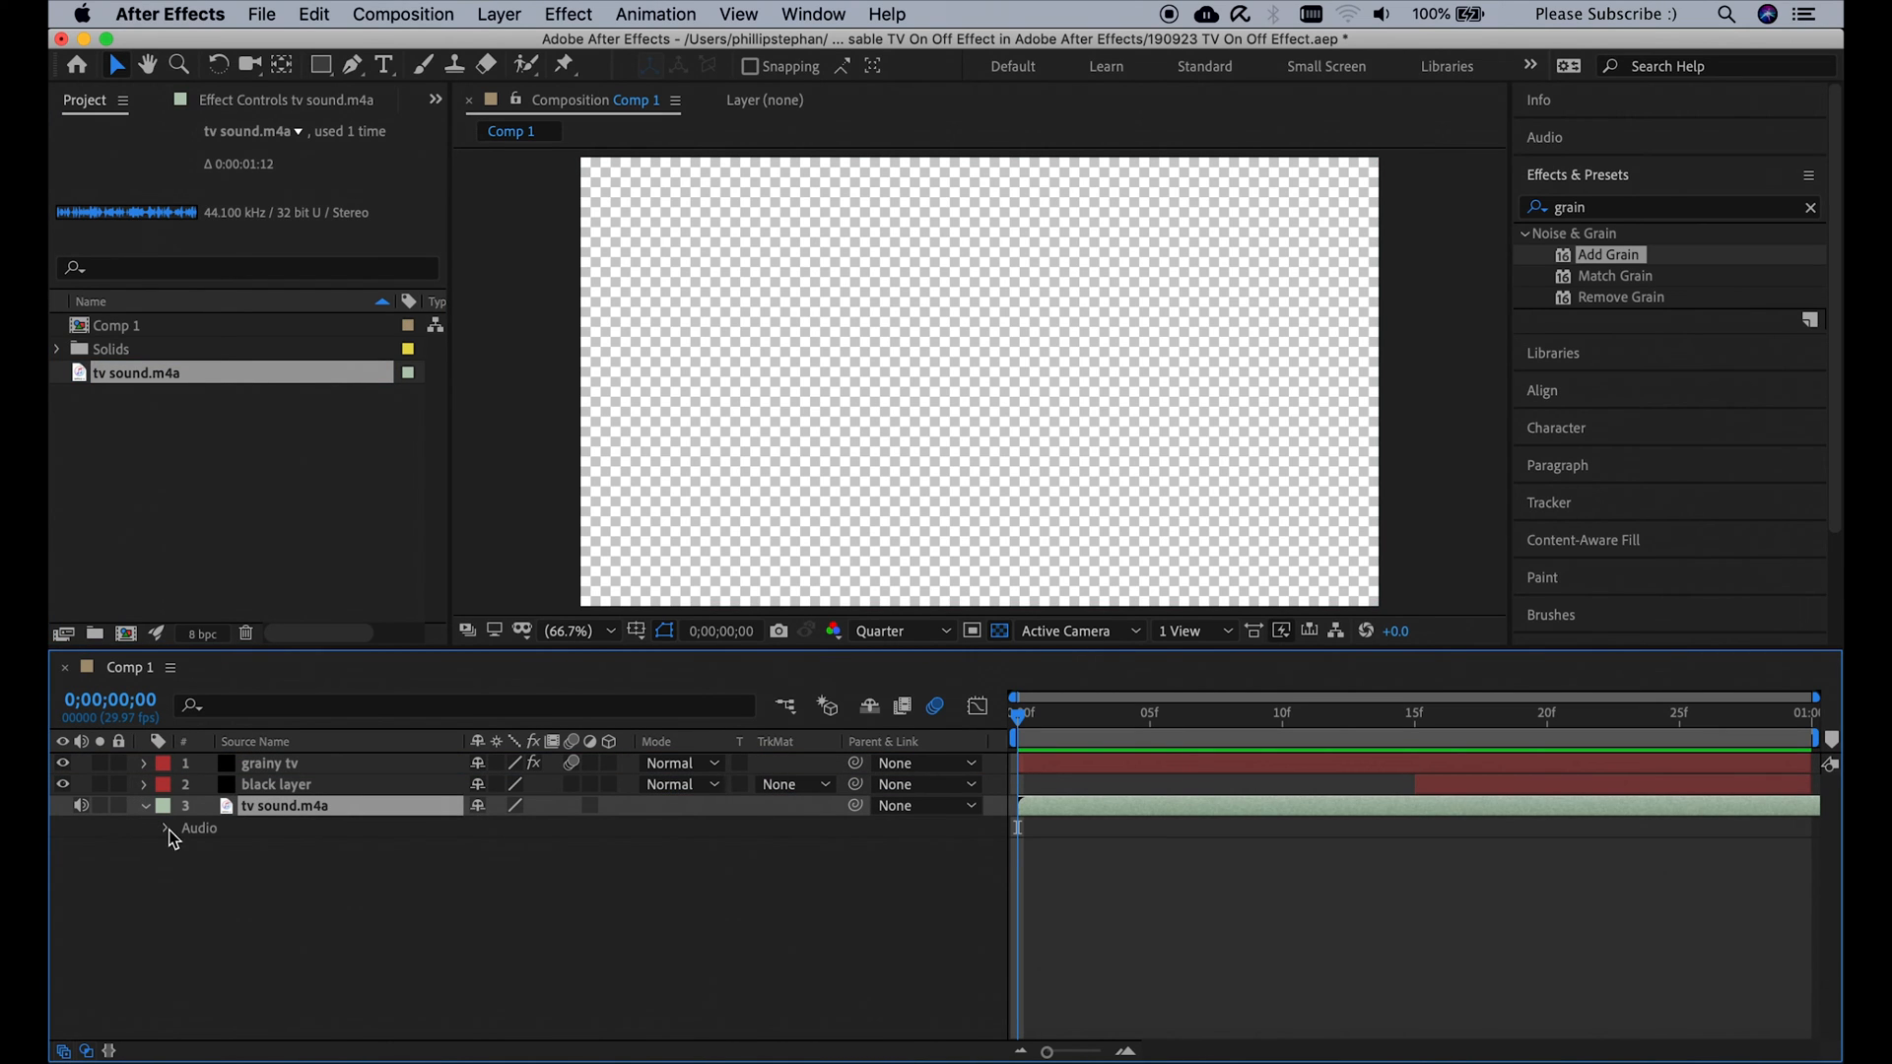
left_click(168, 830)
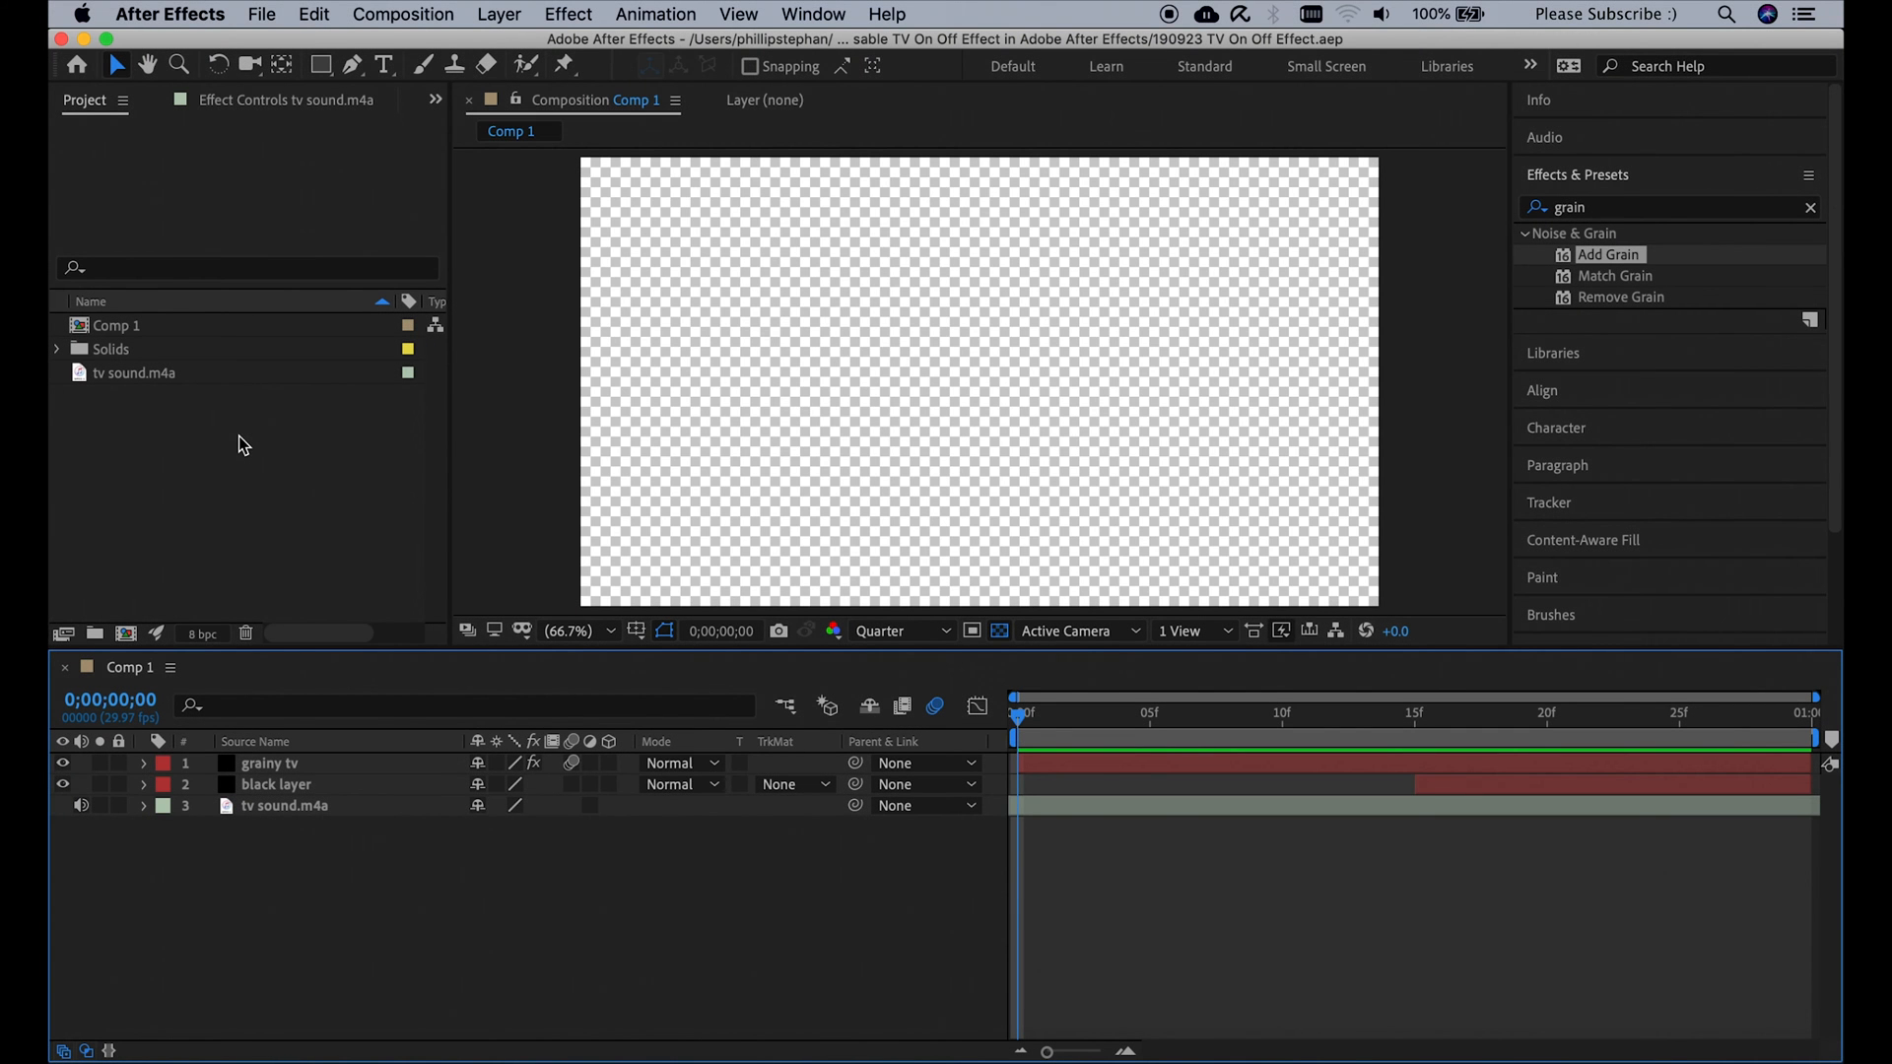
- Collect Comp 1 and its files into a folder named 'tv effect'
left_click(116, 325)
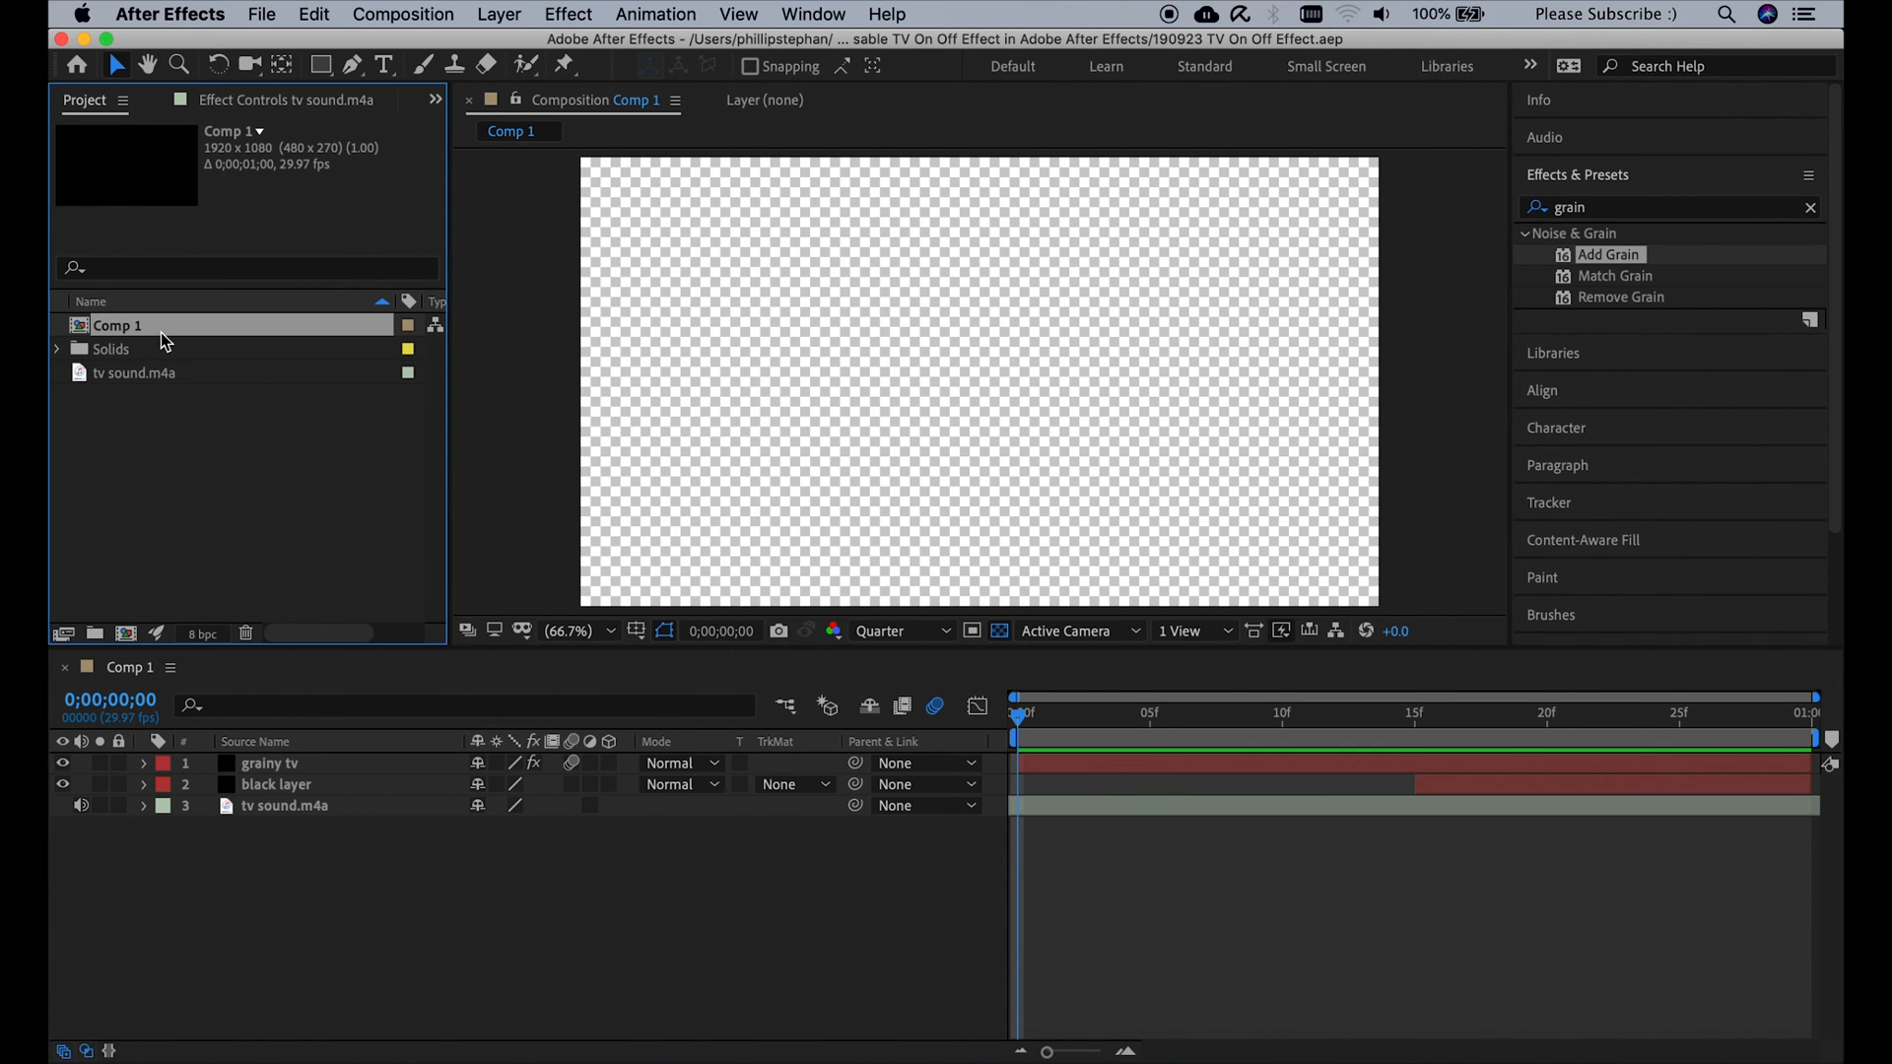
left_click(260, 14)
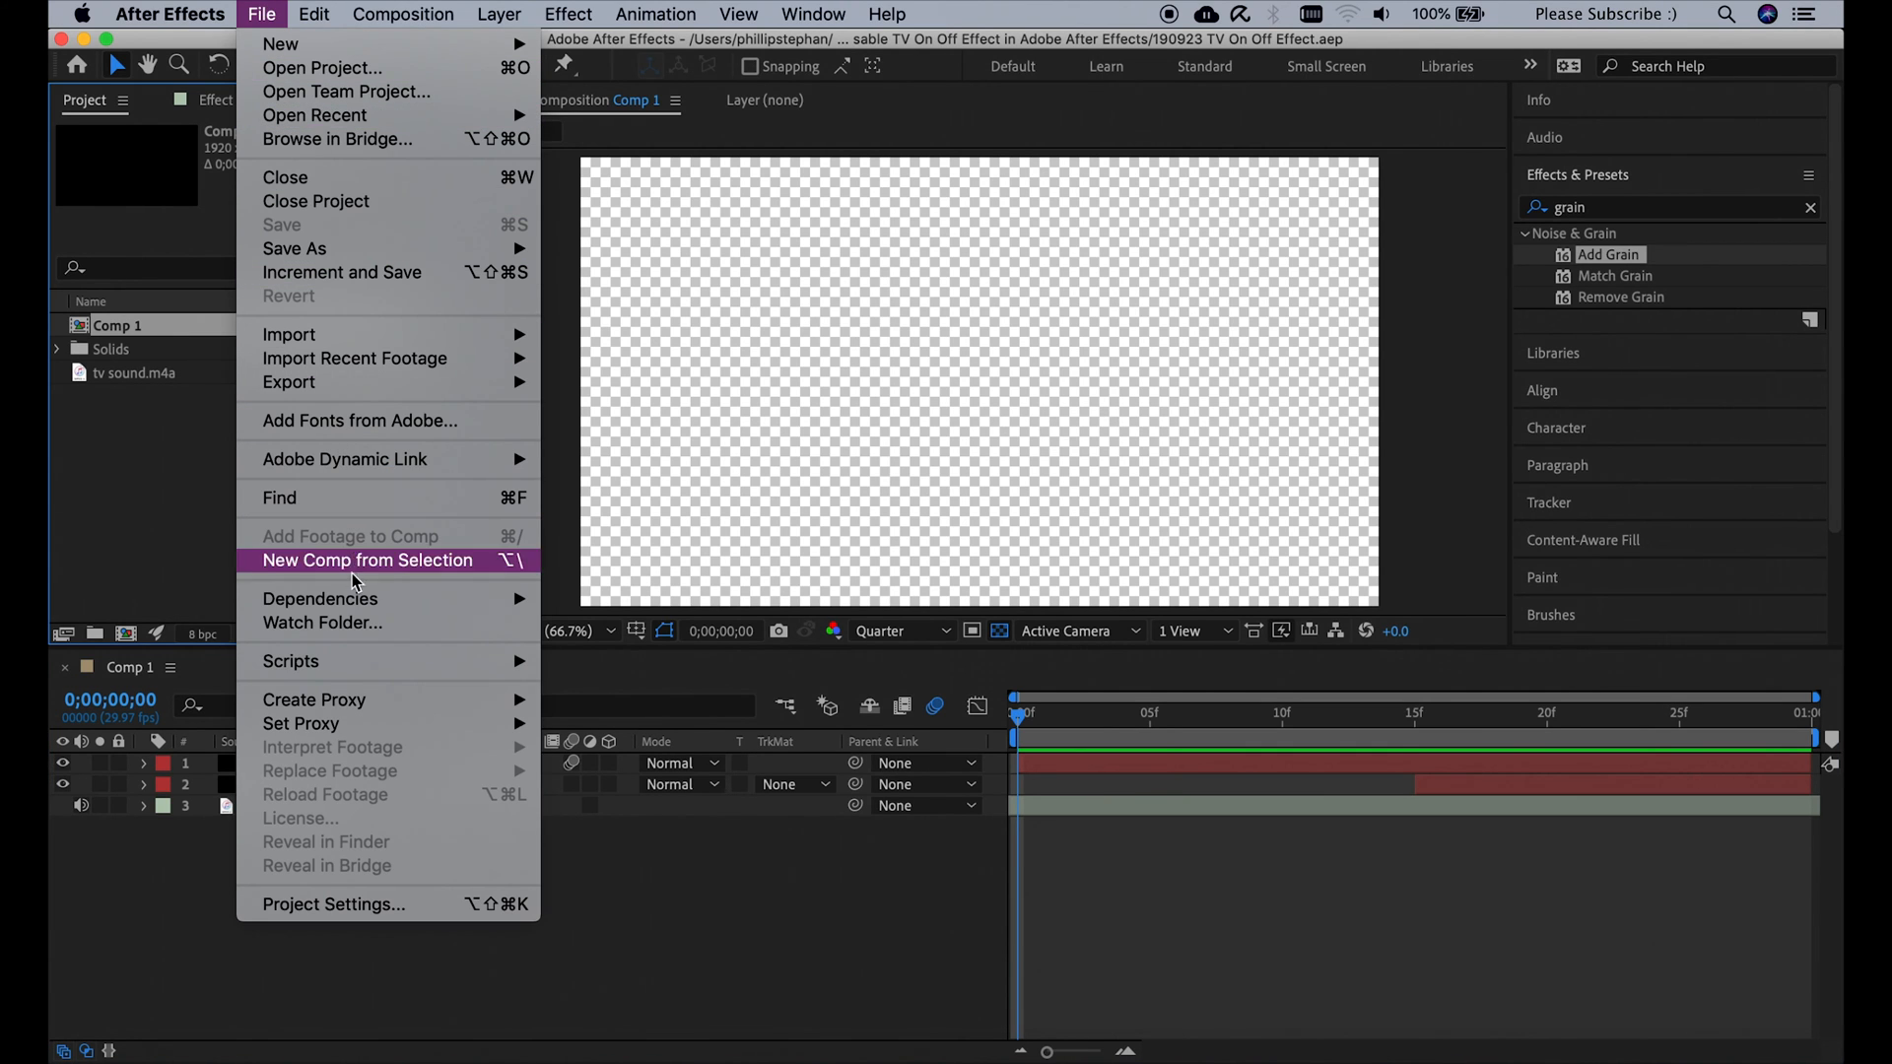
mouse_move(319, 599)
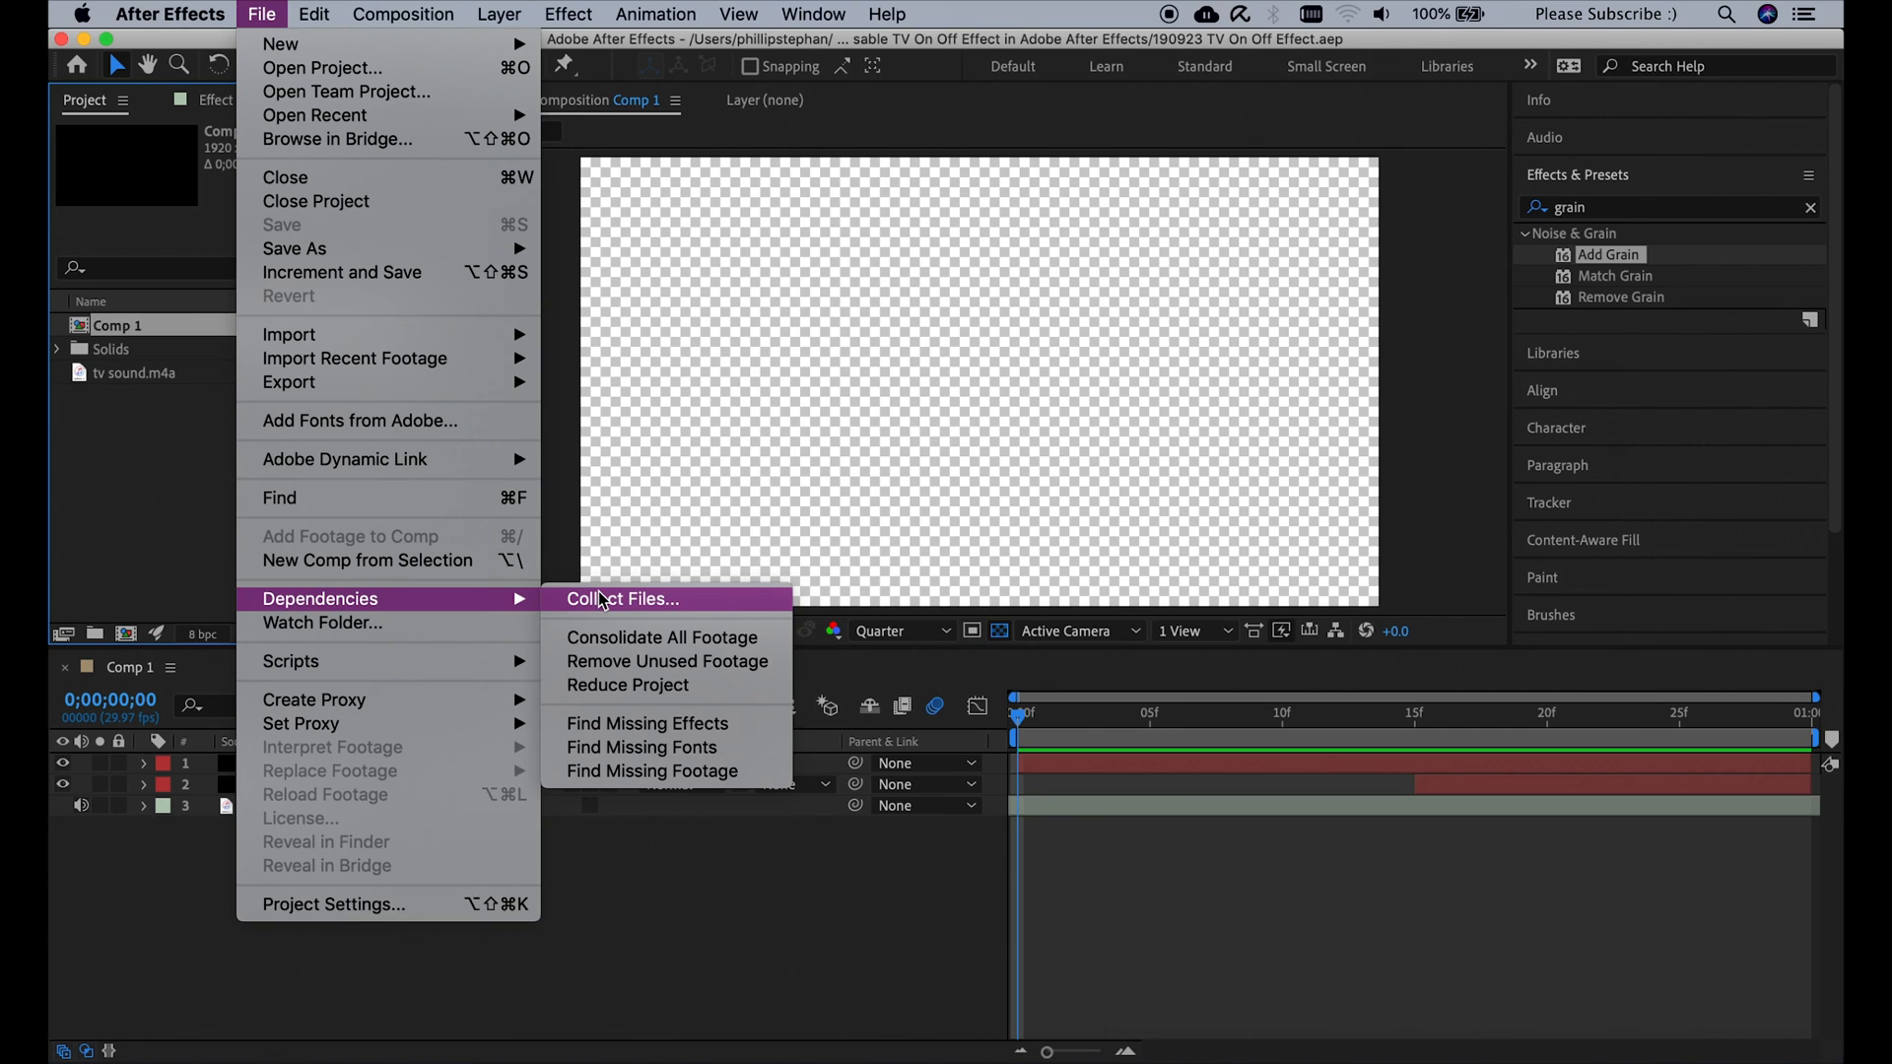
left_click(623, 599)
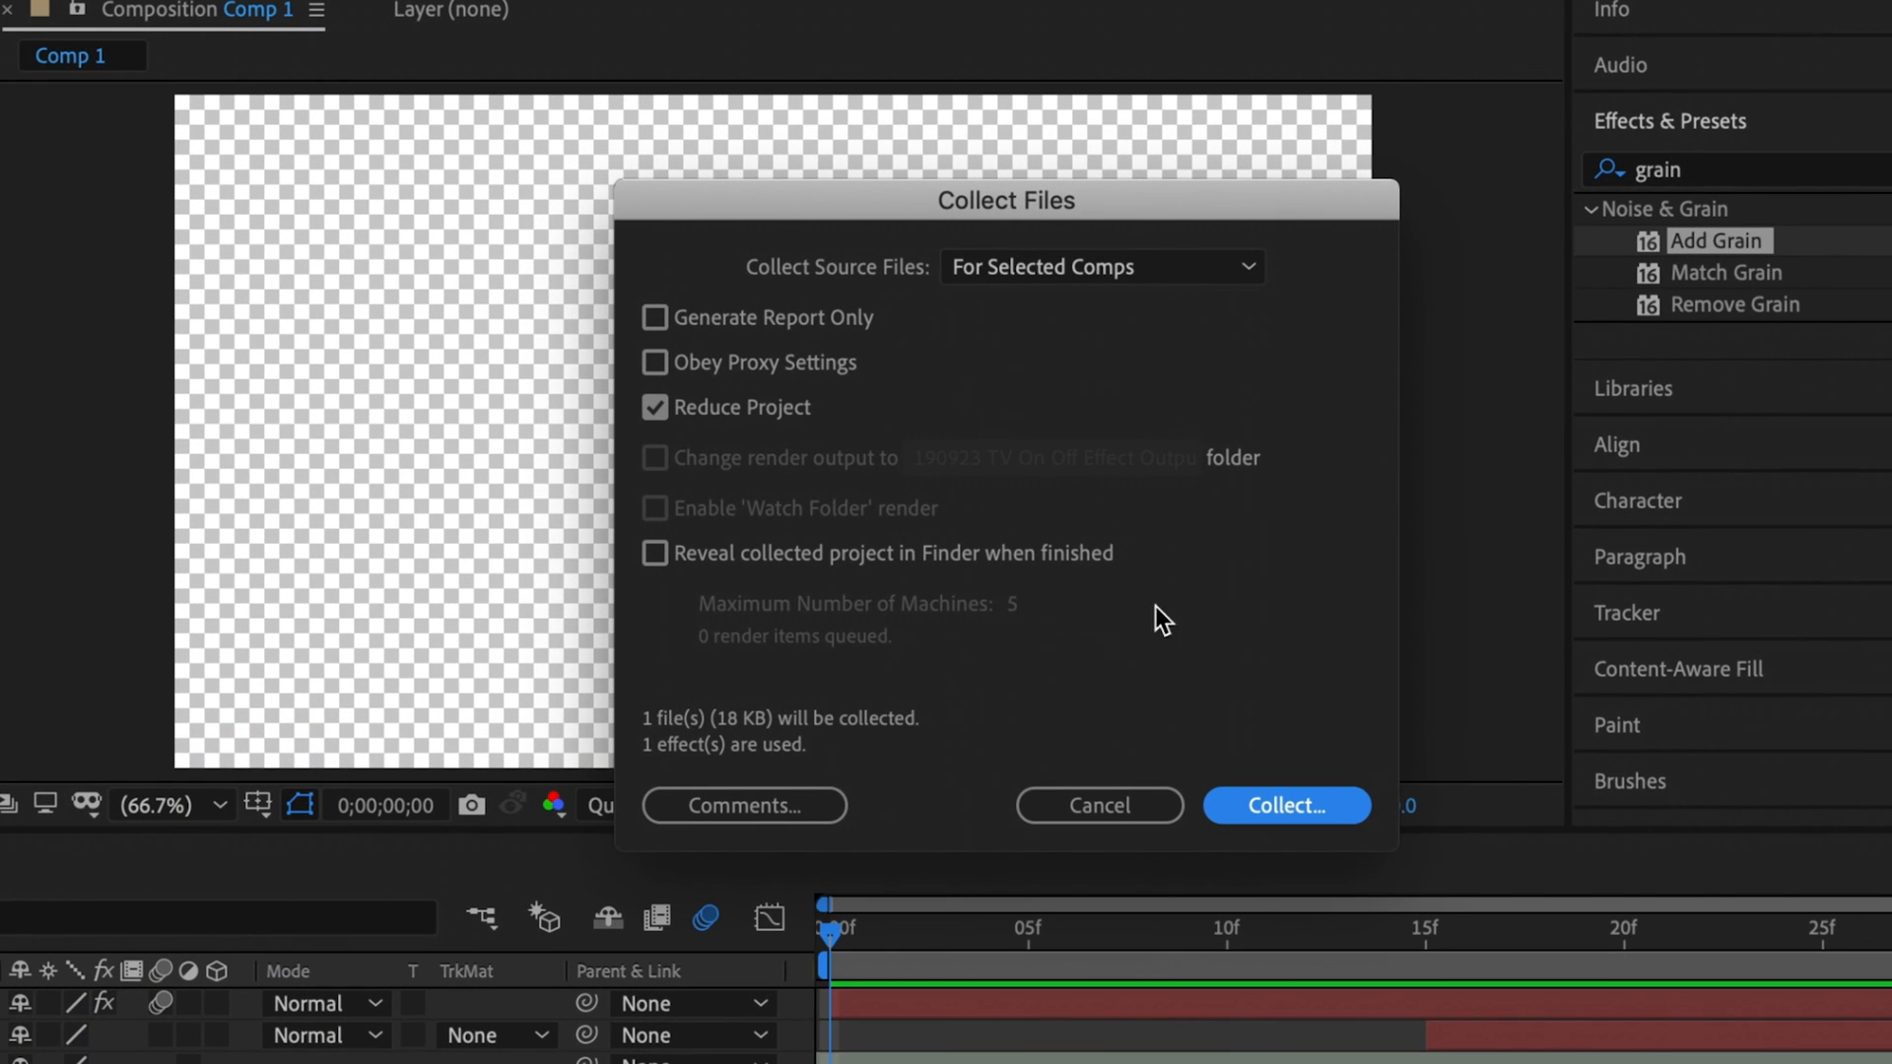
left_click(1100, 804)
type("t")
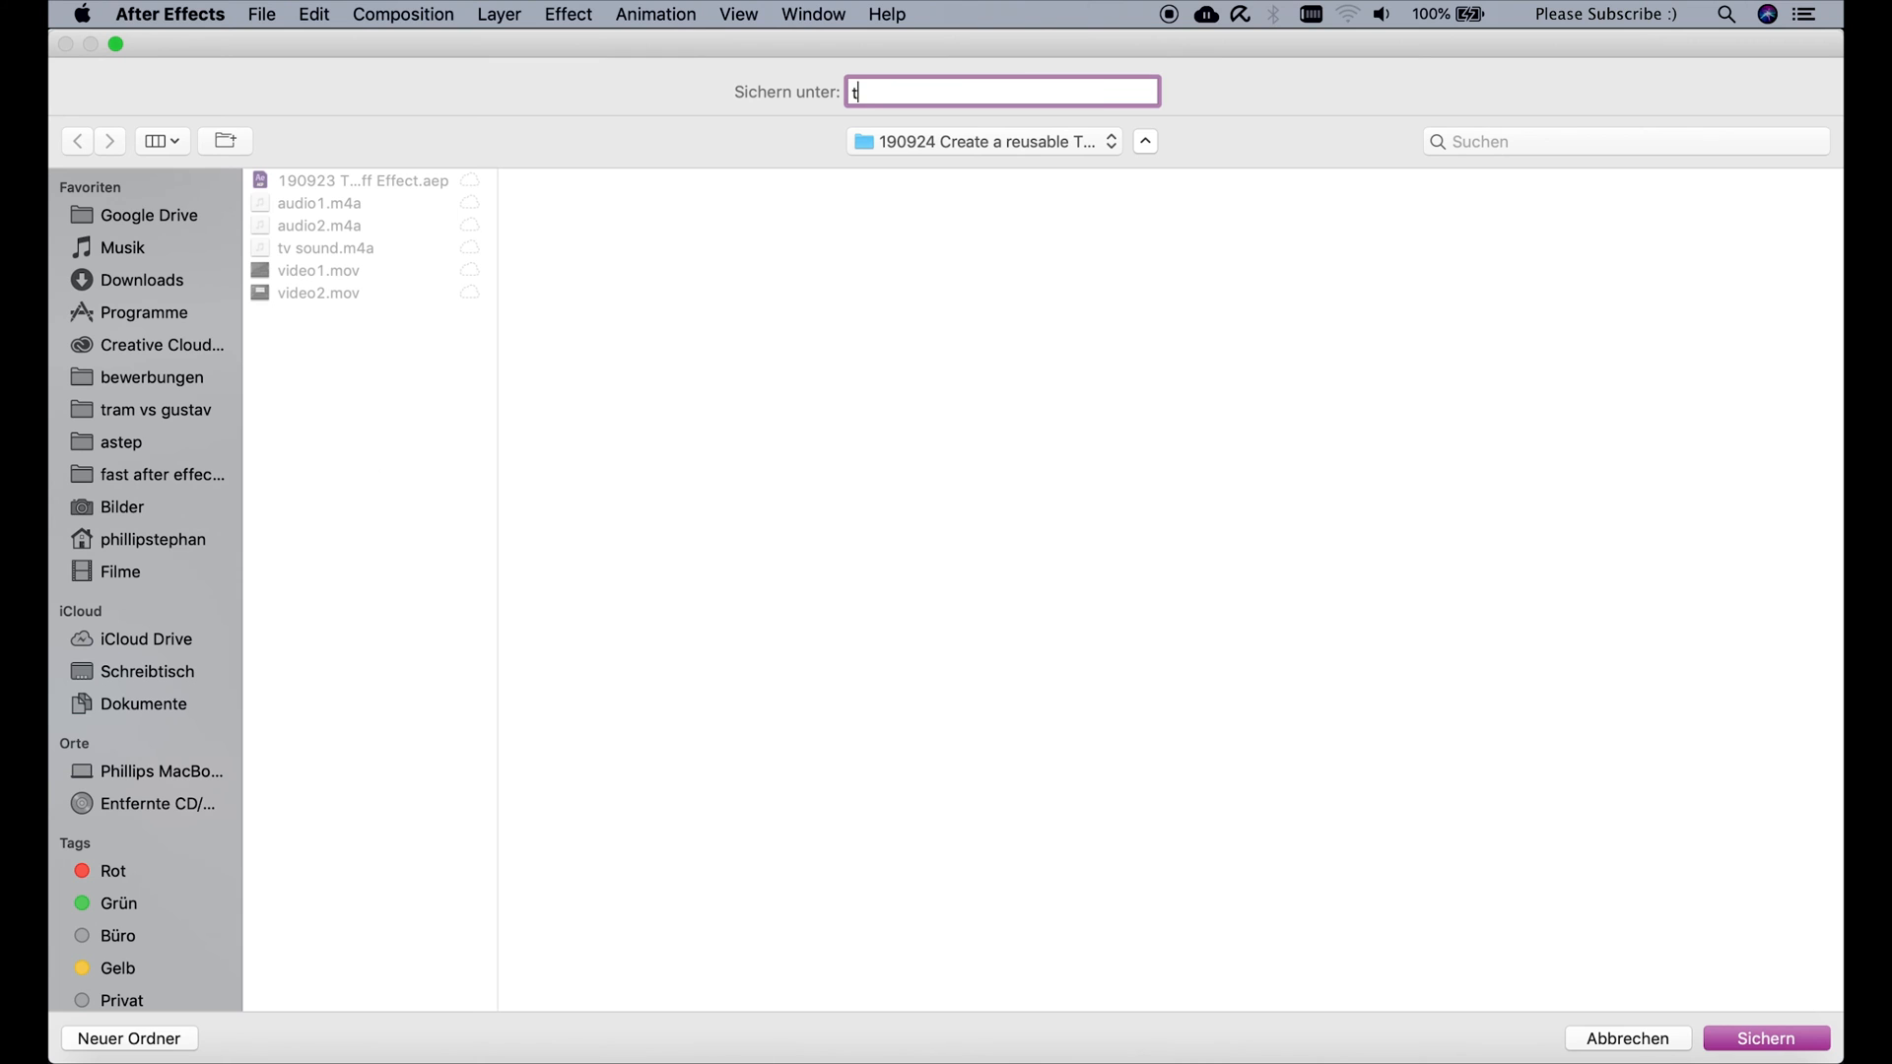
type("v effect")
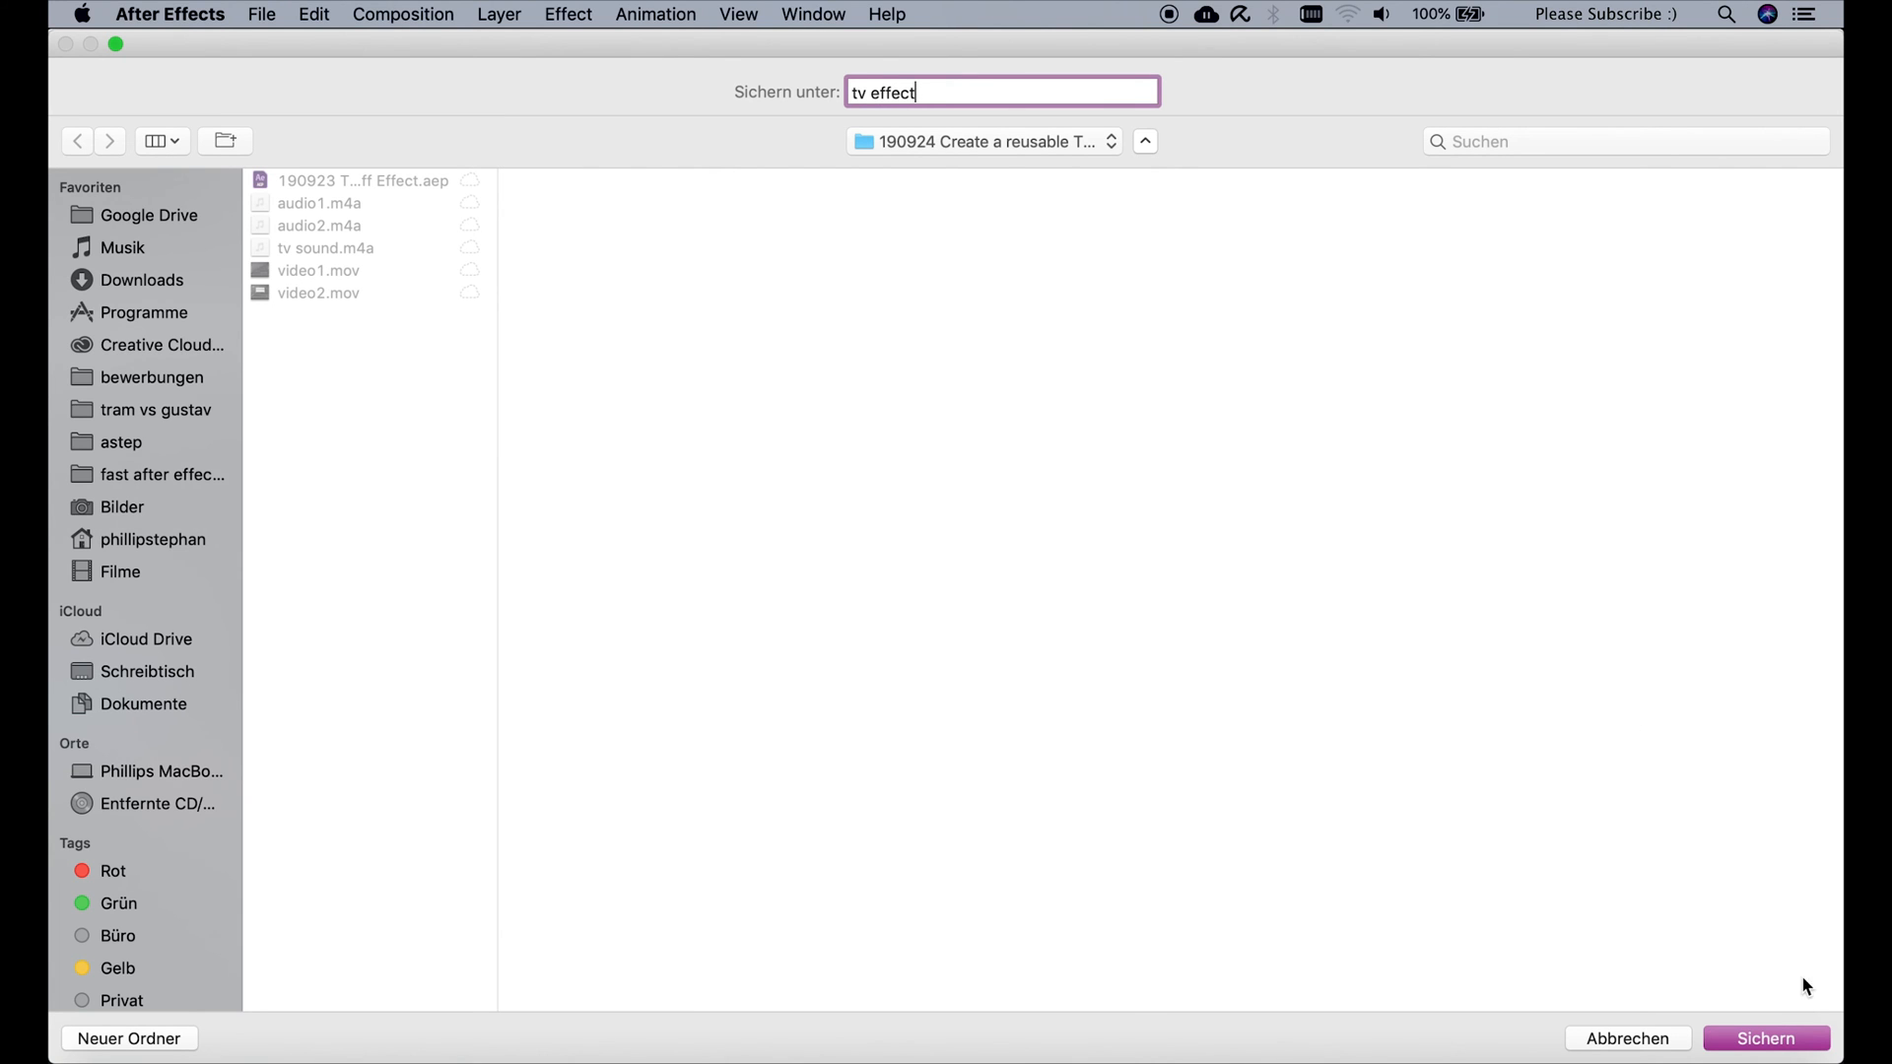
left_click(1766, 1039)
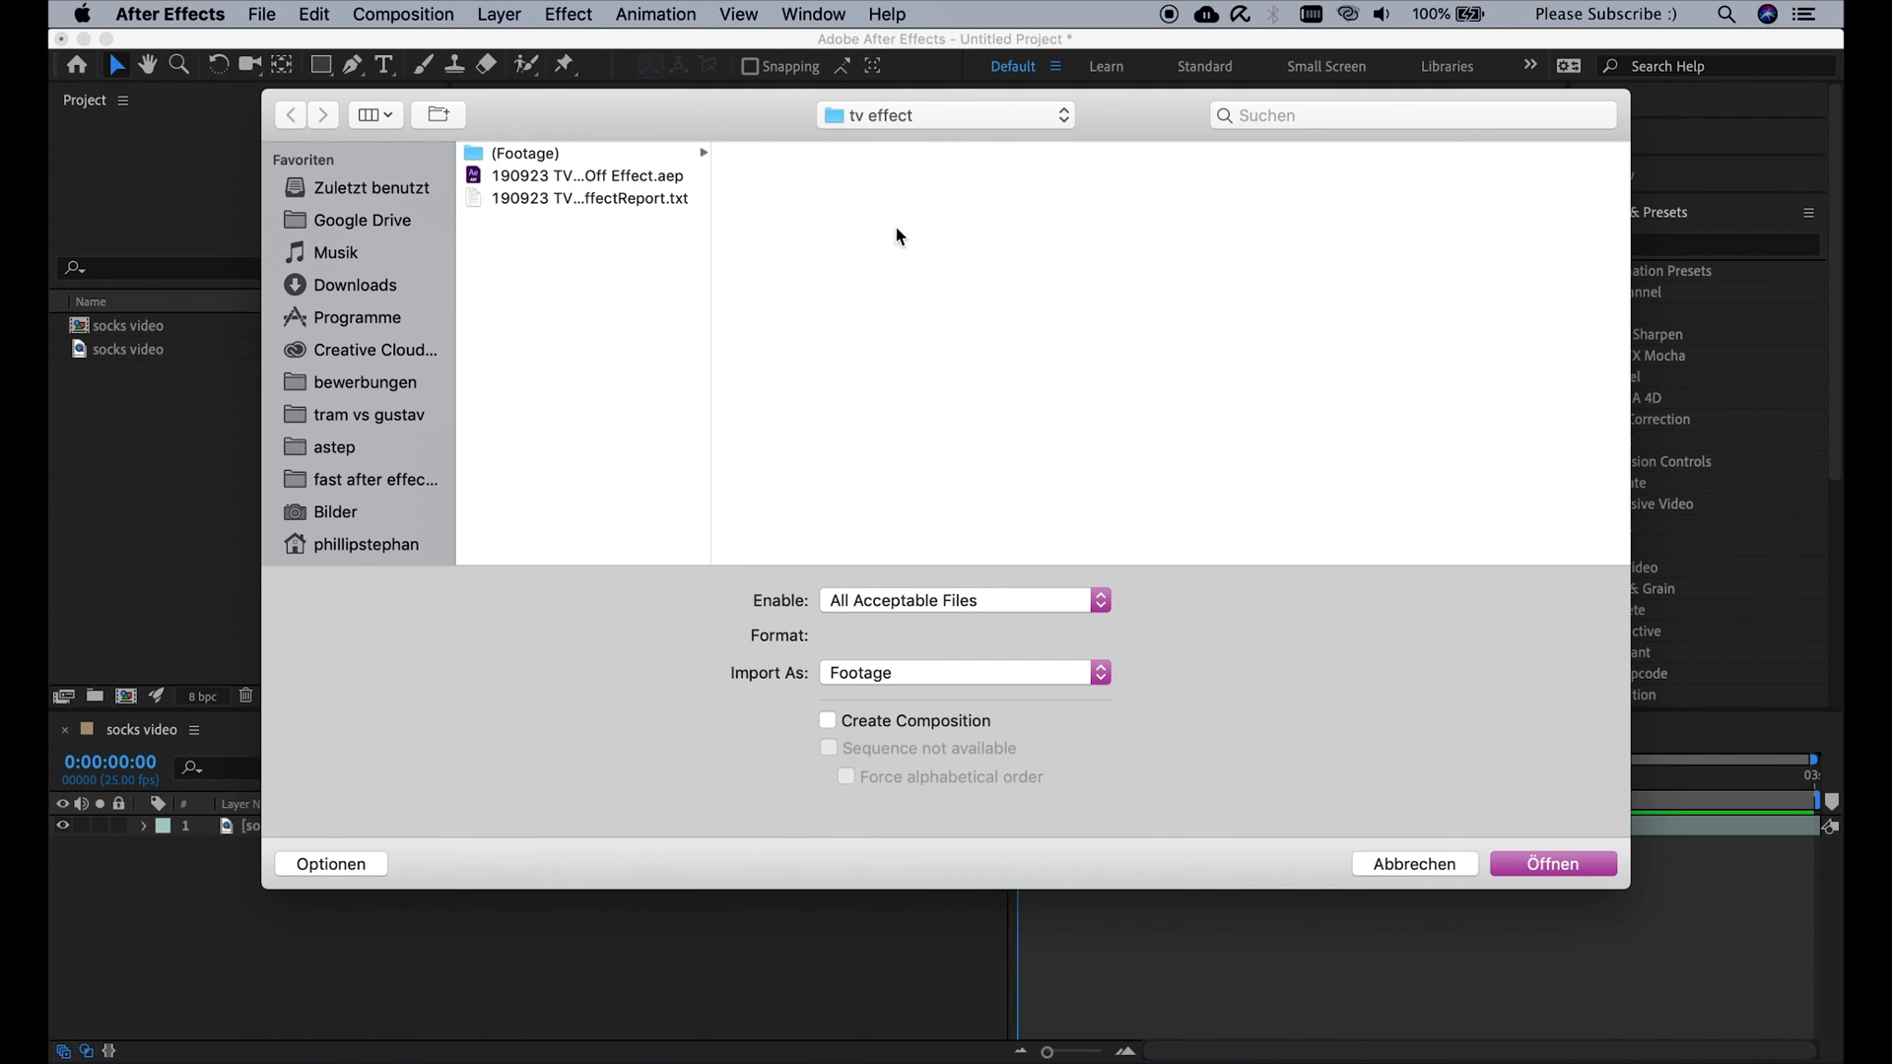
mouse_move(709, 166)
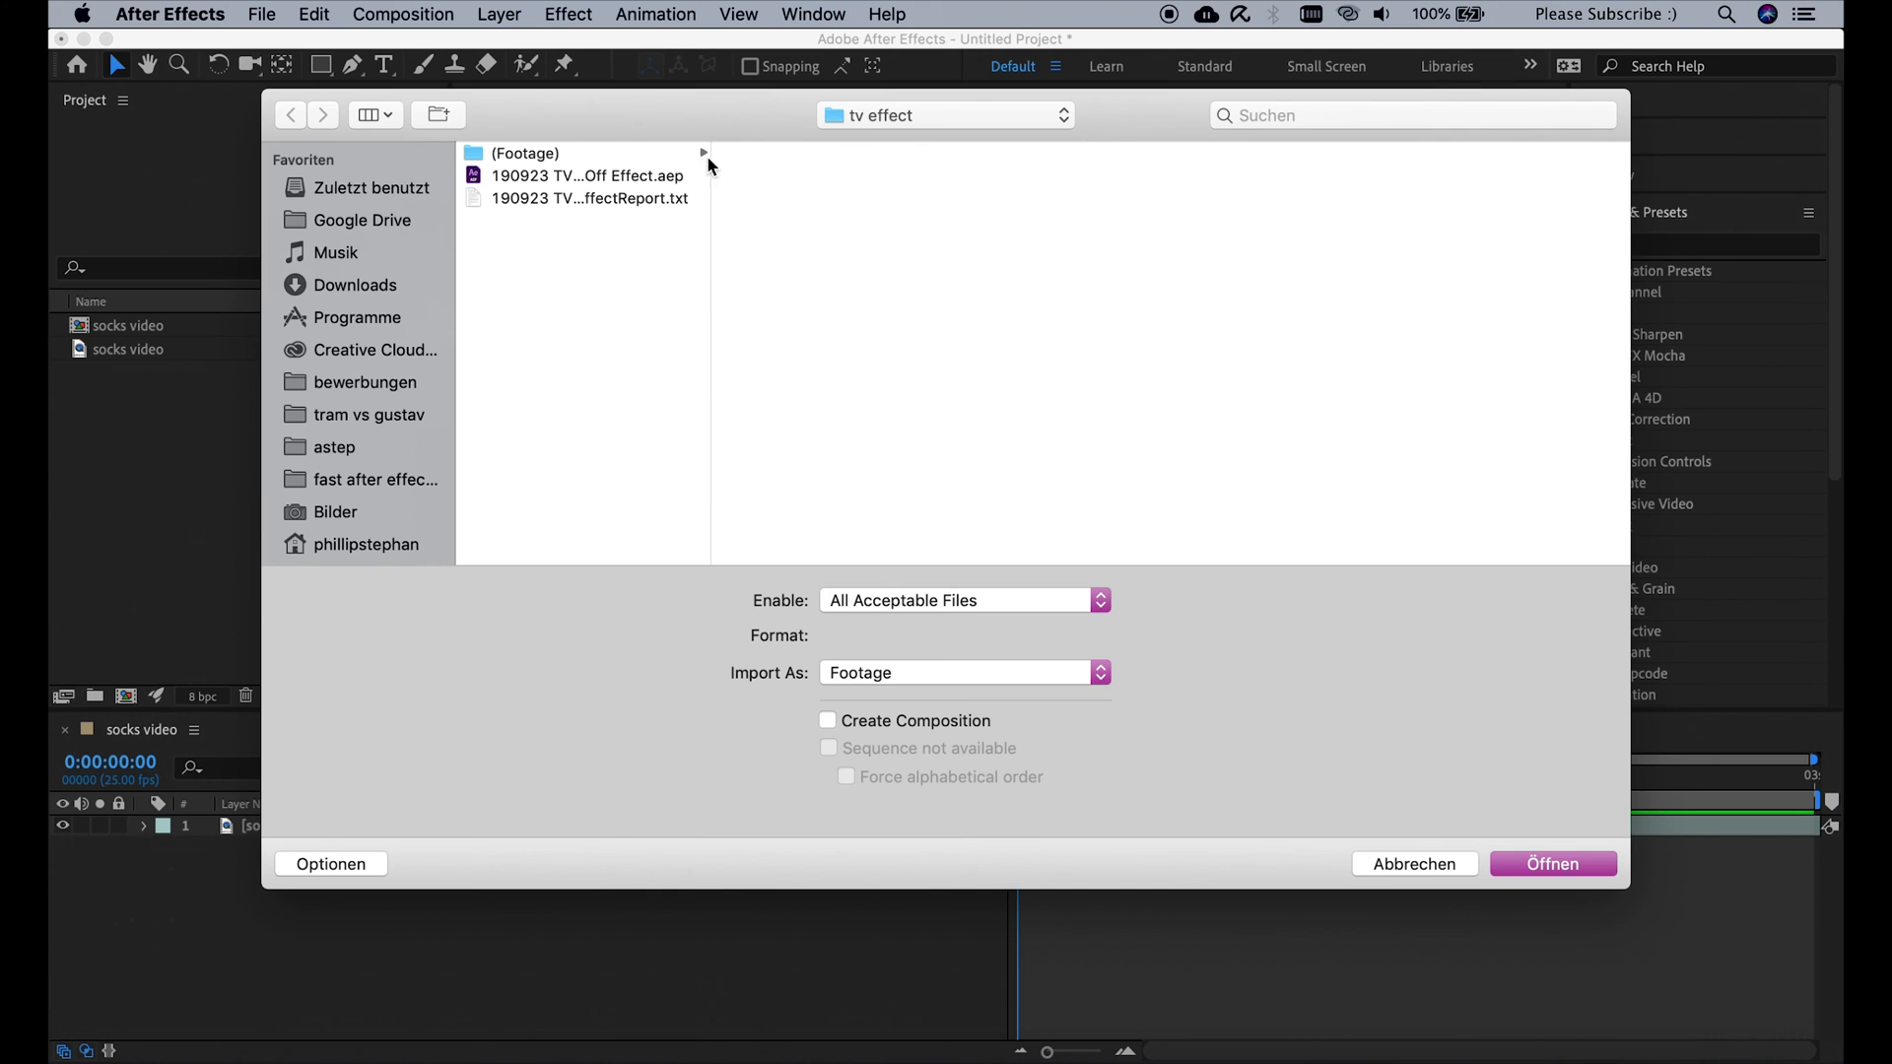
- Import the collected TV On Off Effect project into the socks video project
left_click(587, 175)
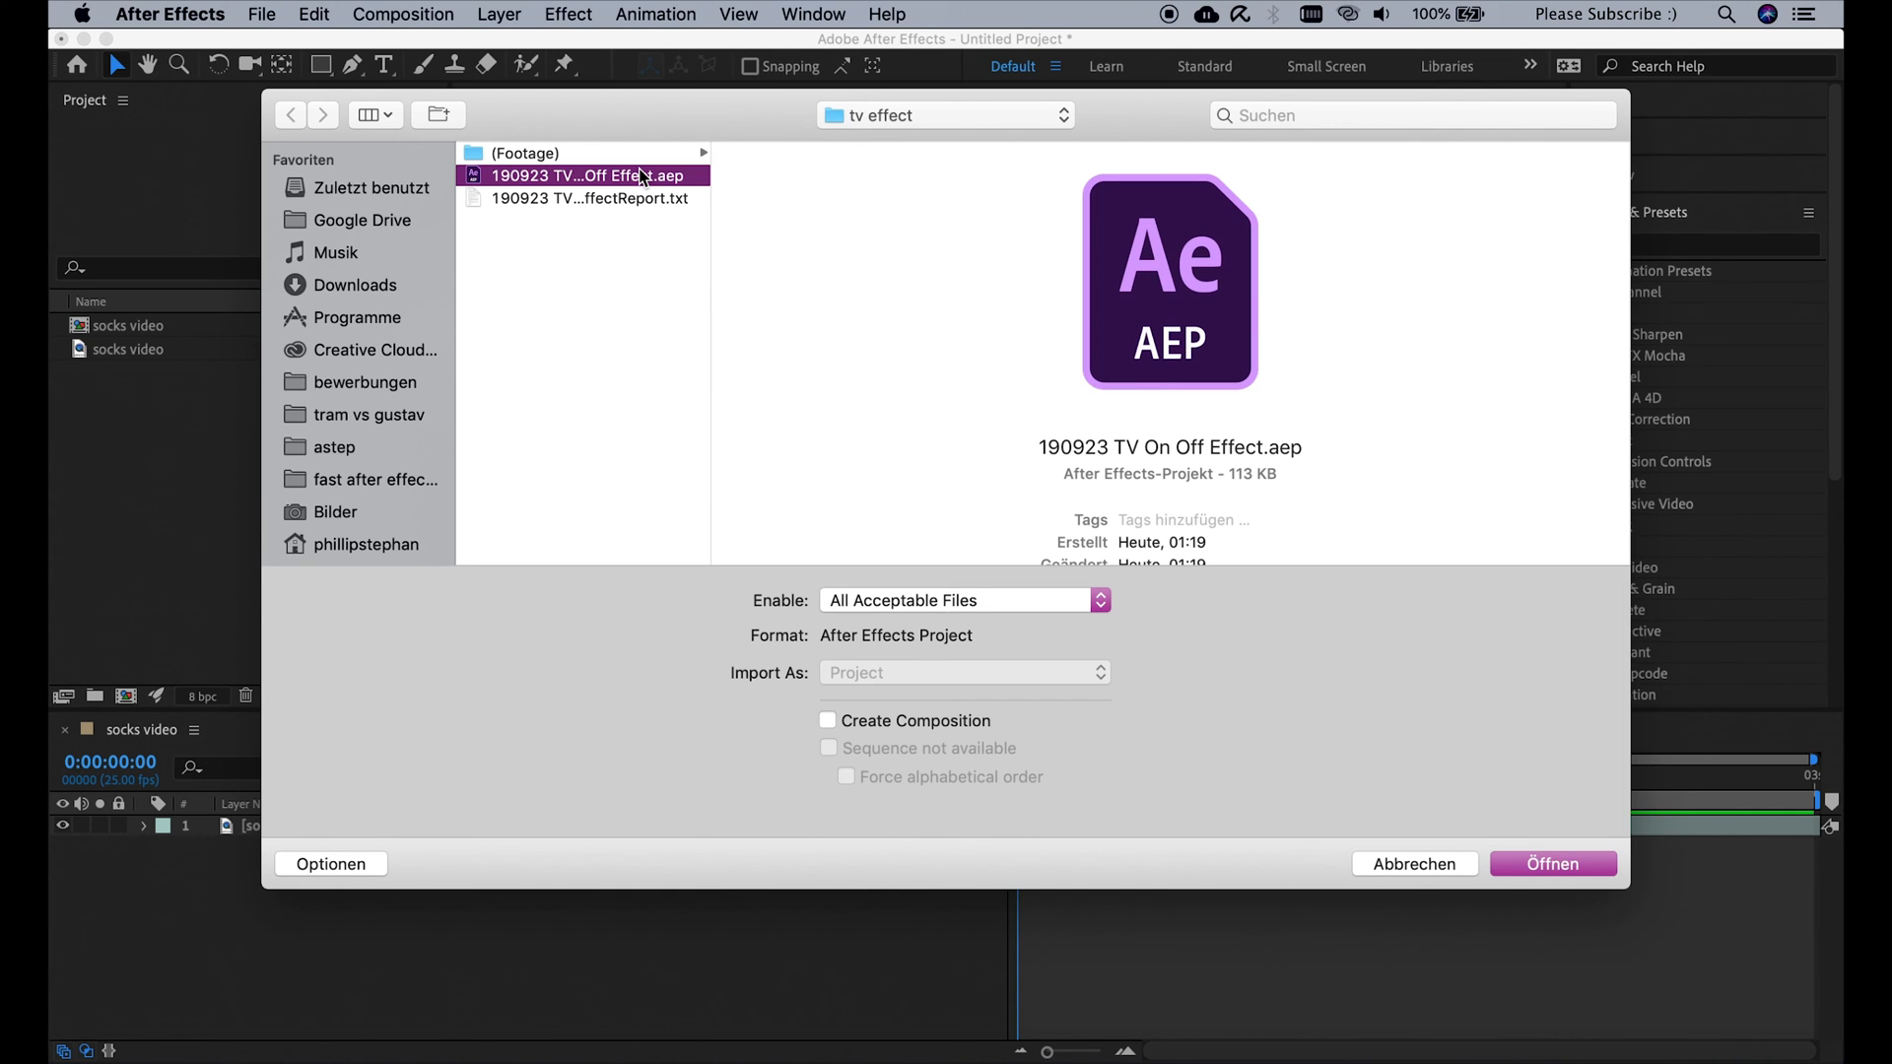
left_click(1551, 863)
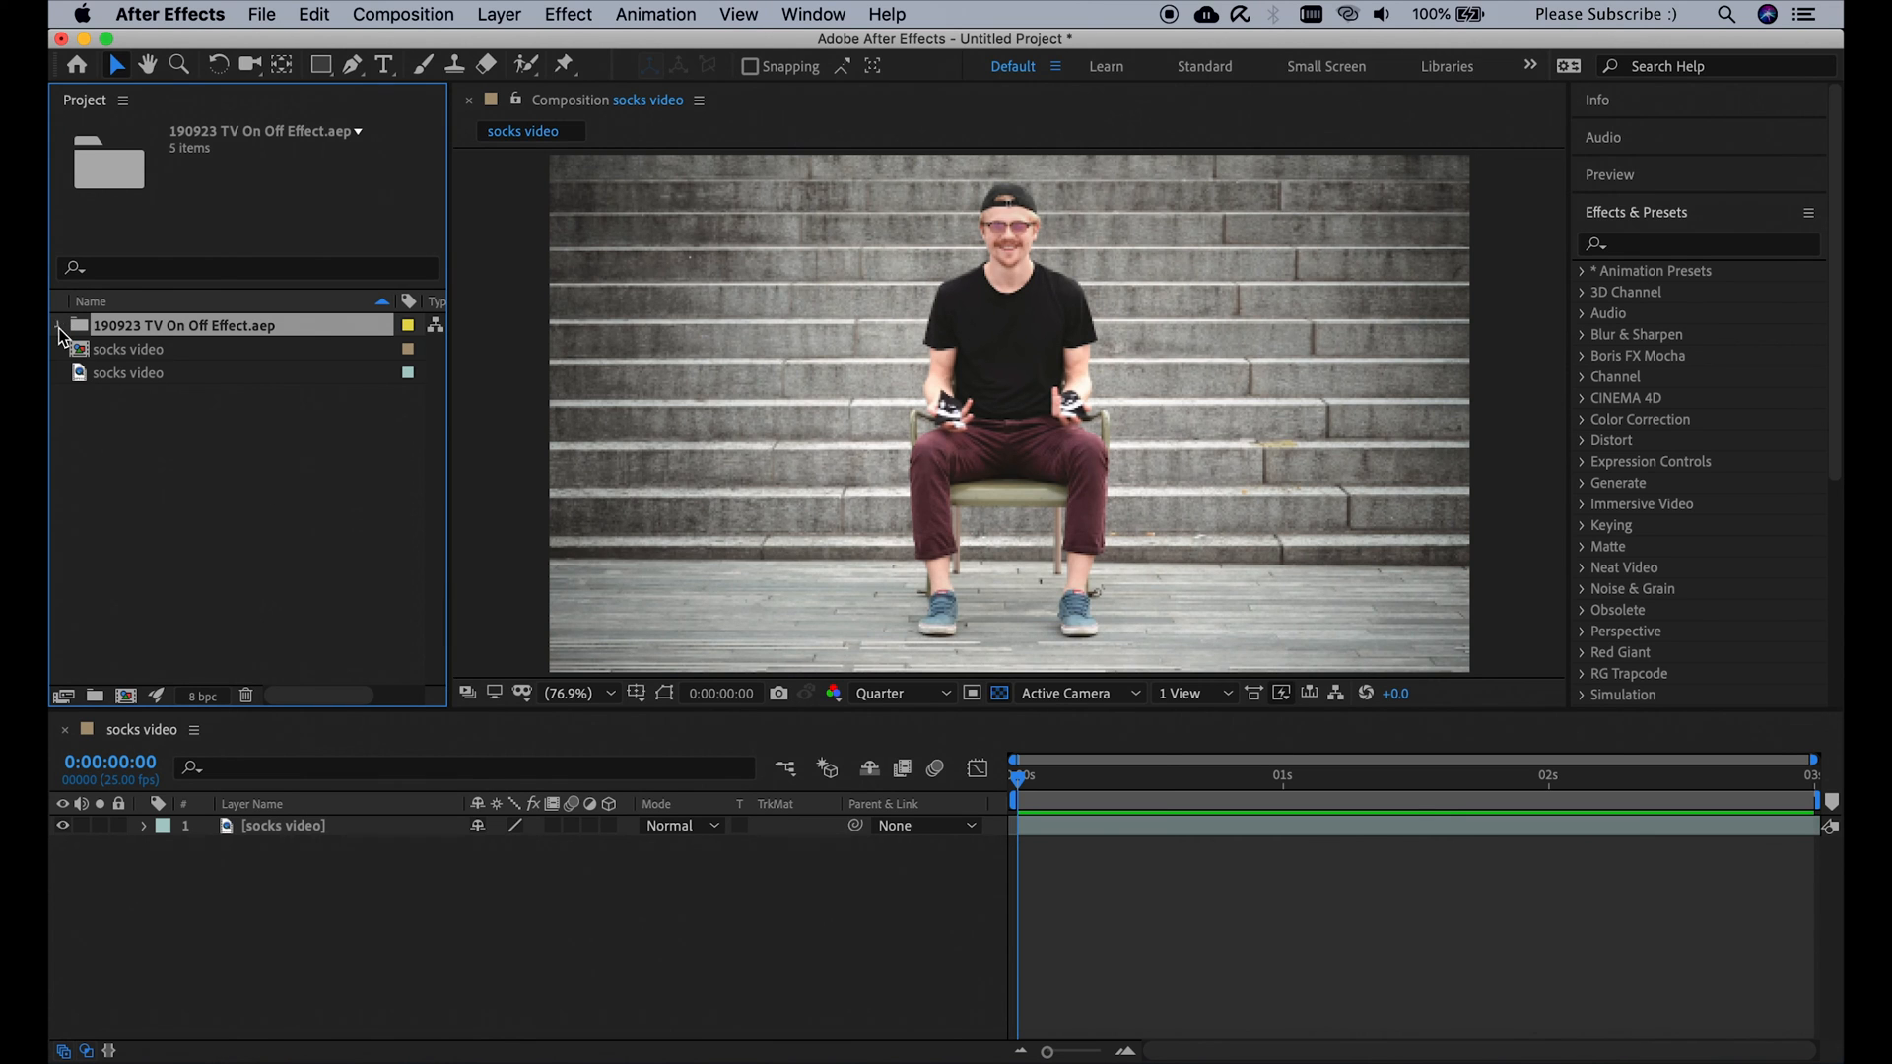
- Set Comp 1's frame rate to 25 fps in Composition Settings
right_click(138, 349)
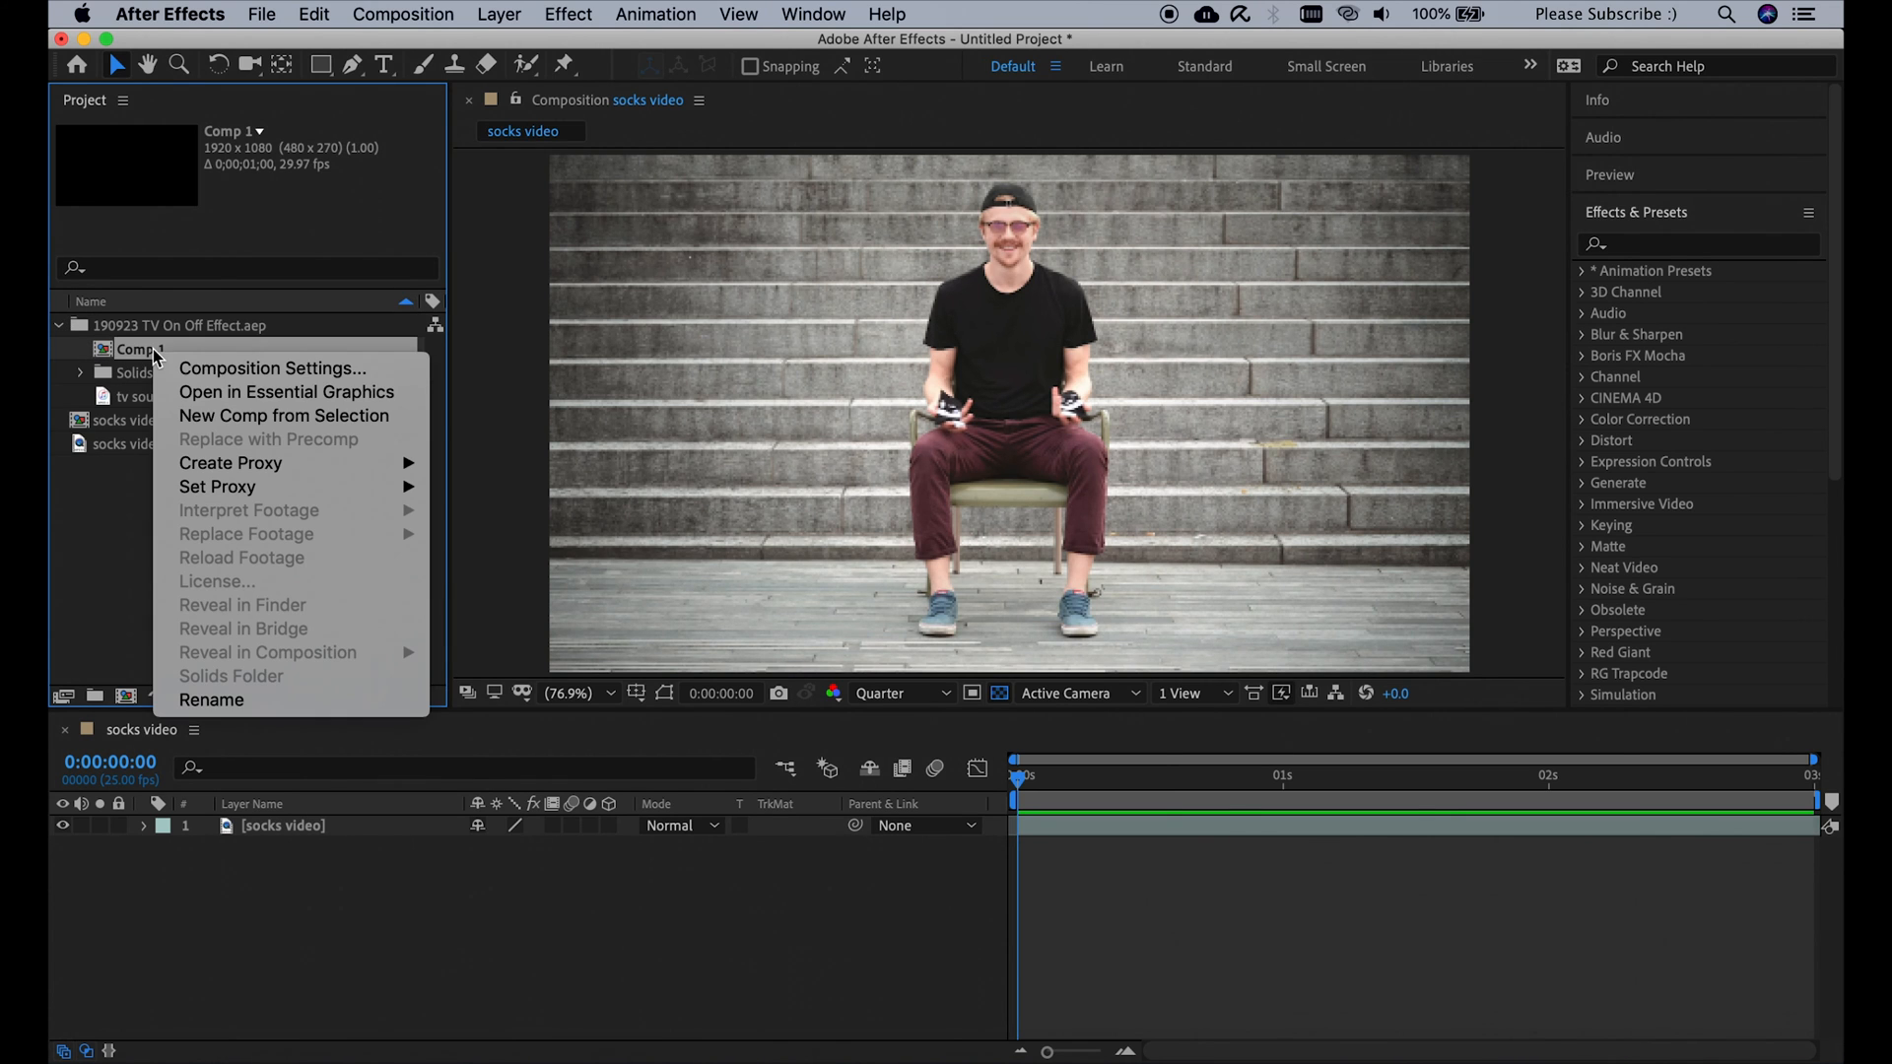
left_click(272, 368)
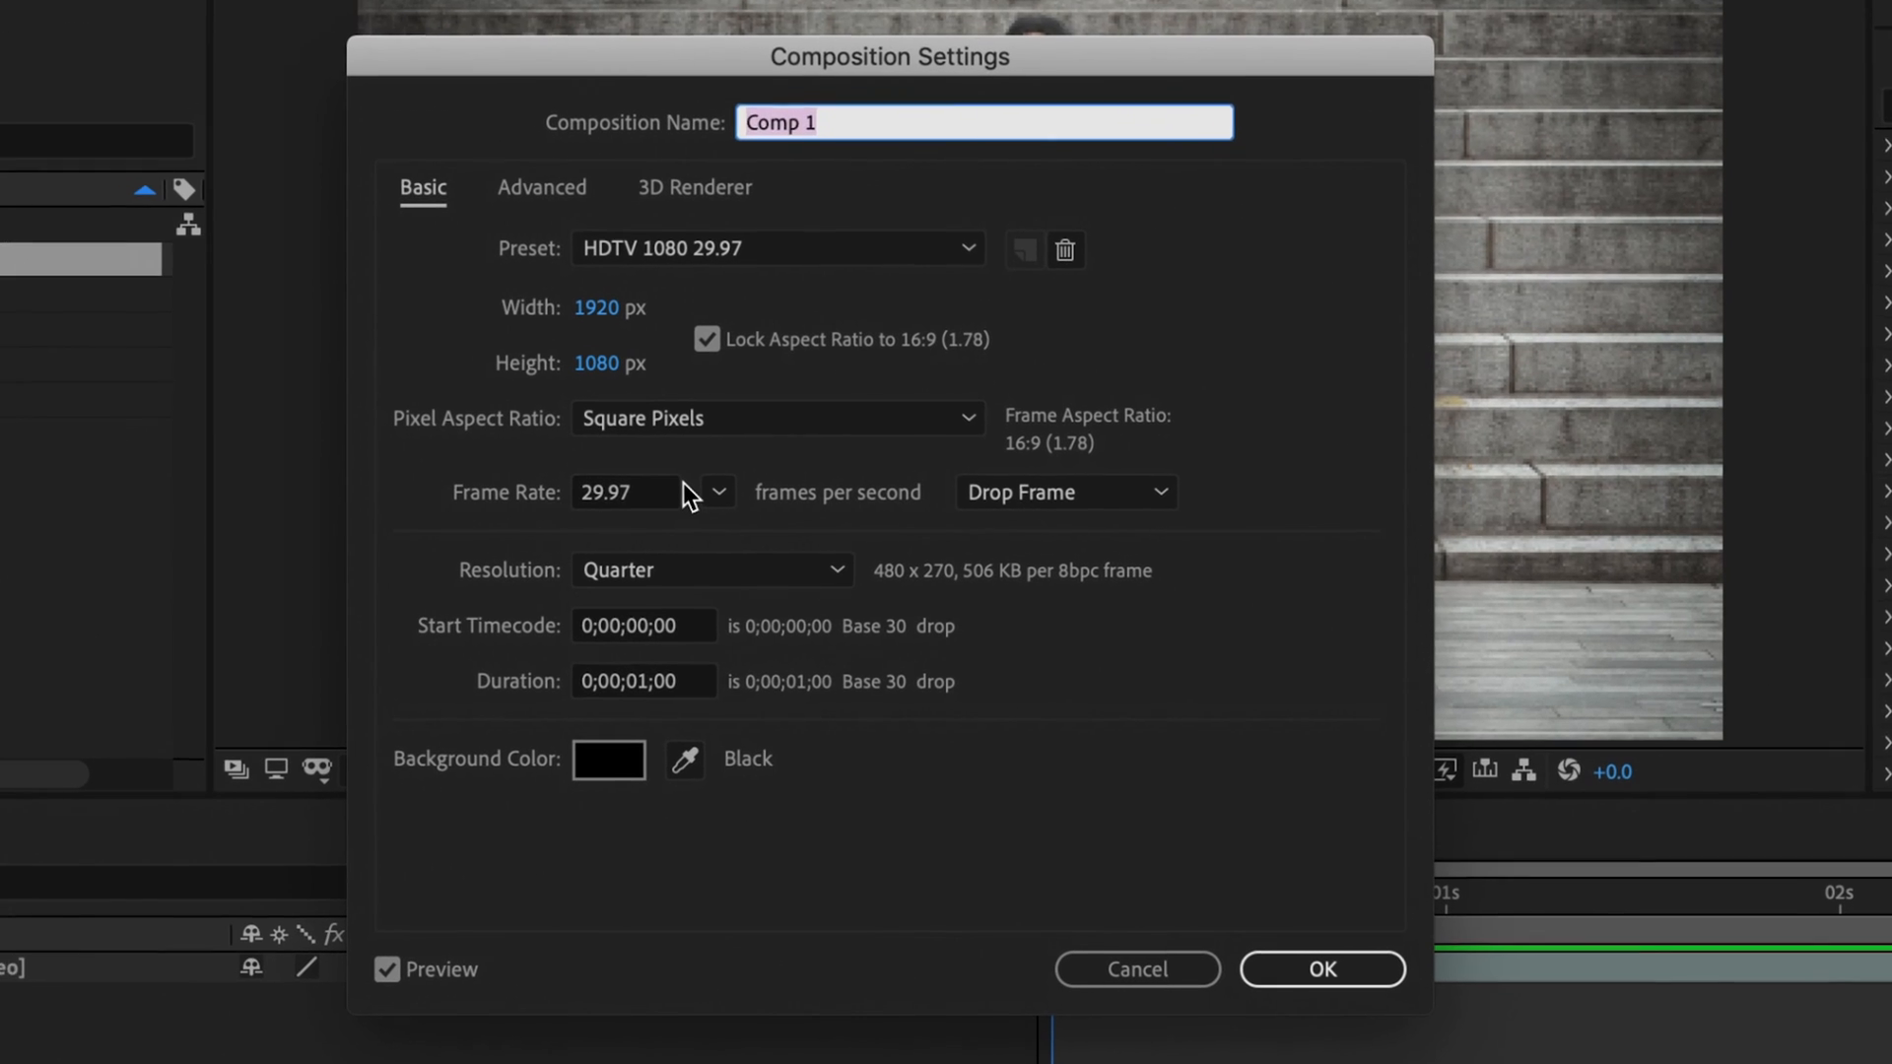
type("25")
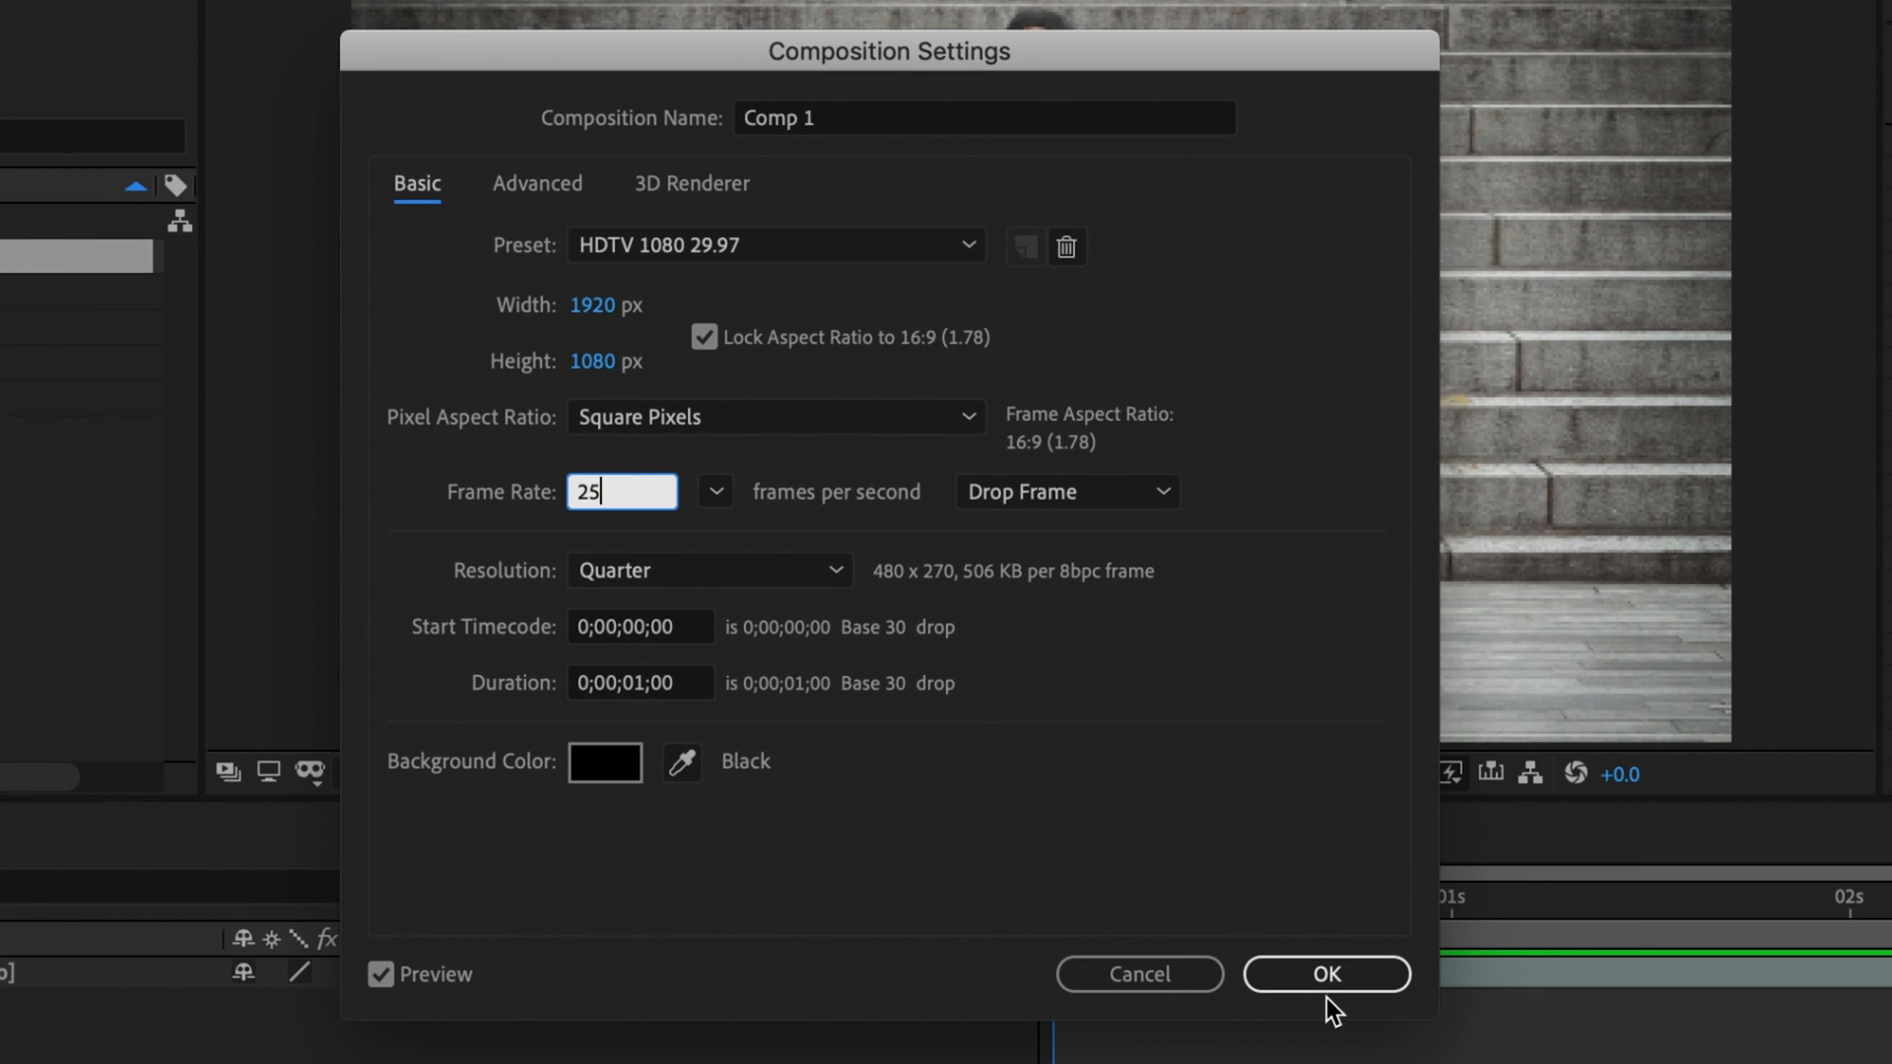
left_click(1324, 973)
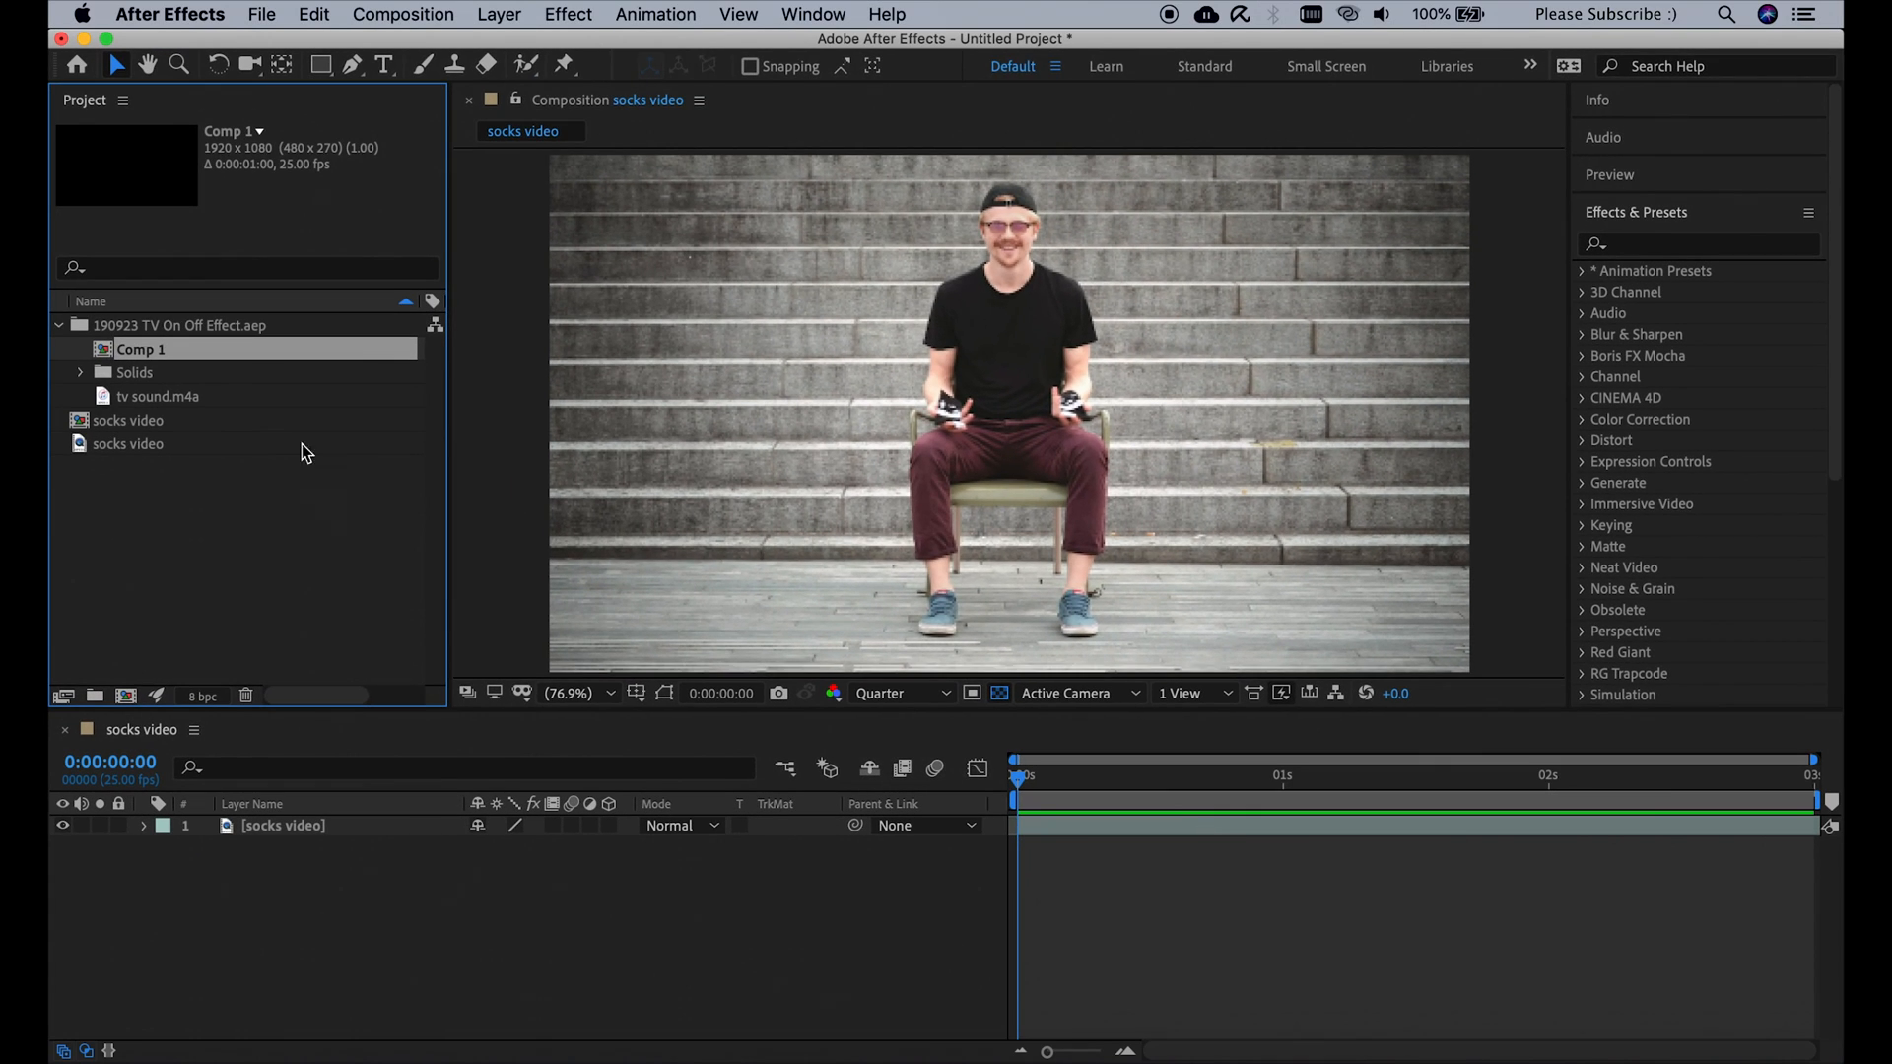